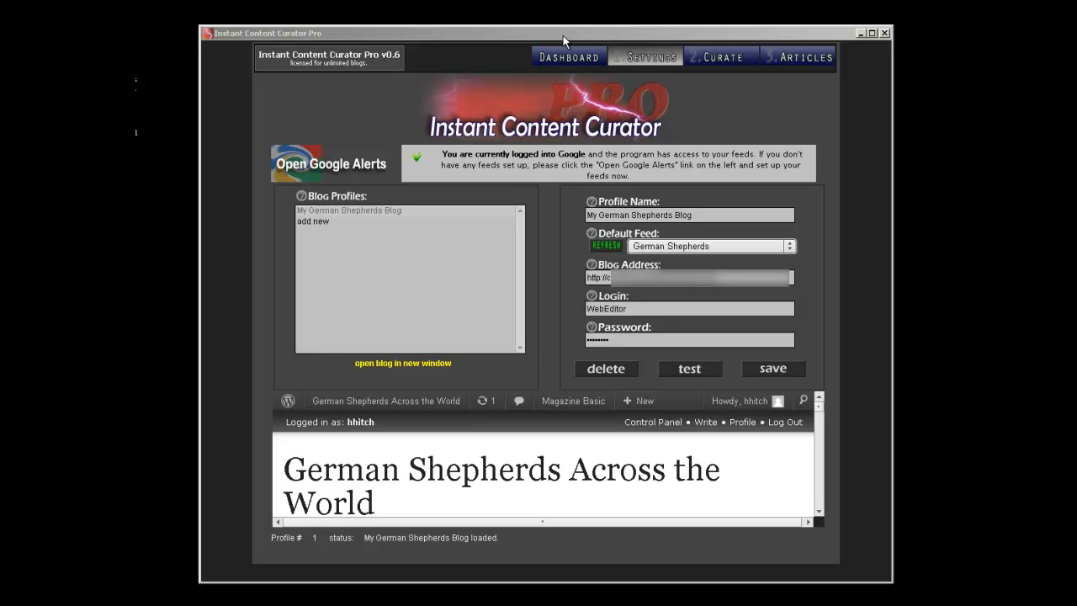
- Select the My German Shepherds Blog profile and start in the empty Curate post body
{"action": "left_click", "coordinate": [349, 209]}
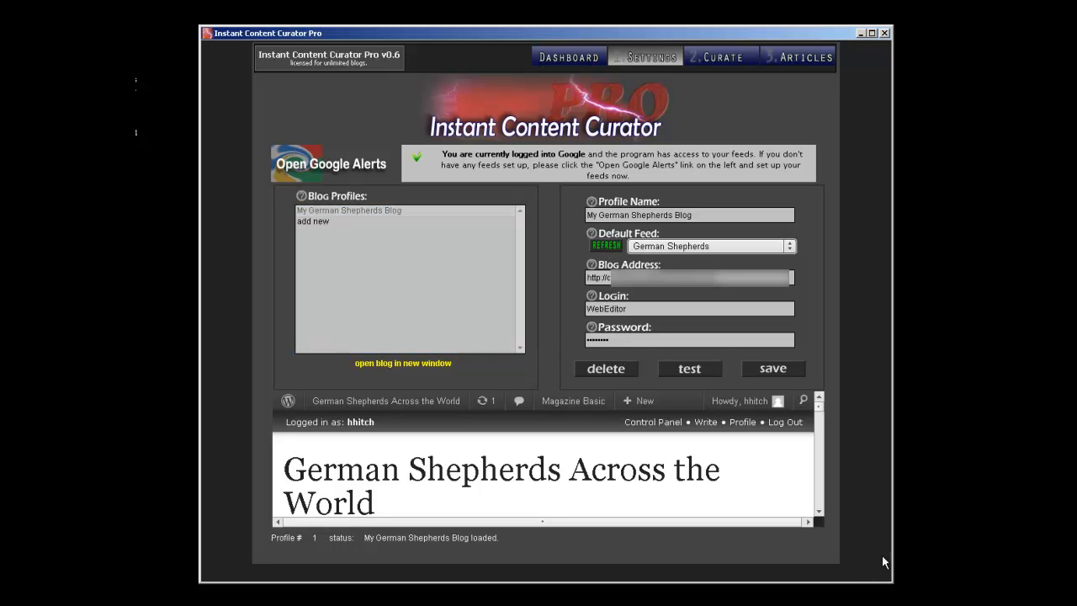
{"action": "left_click", "coordinate": [348, 209]}
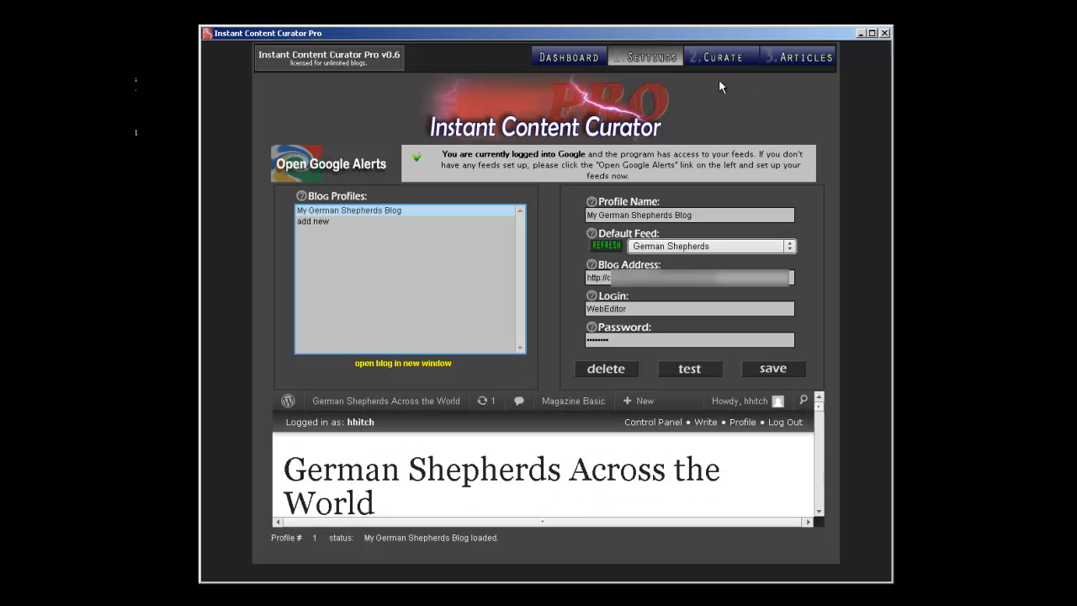
{"action": "mouse_move", "coordinate": [733, 59]}
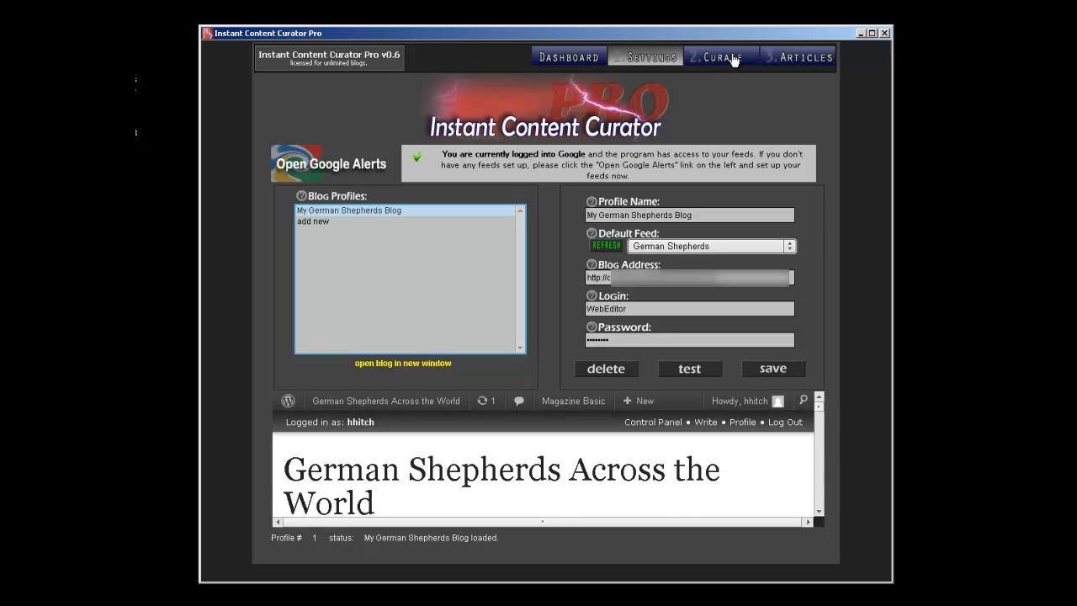
{"action": "left_click", "coordinate": [720, 58]}
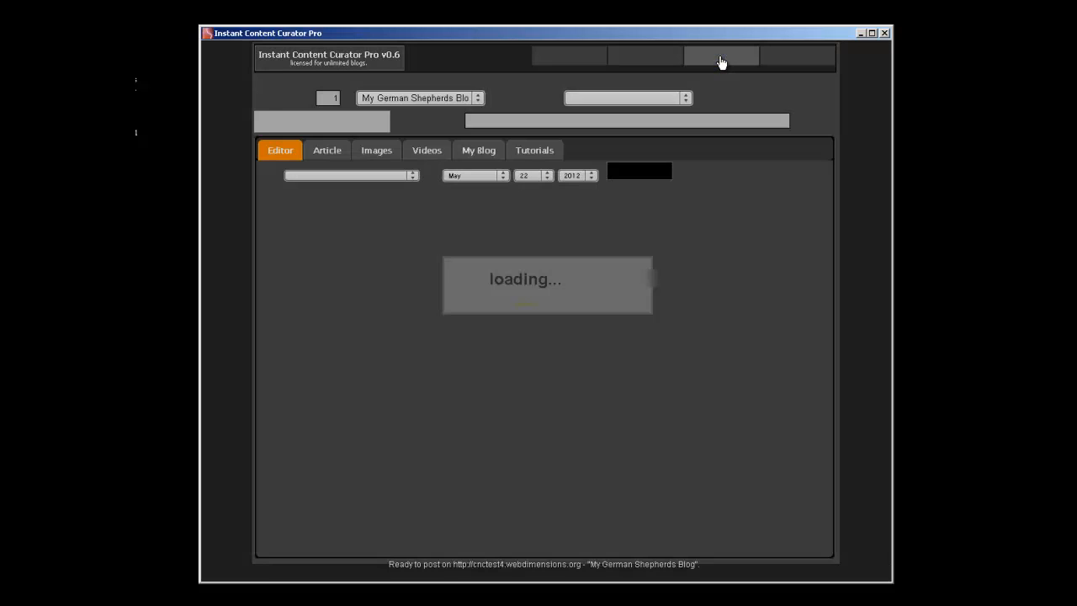
{"action": "left_click", "coordinate": [721, 57]}
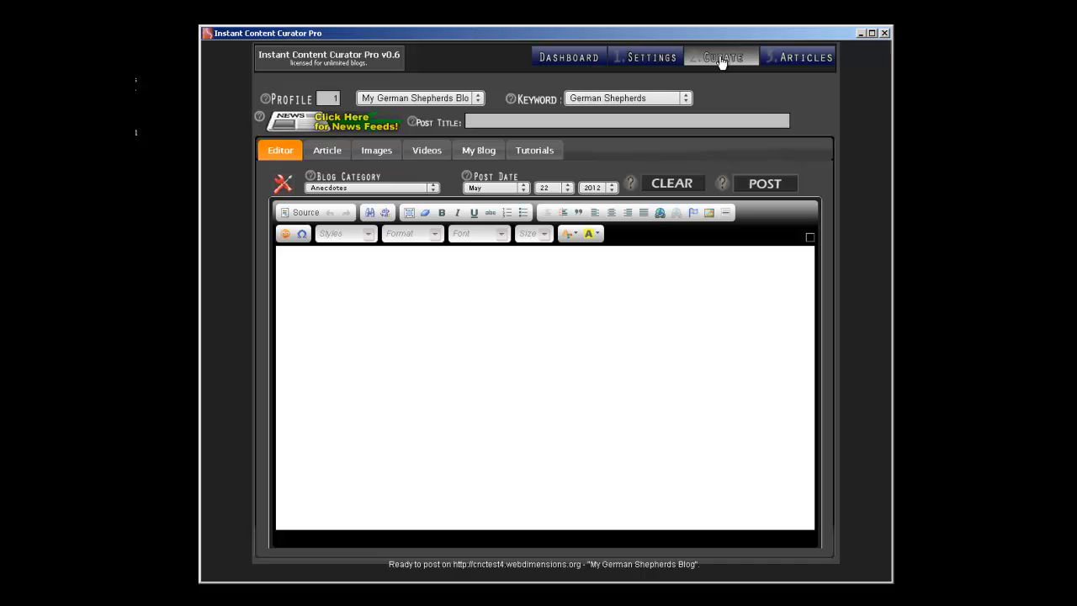
{"action": "mouse_move", "coordinate": [760, 103]}
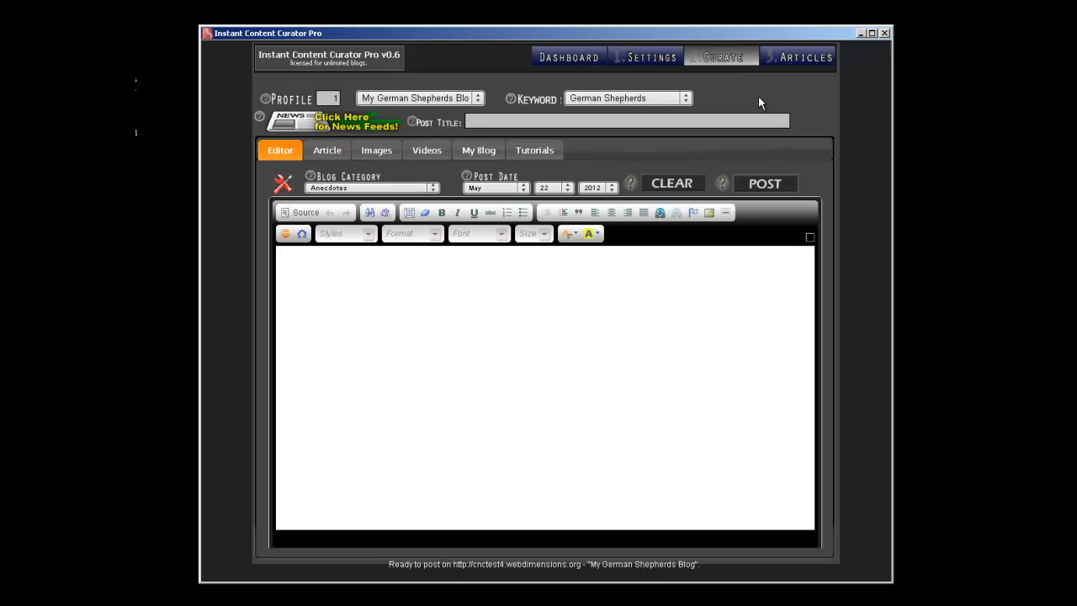
{"action": "left_click", "coordinate": [413, 313]}
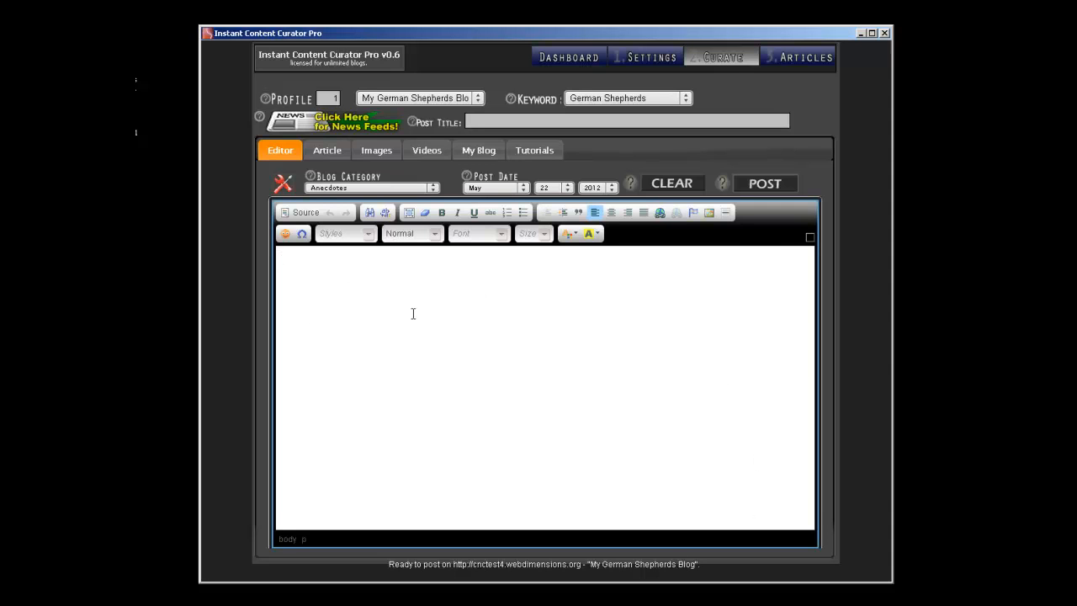
{"action": "mouse_move", "coordinate": [362, 384]}
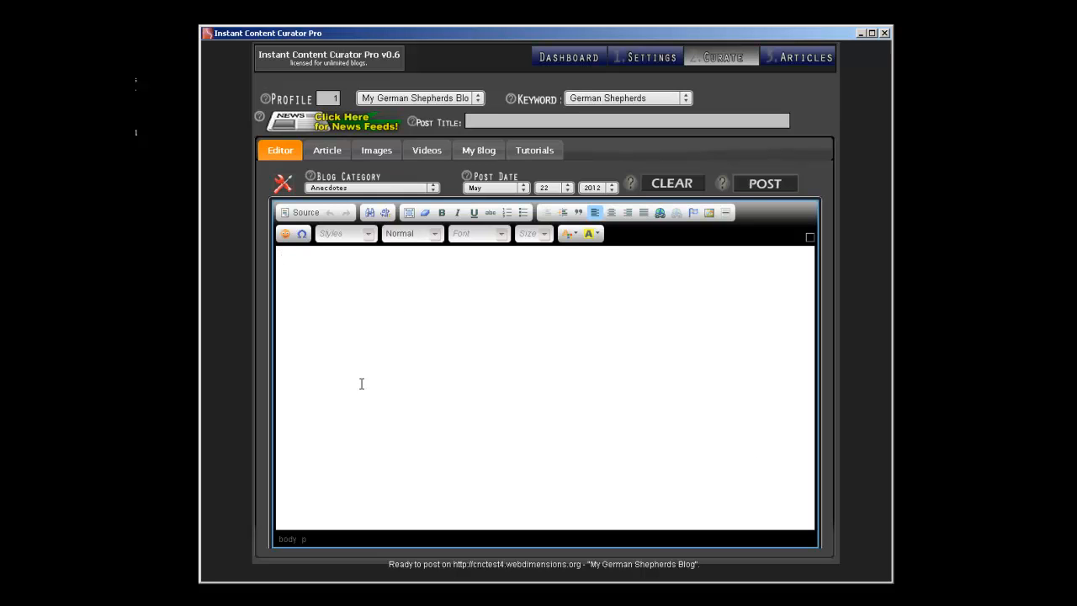
{"action": "mouse_move", "coordinate": [345, 379]}
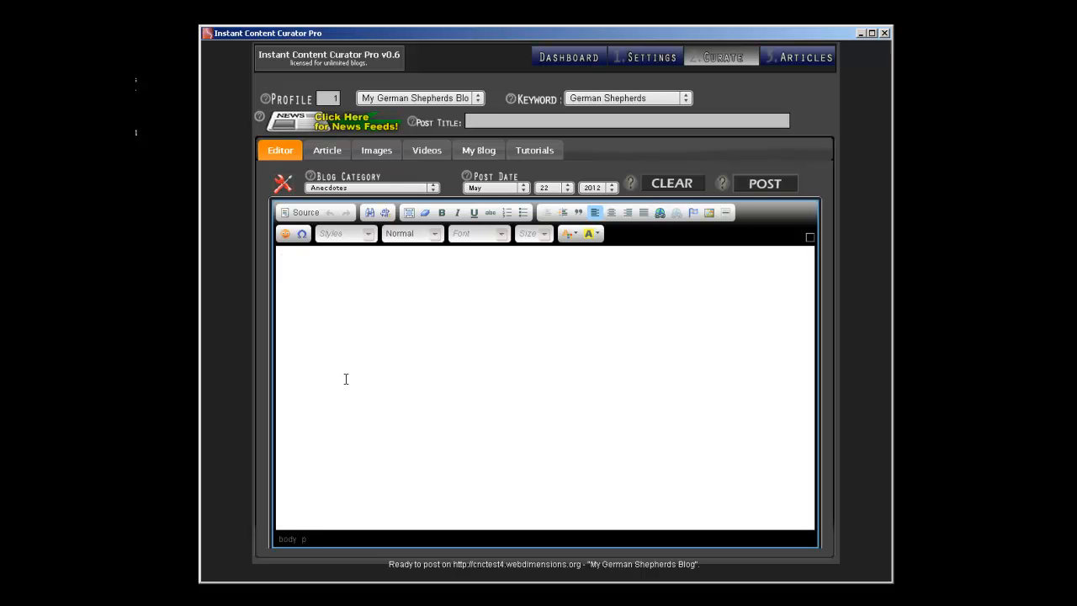
{"action": "mouse_move", "coordinate": [434, 379]}
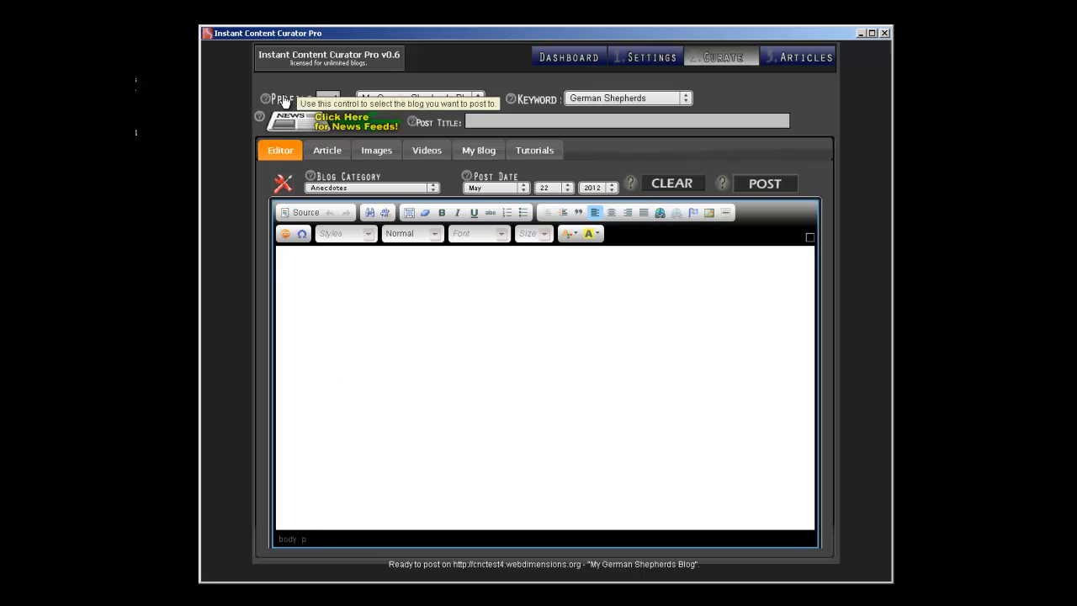
{"action": "mouse_move", "coordinate": [417, 99]}
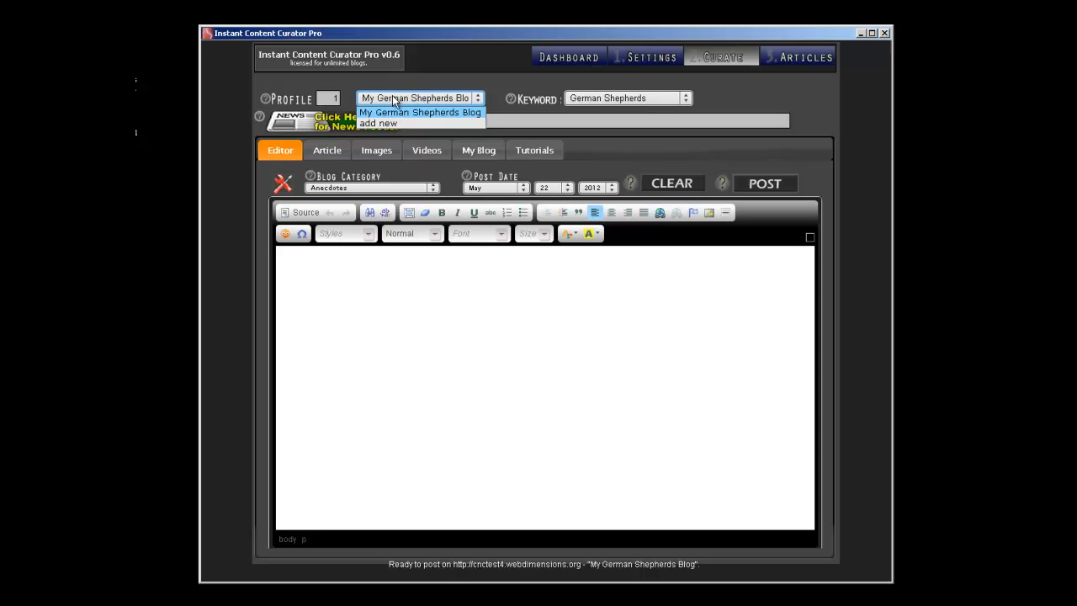
{"action": "left_click", "coordinate": [644, 56]}
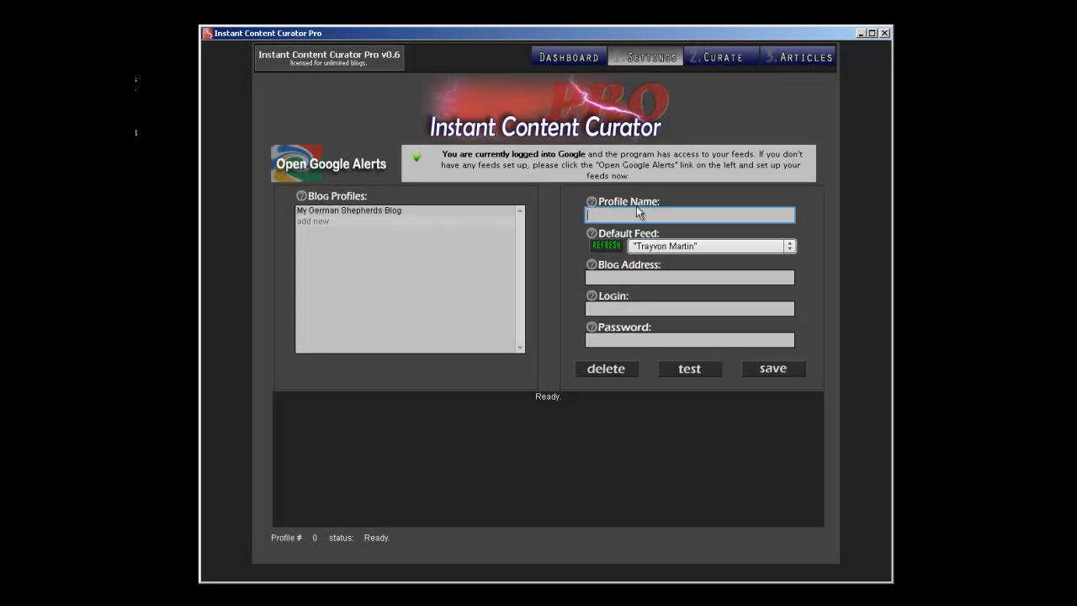
{"action": "left_click", "coordinate": [789, 246]}
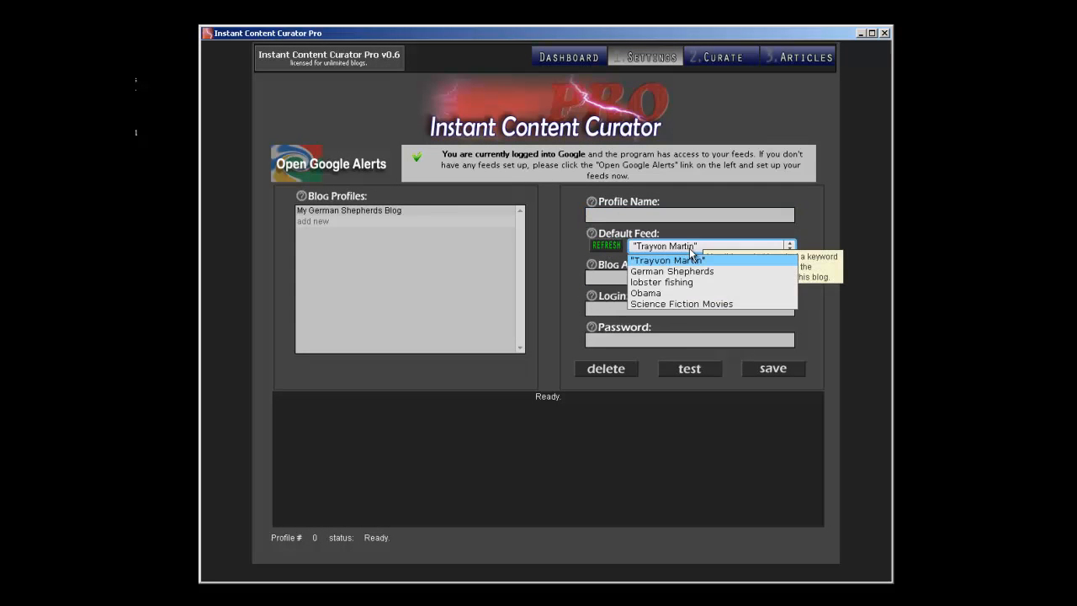
{"action": "left_click", "coordinate": [667, 259]}
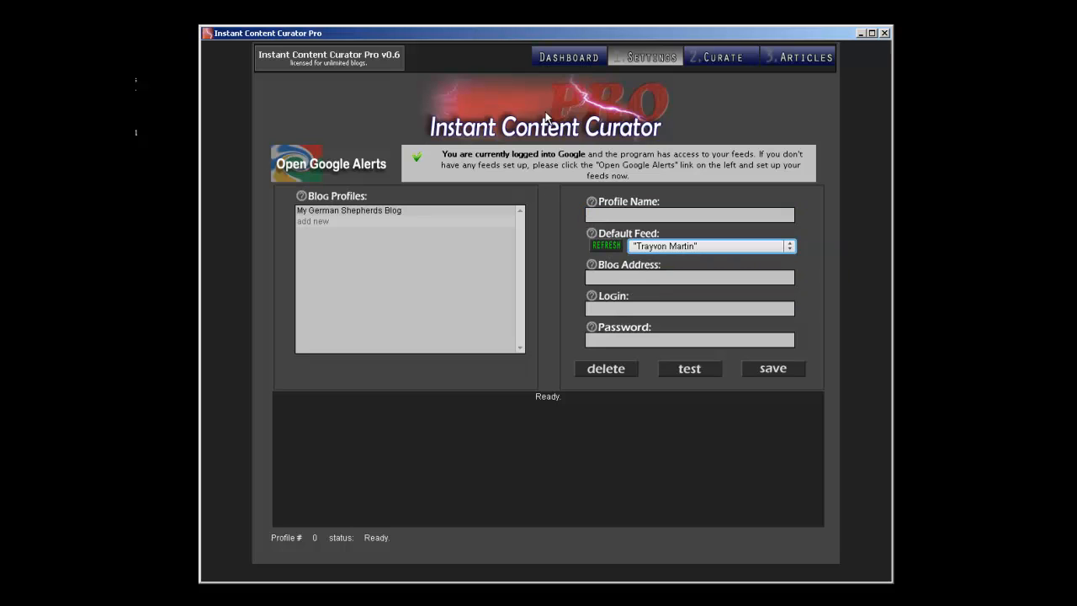
{"action": "mouse_move", "coordinate": [744, 93]}
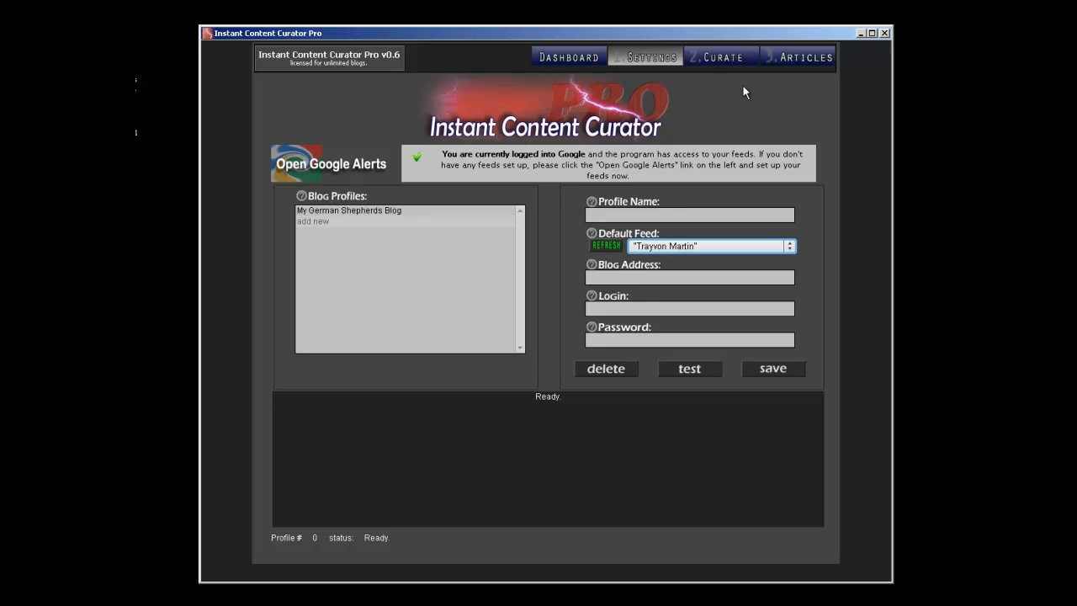
{"action": "left_click", "coordinate": [689, 216]}
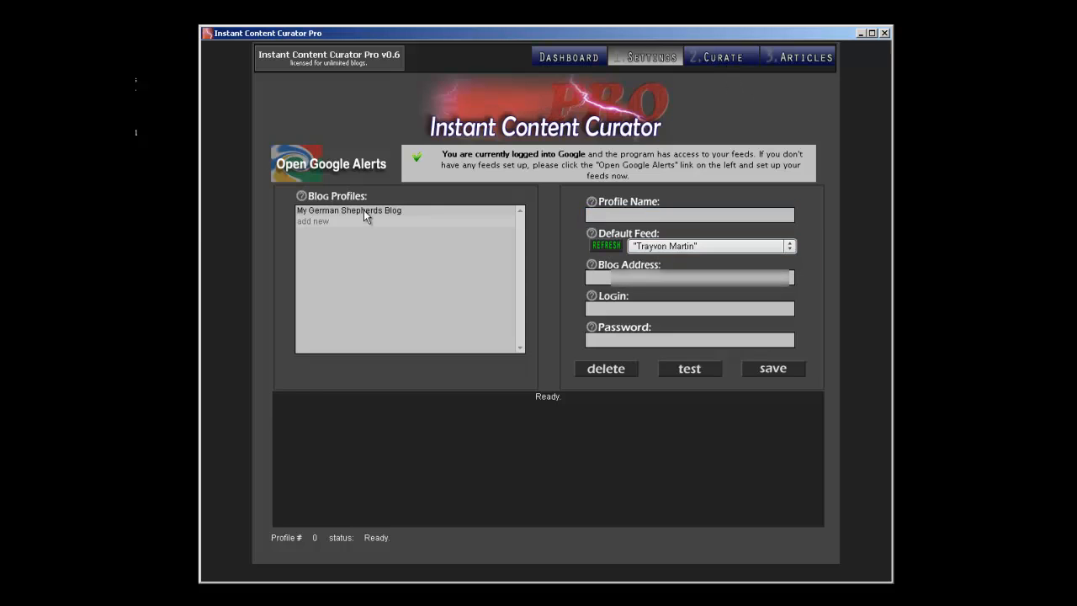
{"action": "left_click", "coordinate": [349, 211]}
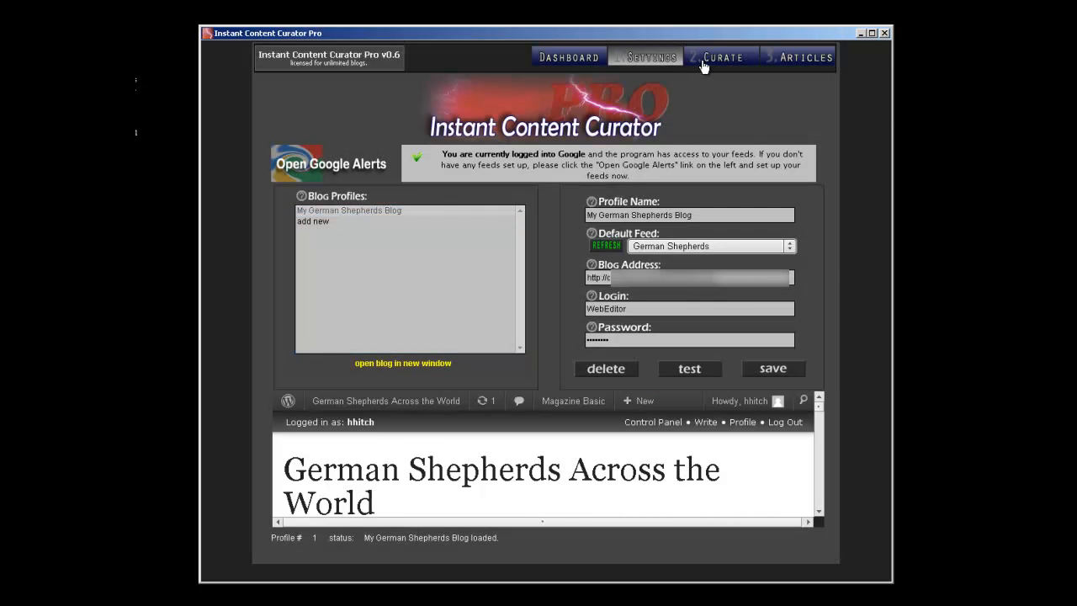
{"action": "left_click", "coordinate": [720, 58]}
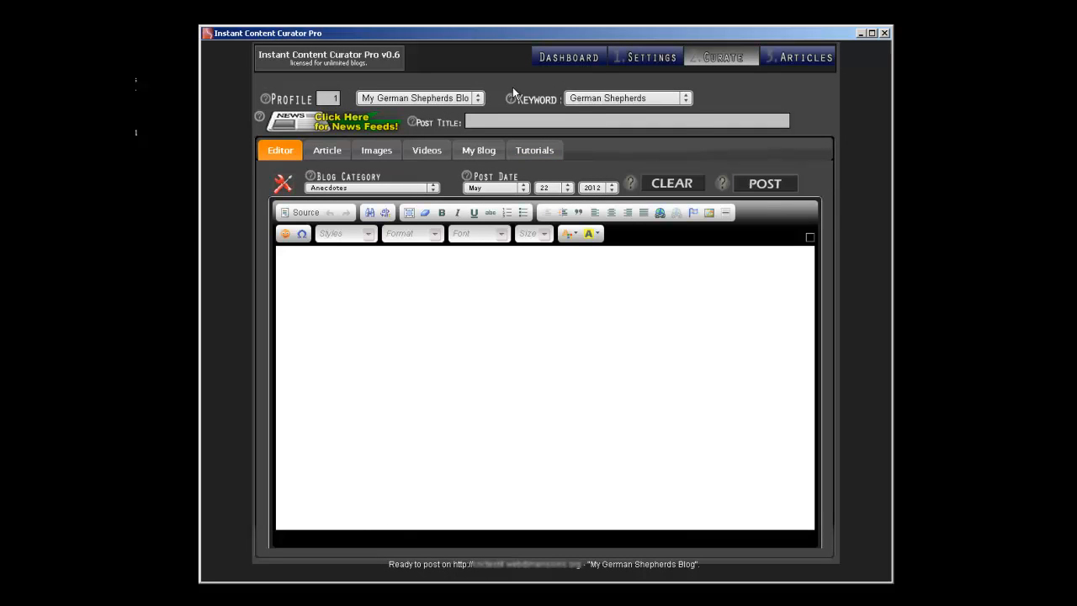
{"action": "left_click", "coordinate": [685, 97]}
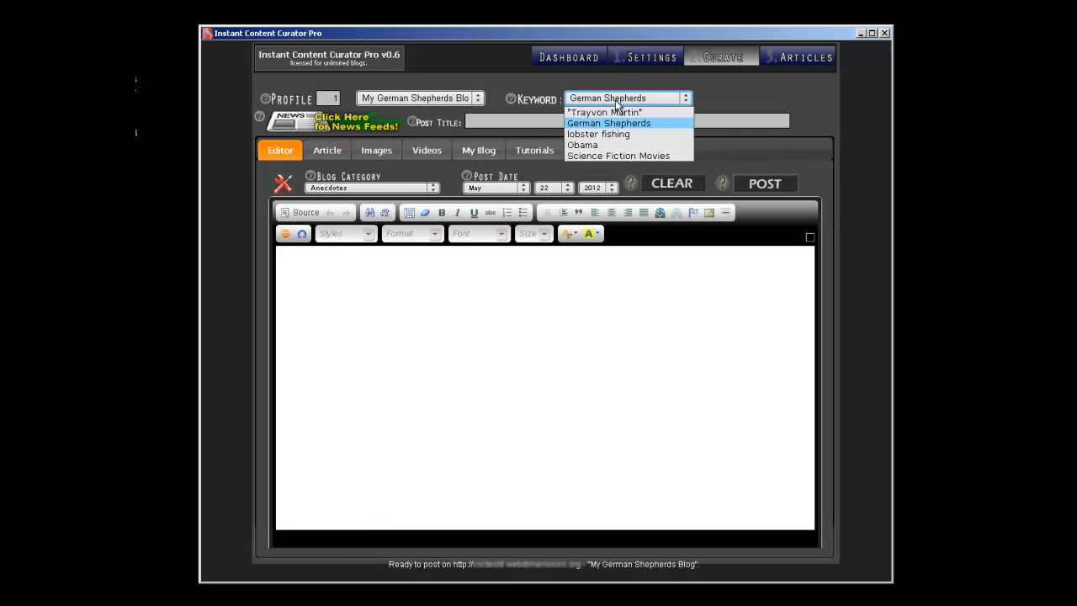
{"action": "left_click", "coordinate": [608, 123]}
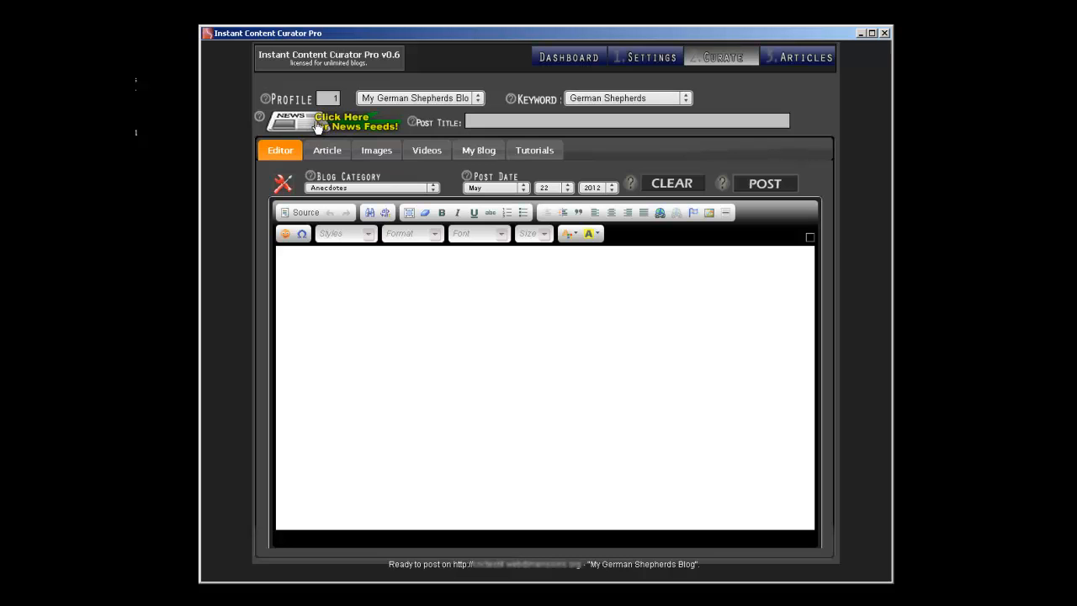
{"action": "left_click", "coordinate": [318, 125]}
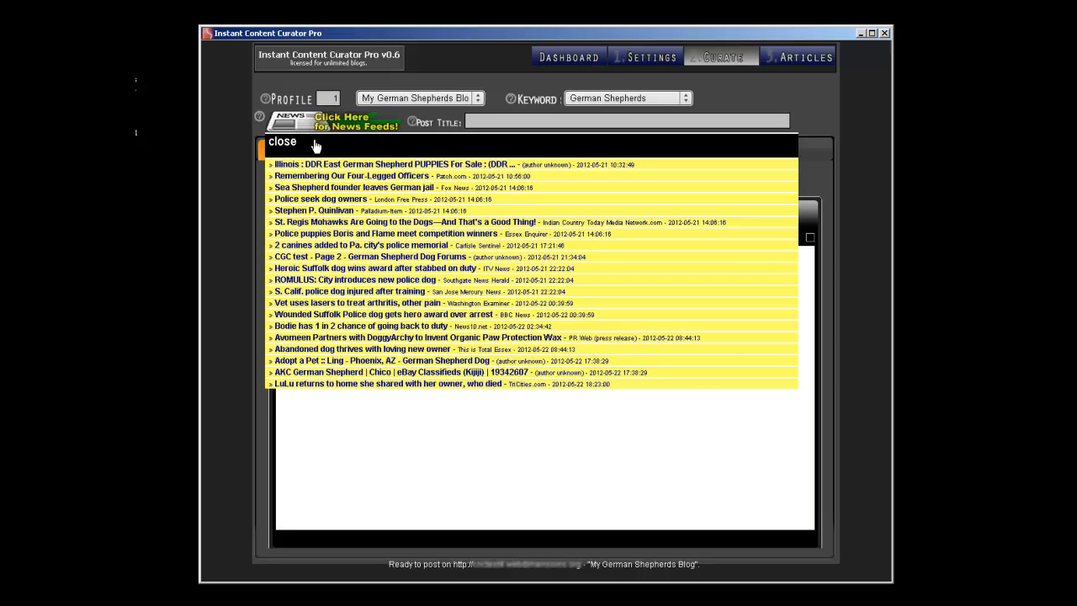
{"action": "left_click", "coordinate": [354, 187]}
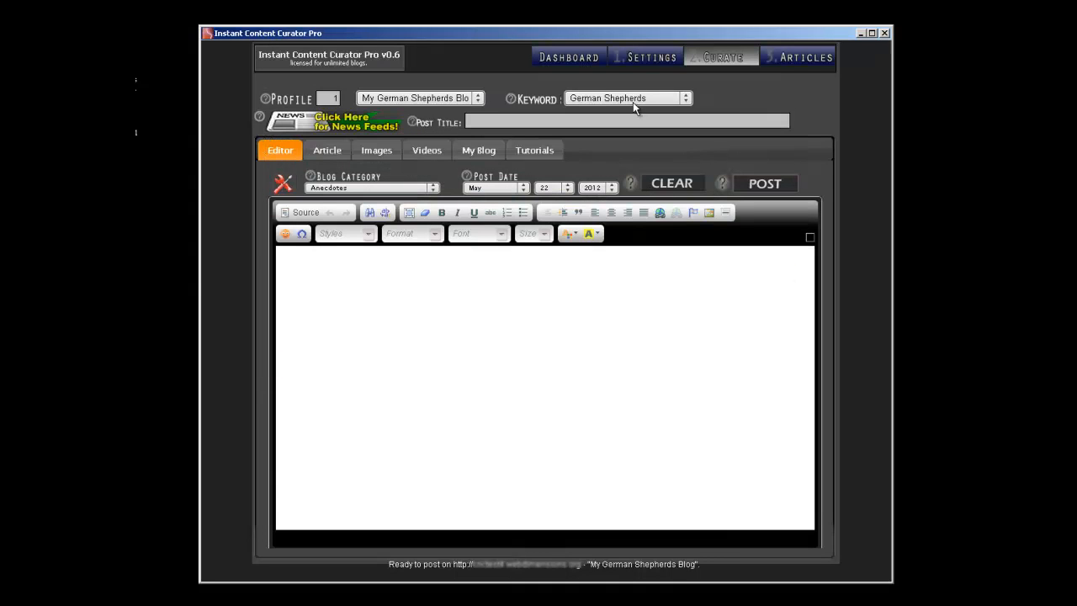
{"action": "mouse_move", "coordinate": [610, 105]}
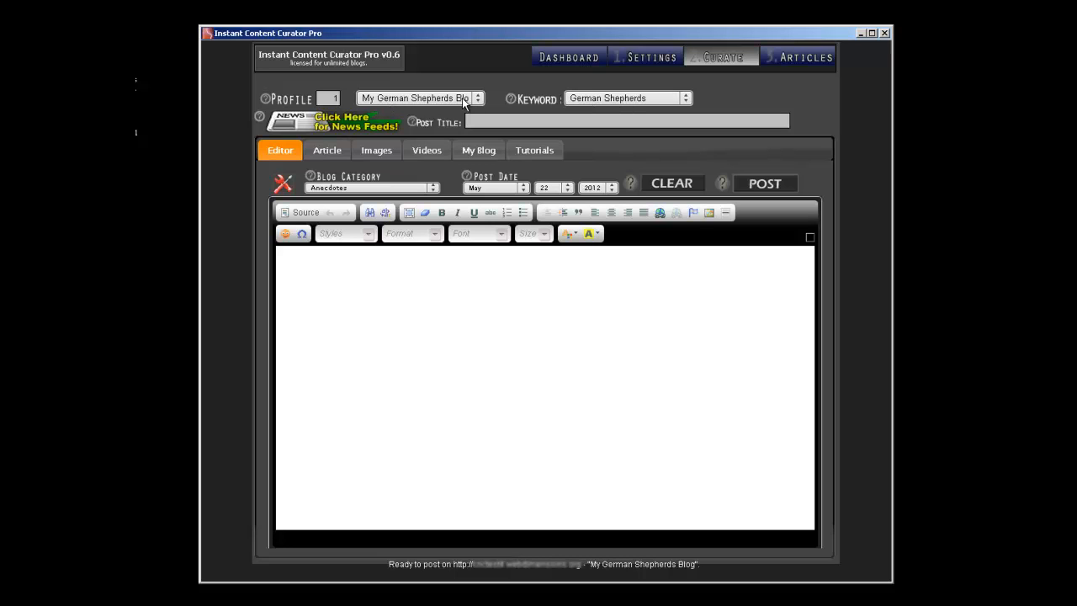
{"action": "mouse_move", "coordinate": [406, 103]}
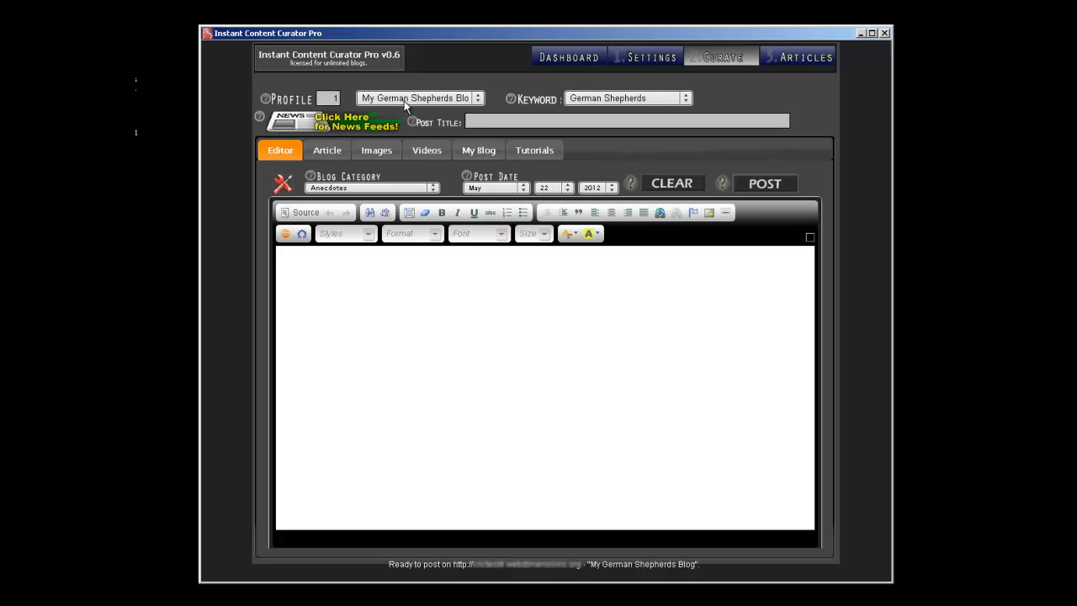
{"action": "mouse_move", "coordinate": [655, 99]}
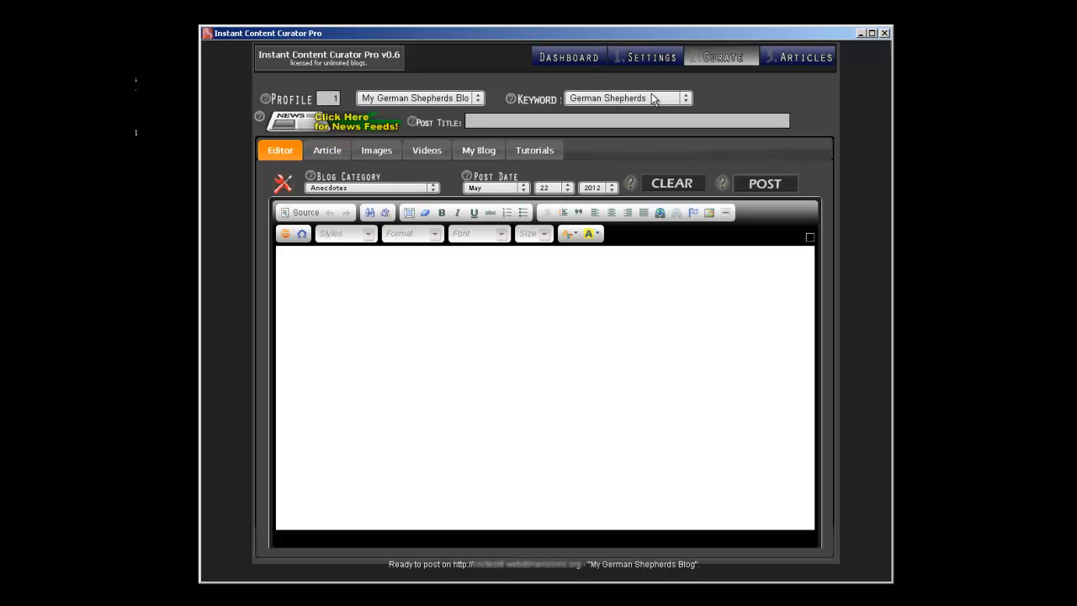
- Review the available keyword feeds and show news headlines for the current keyword
{"action": "left_click", "coordinate": [627, 98]}
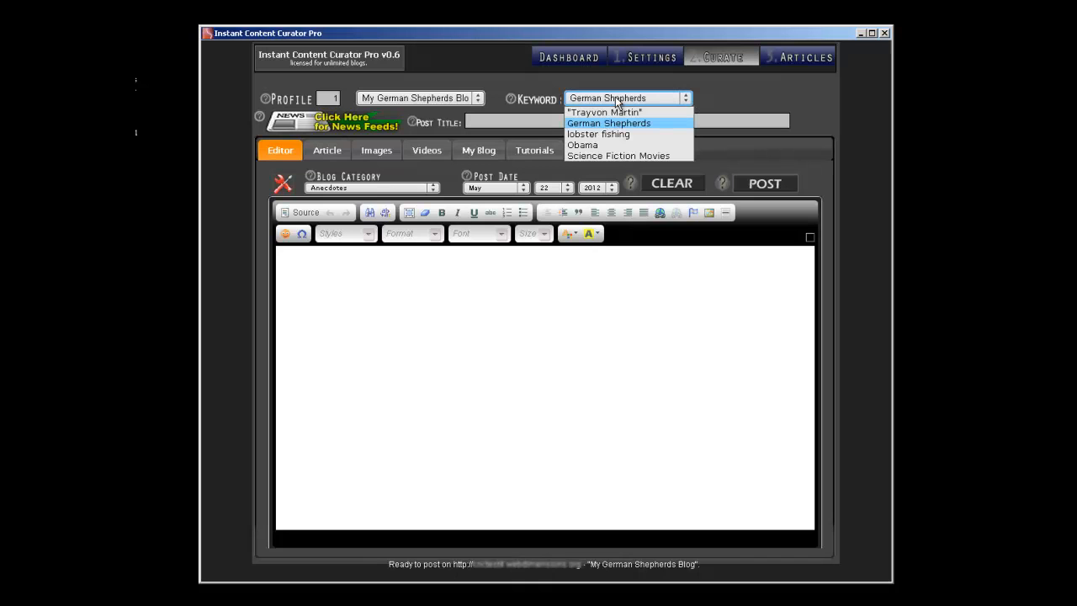
{"action": "mouse_move", "coordinate": [610, 115]}
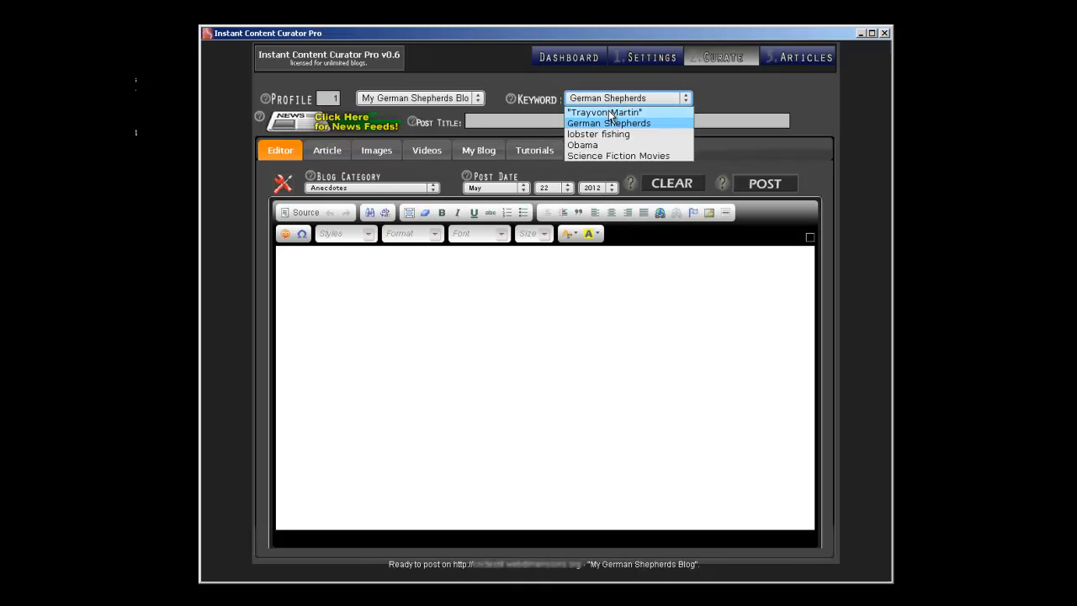
{"action": "left_click", "coordinate": [604, 112]}
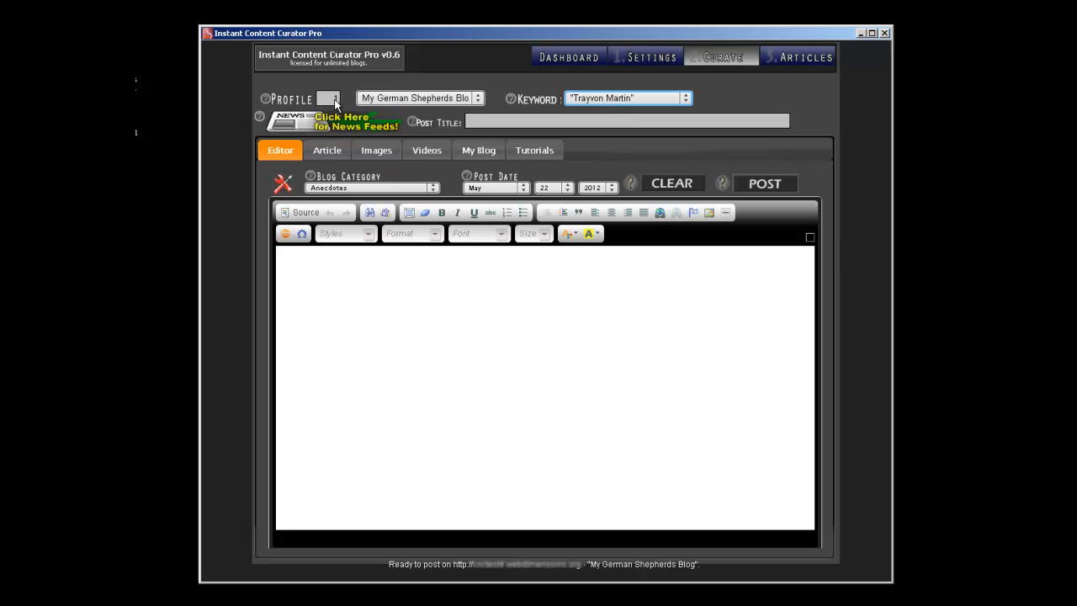
{"action": "left_click", "coordinate": [354, 120]}
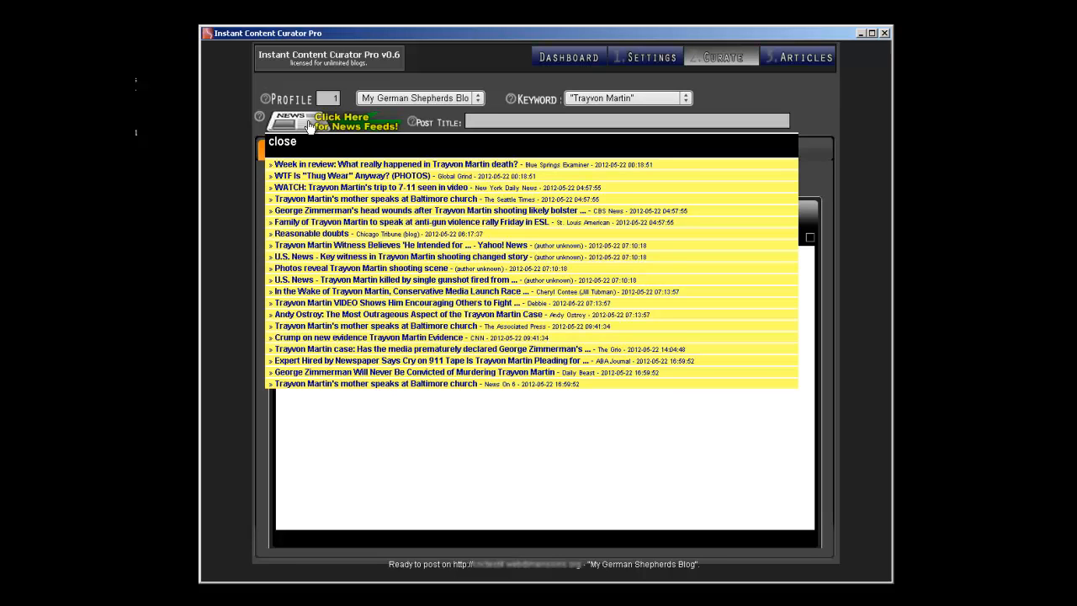
{"action": "mouse_move", "coordinate": [623, 105]}
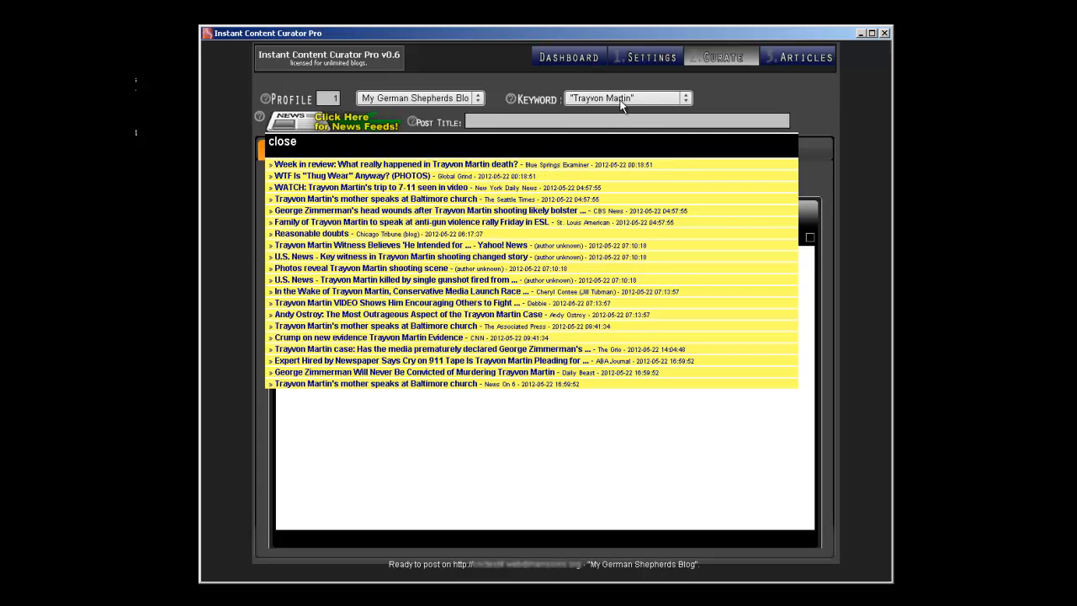
- Switch the keyword through Obama back to German Shepherds and reload its news headlines
{"action": "left_click", "coordinate": [684, 97]}
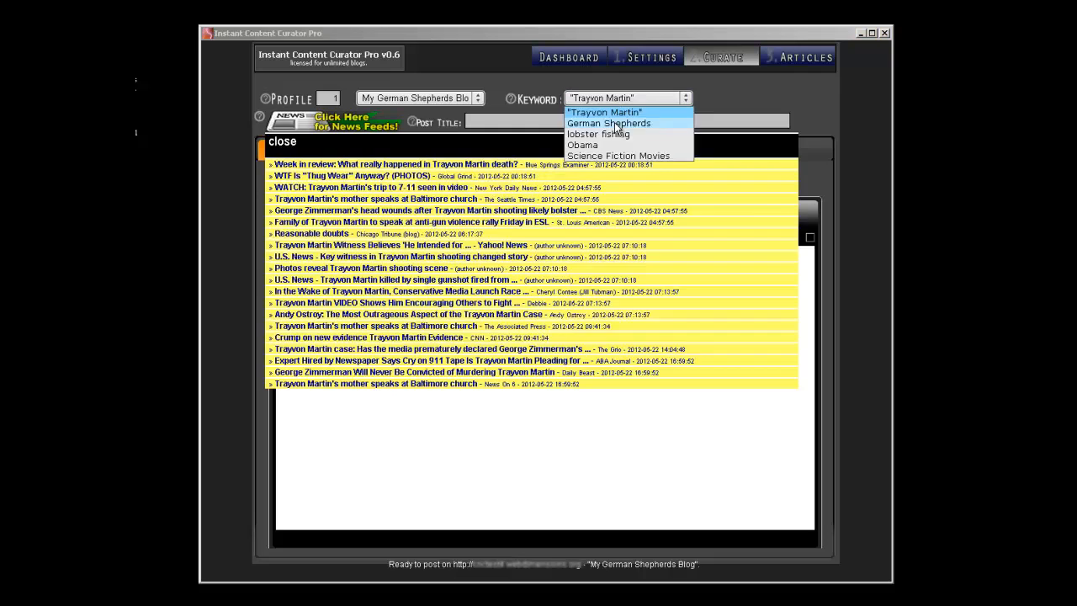
{"action": "left_click", "coordinate": [609, 123]}
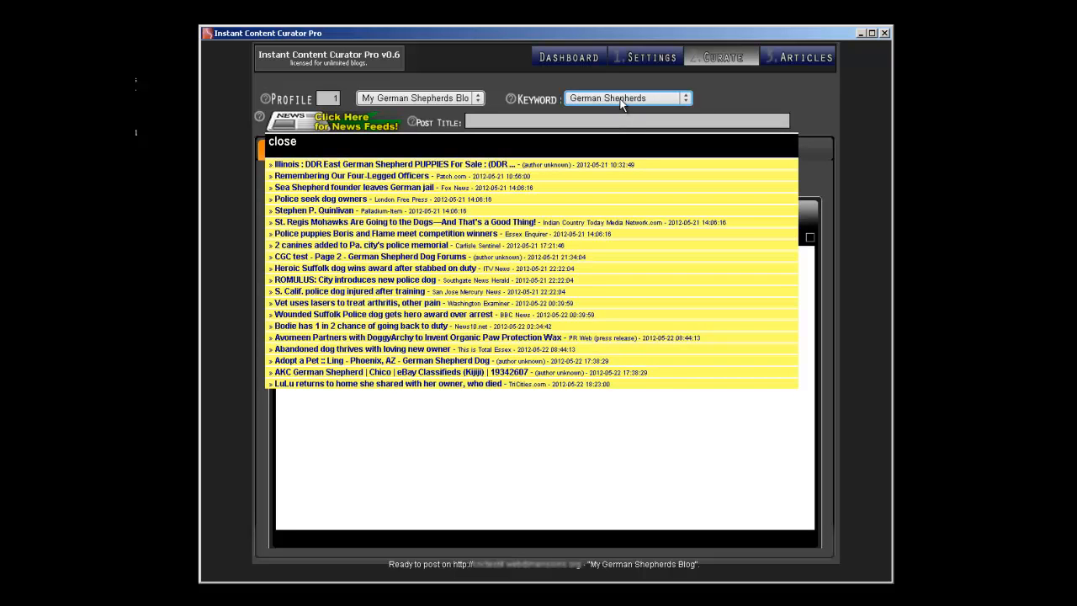
{"action": "left_click", "coordinate": [685, 97]}
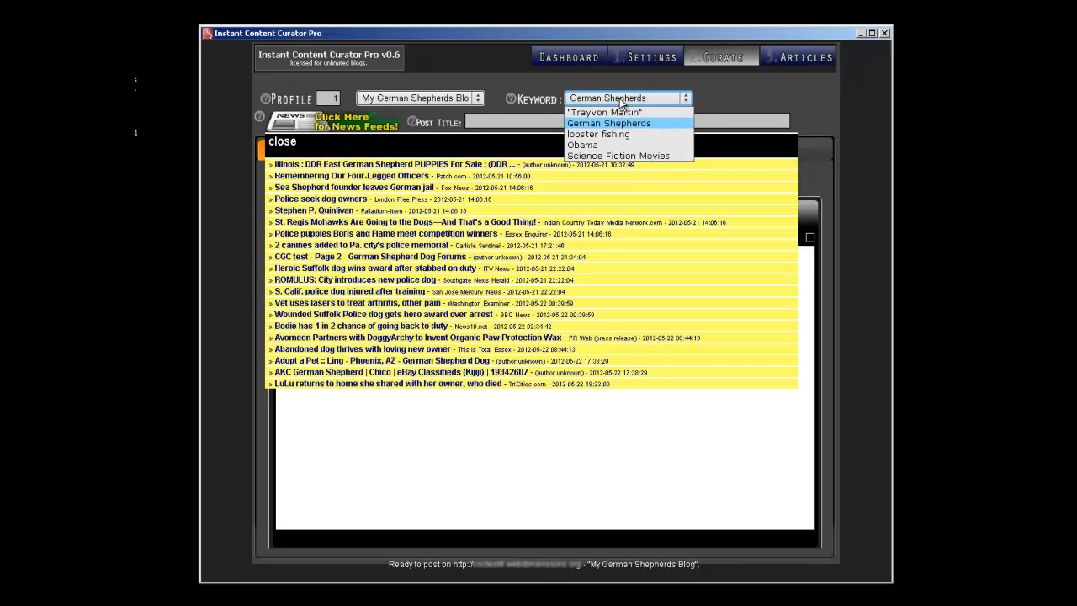
{"action": "left_click", "coordinate": [582, 145]}
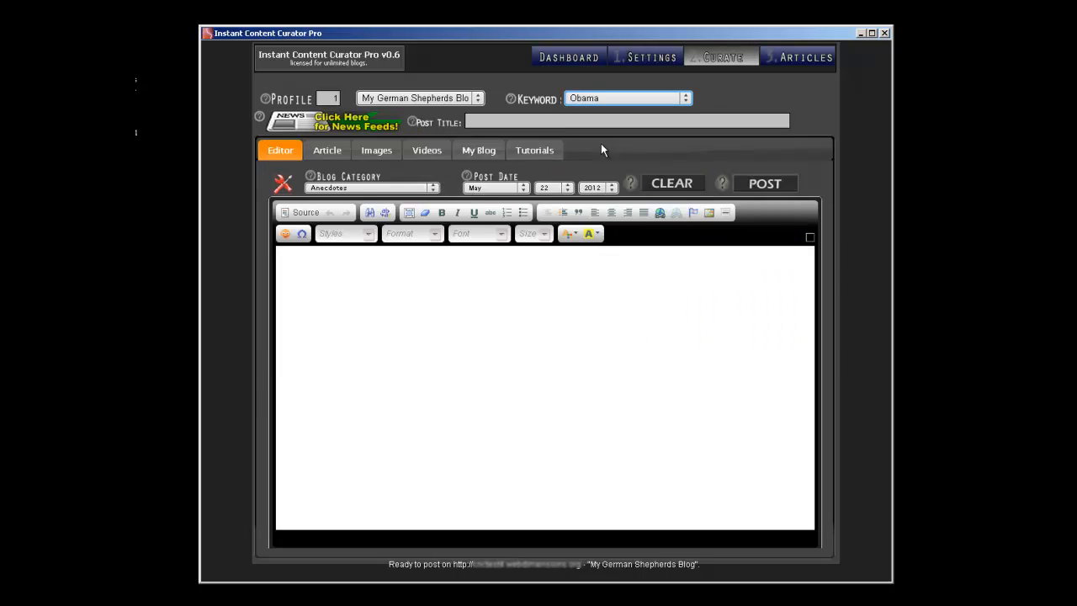
{"action": "left_click", "coordinate": [342, 121]}
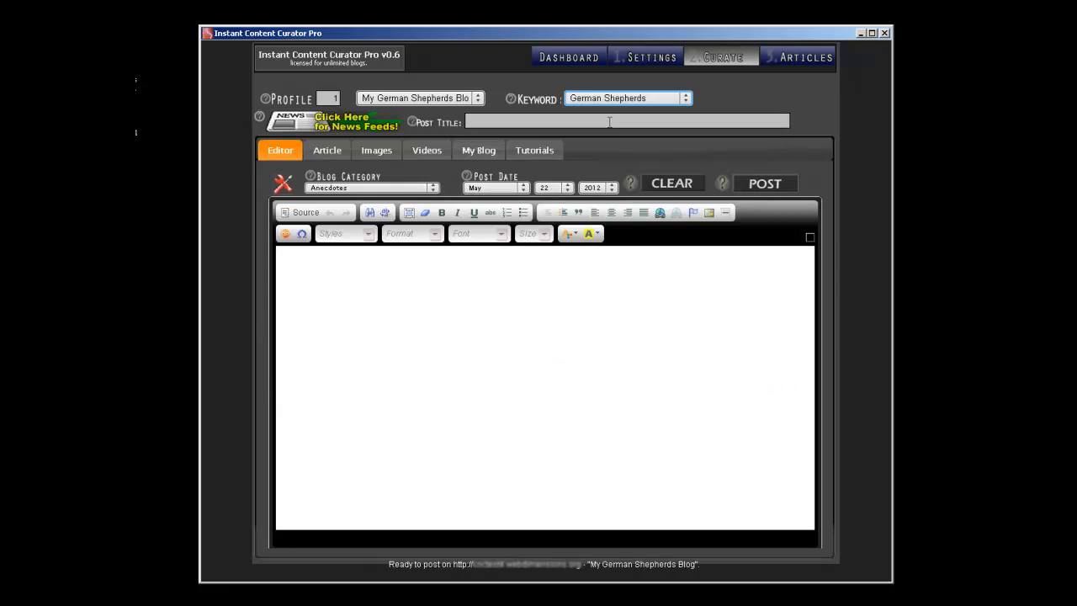
{"action": "left_click", "coordinate": [354, 122]}
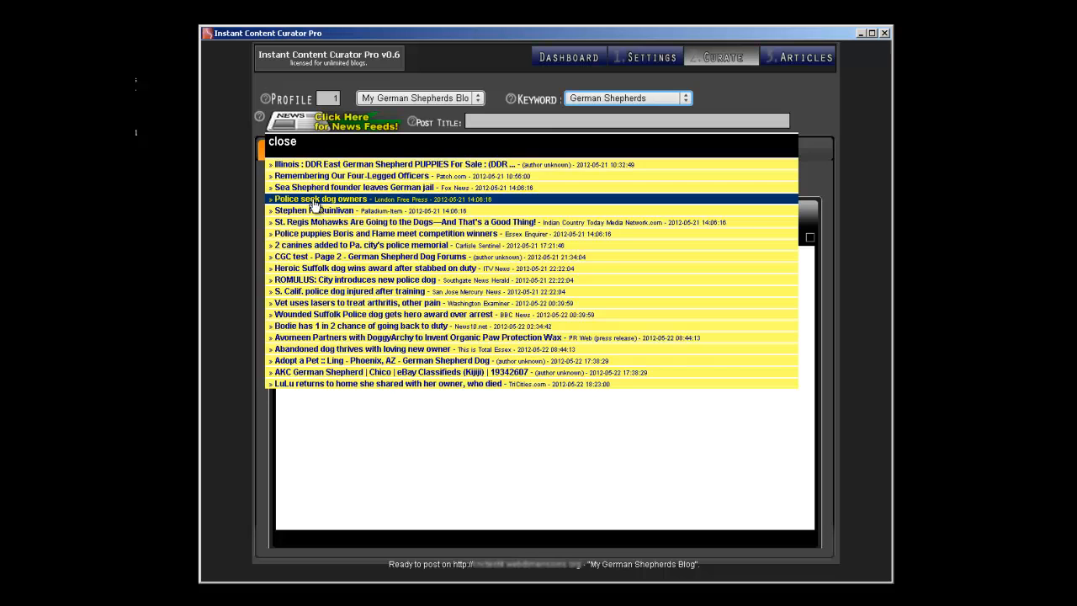
- Curate the 'Police seek dog owners' story into the post and check its HTML source
{"action": "left_click", "coordinate": [320, 199]}
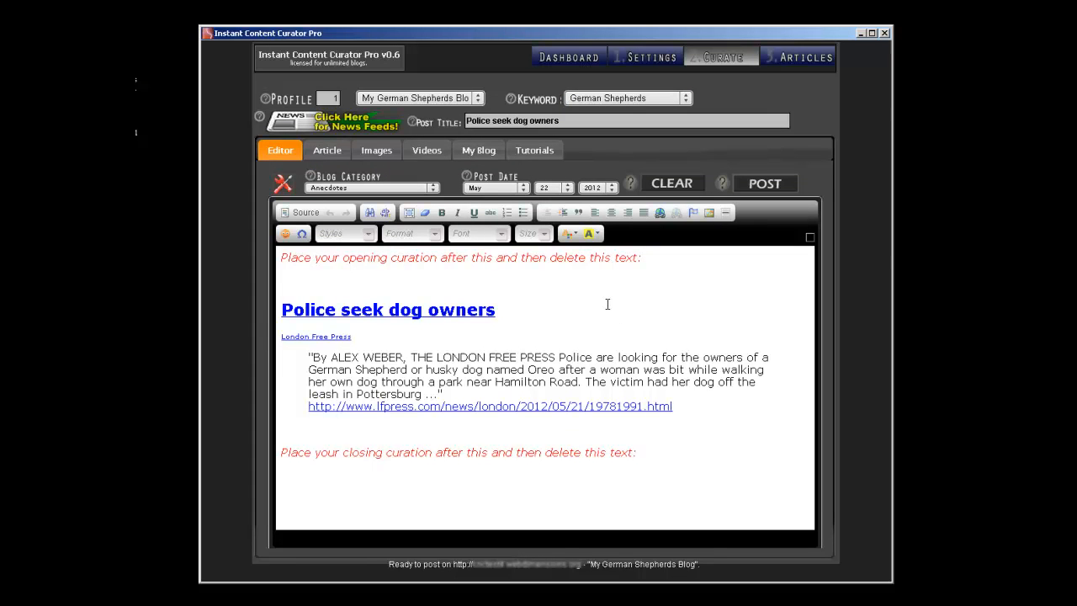
{"action": "mouse_move", "coordinate": [577, 303]}
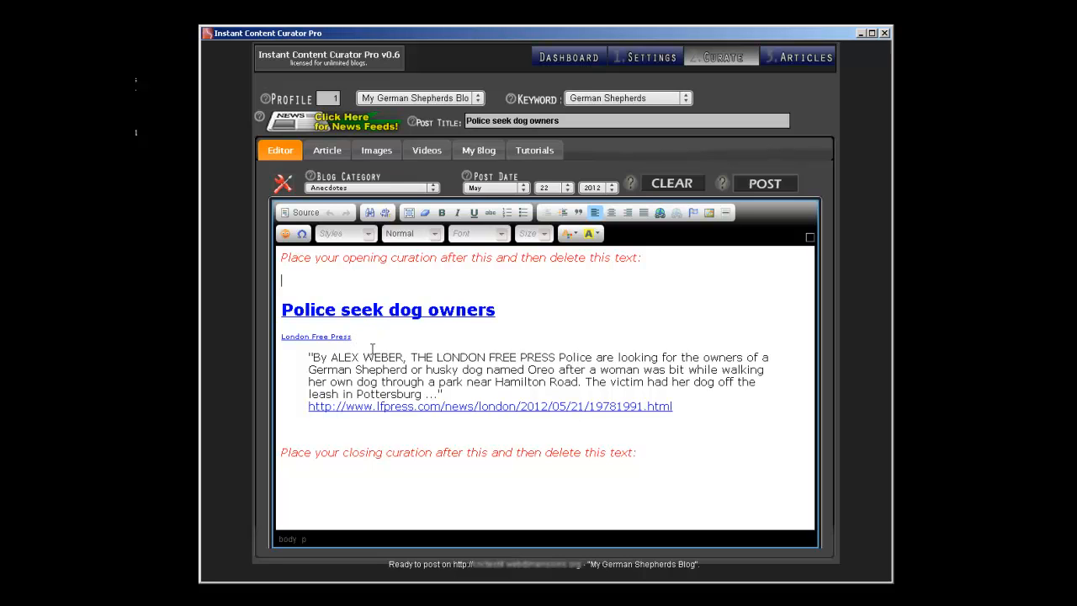
{"action": "mouse_move", "coordinate": [469, 391]}
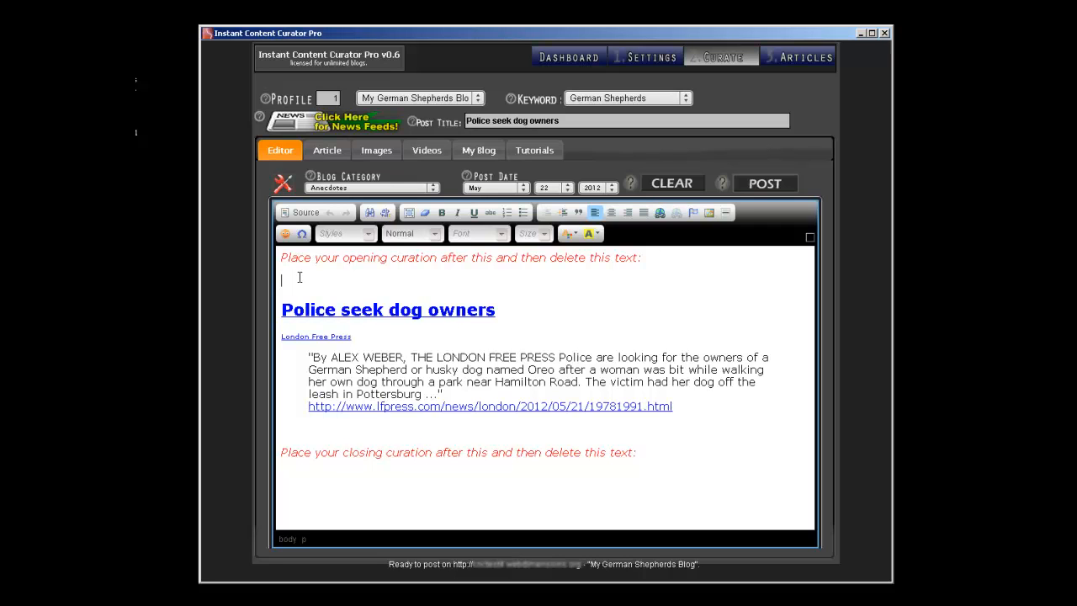
{"action": "mouse_move", "coordinate": [361, 282]}
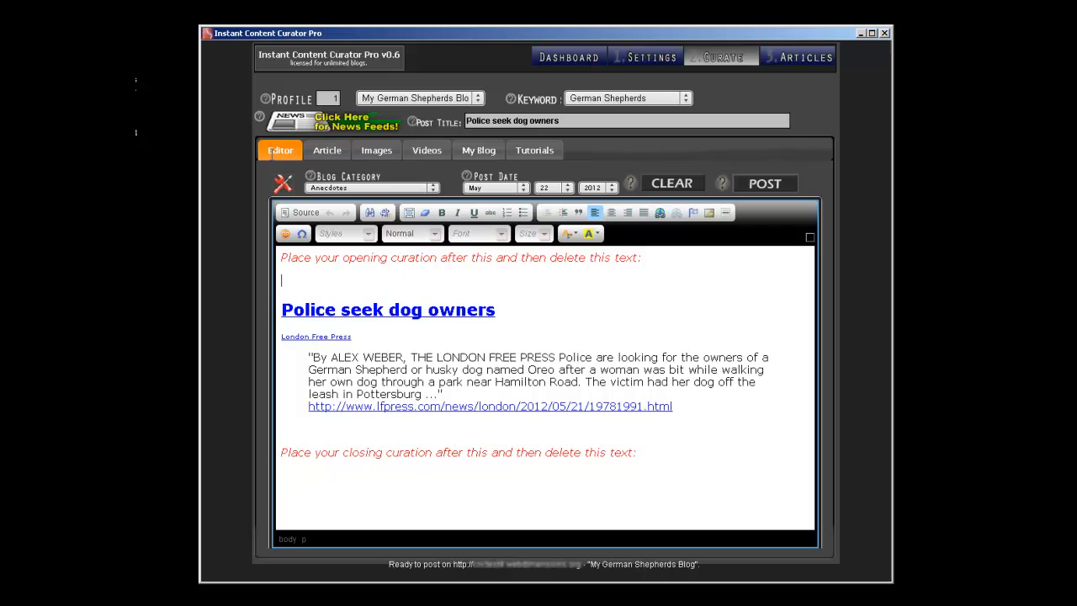
{"action": "mouse_move", "coordinate": [658, 452]}
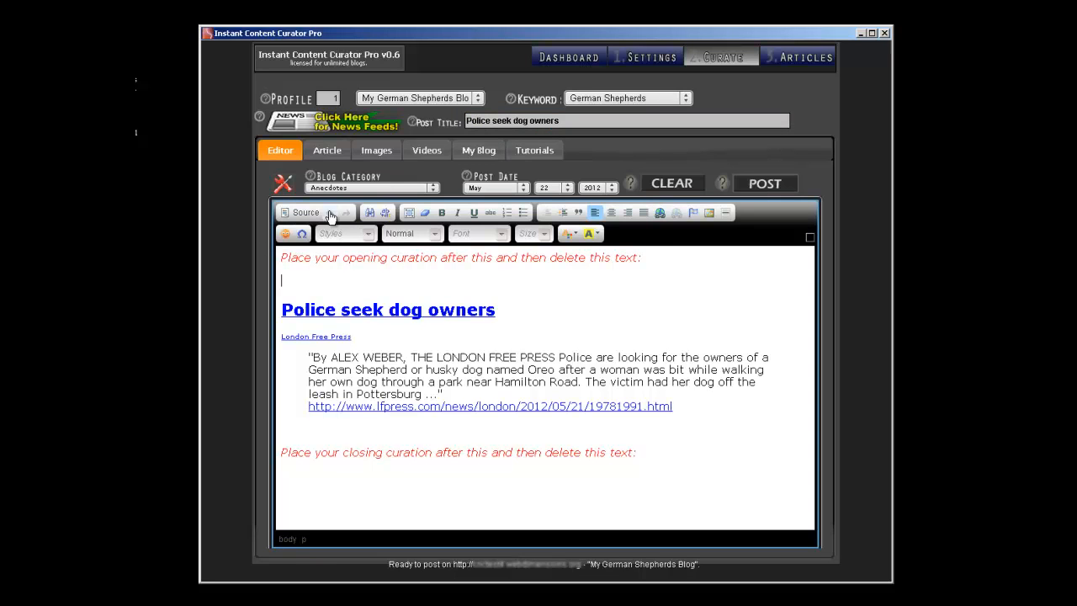
{"action": "mouse_move", "coordinate": [708, 212]}
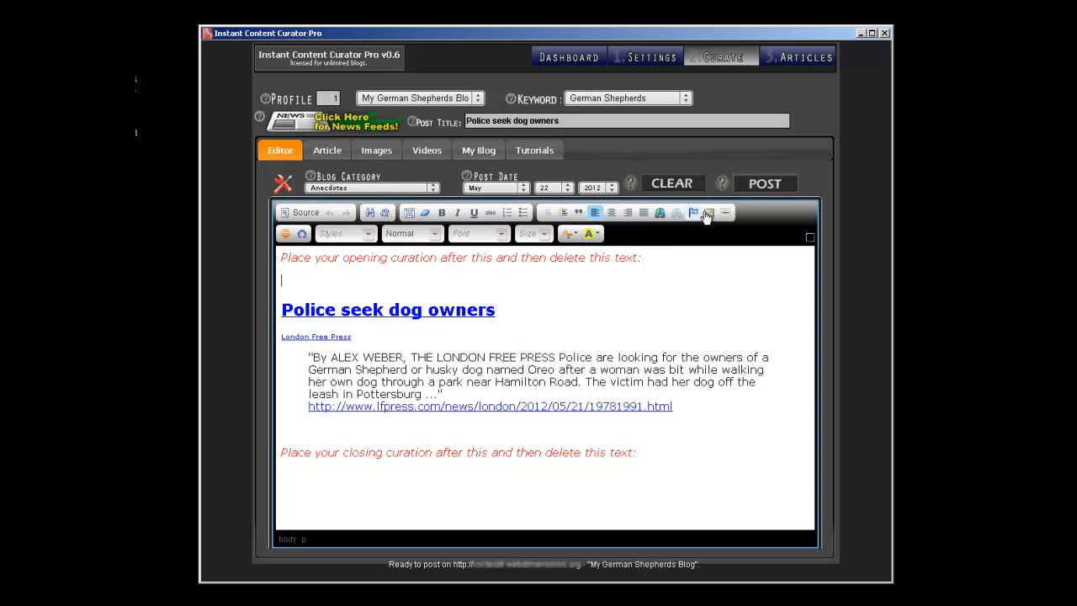
{"action": "mouse_move", "coordinate": [284, 244]}
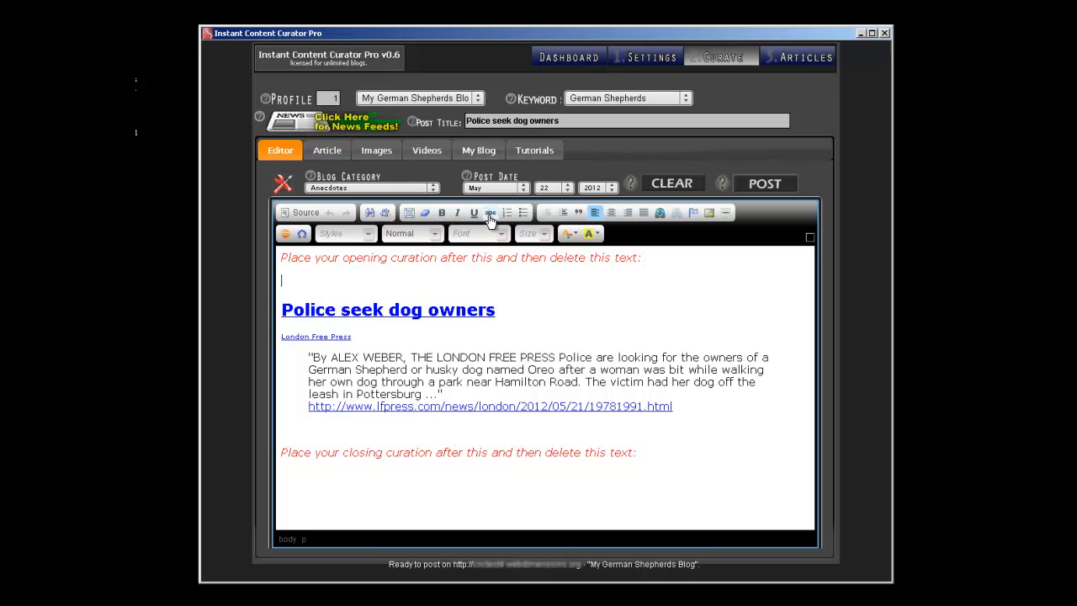
{"action": "mouse_move", "coordinate": [525, 213]}
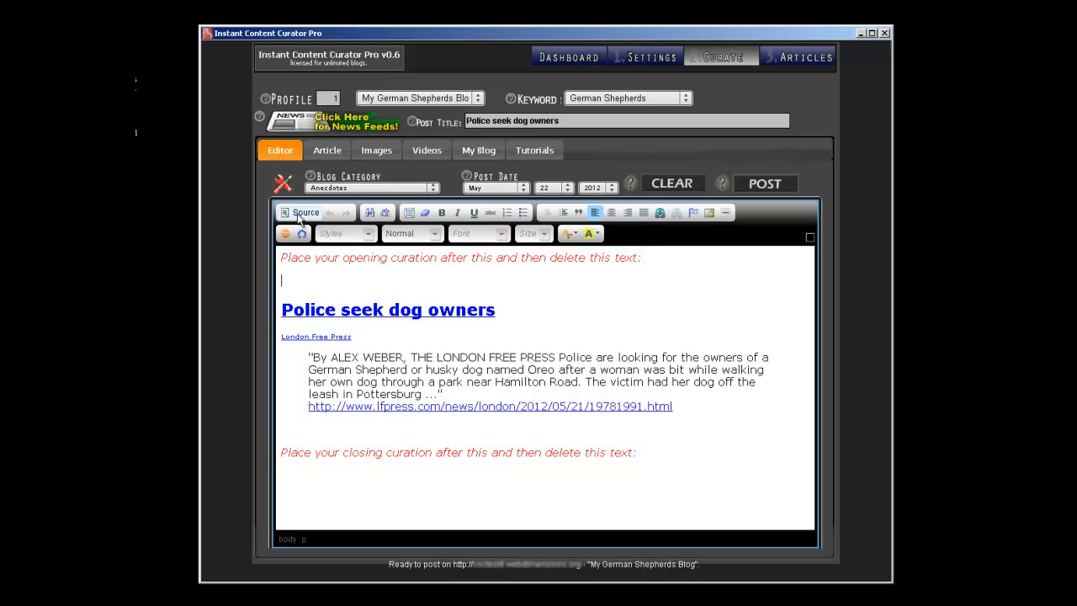
{"action": "left_click", "coordinate": [301, 212]}
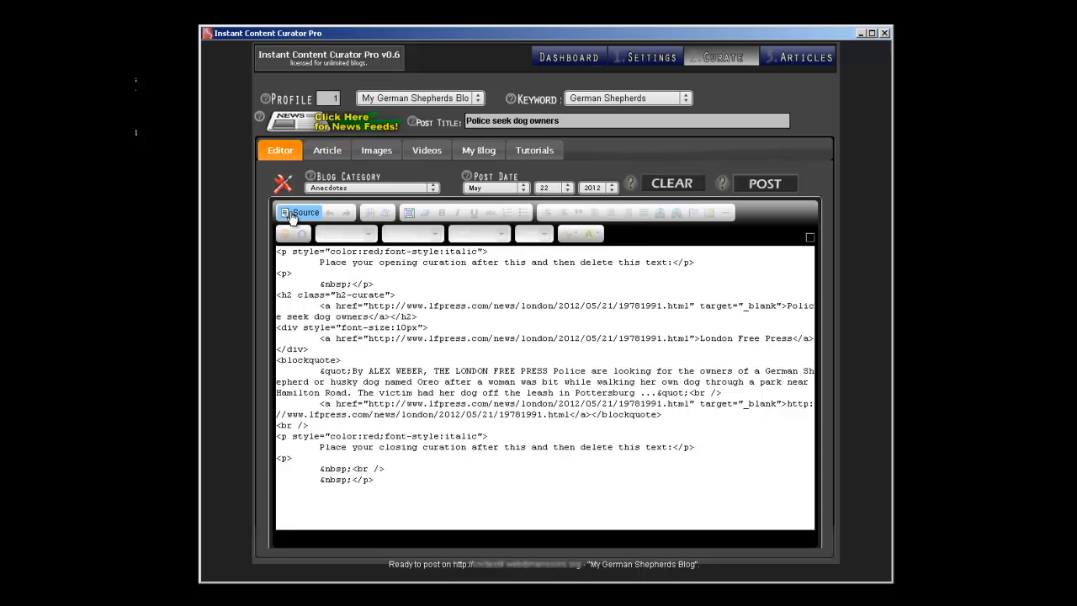
{"action": "left_click", "coordinate": [301, 212]}
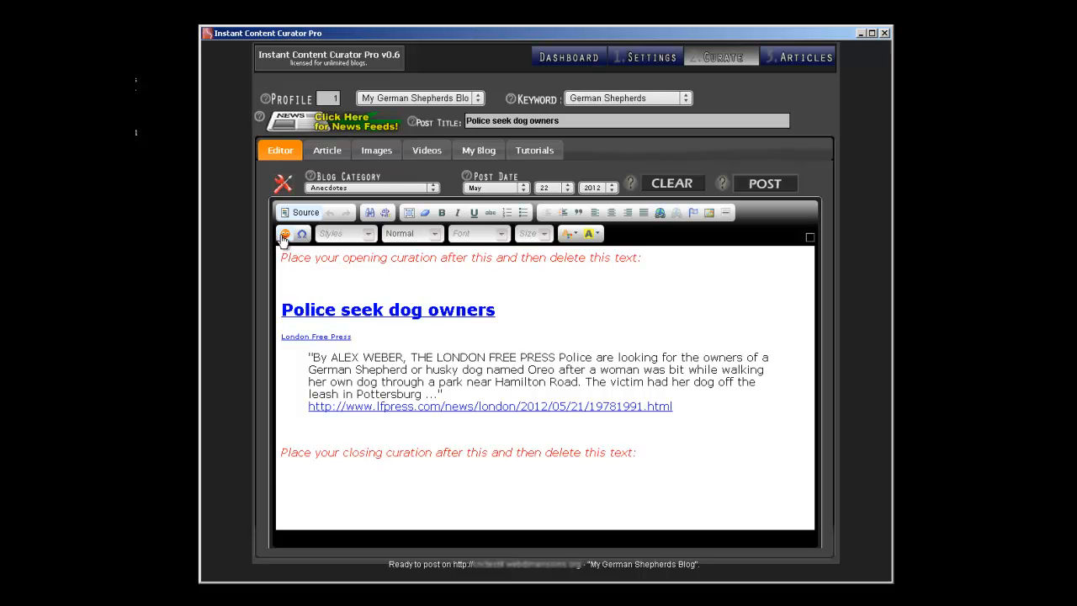
- Look over the Special Character, Paragraph Format and Image dialogs without inserting anything
{"action": "left_click", "coordinate": [301, 234]}
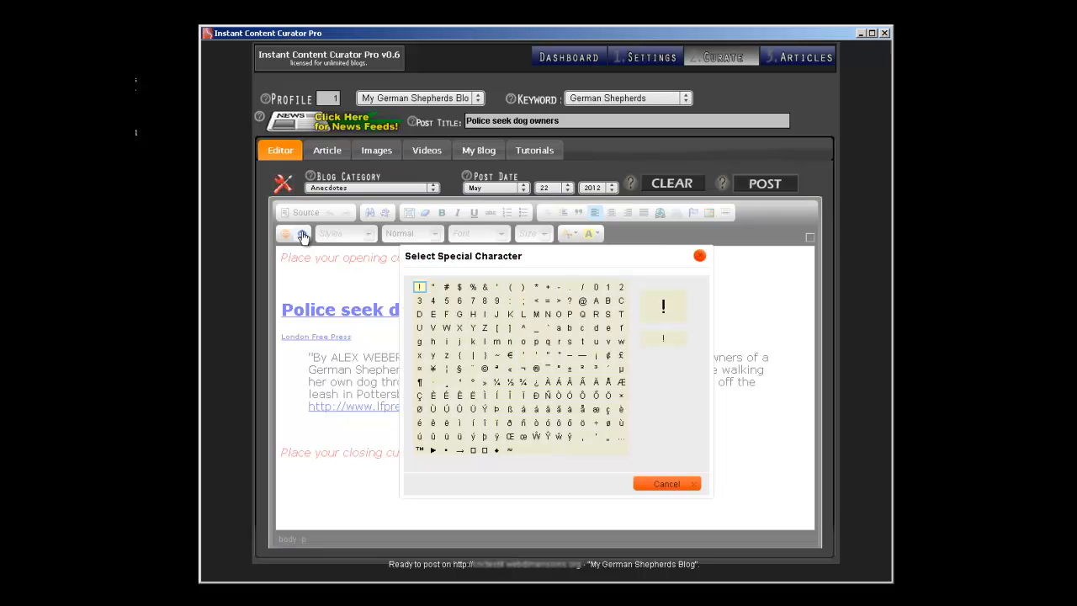
{"action": "left_click", "coordinate": [667, 483]}
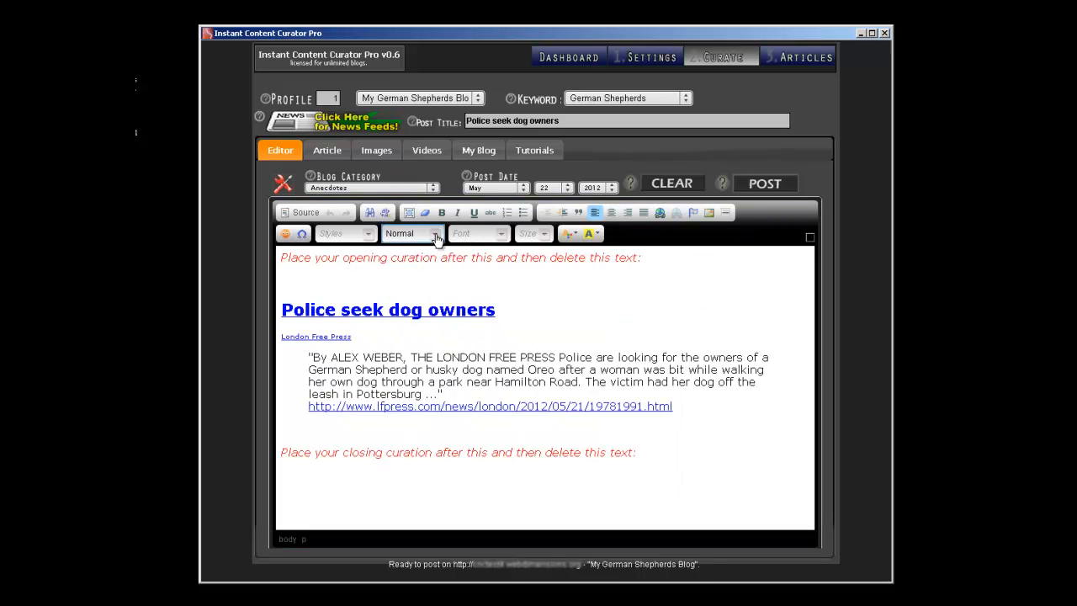
{"action": "left_click", "coordinate": [434, 234]}
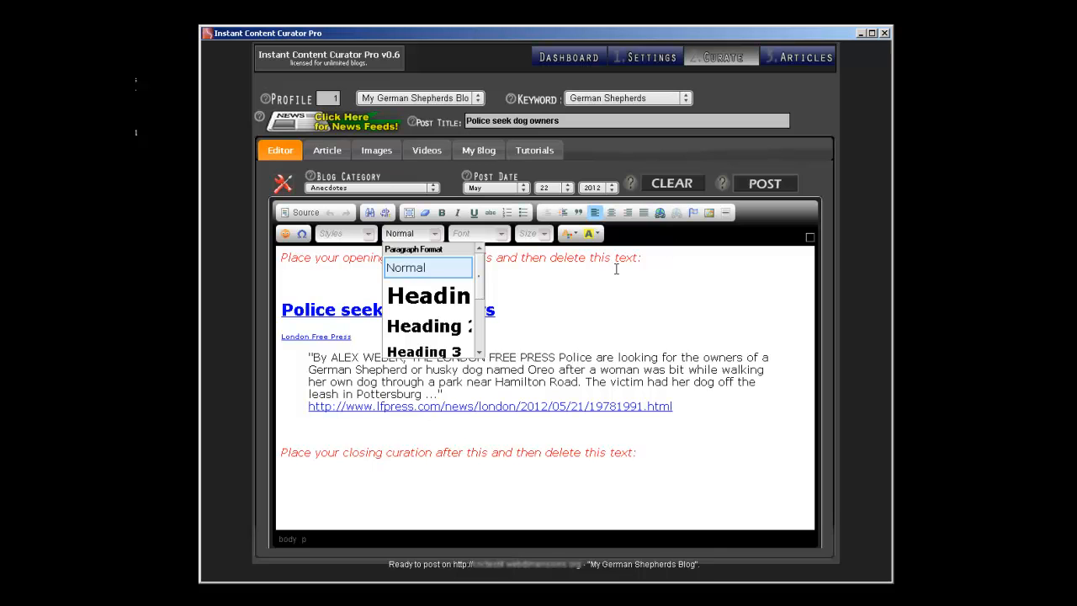
{"action": "left_click", "coordinate": [710, 213]}
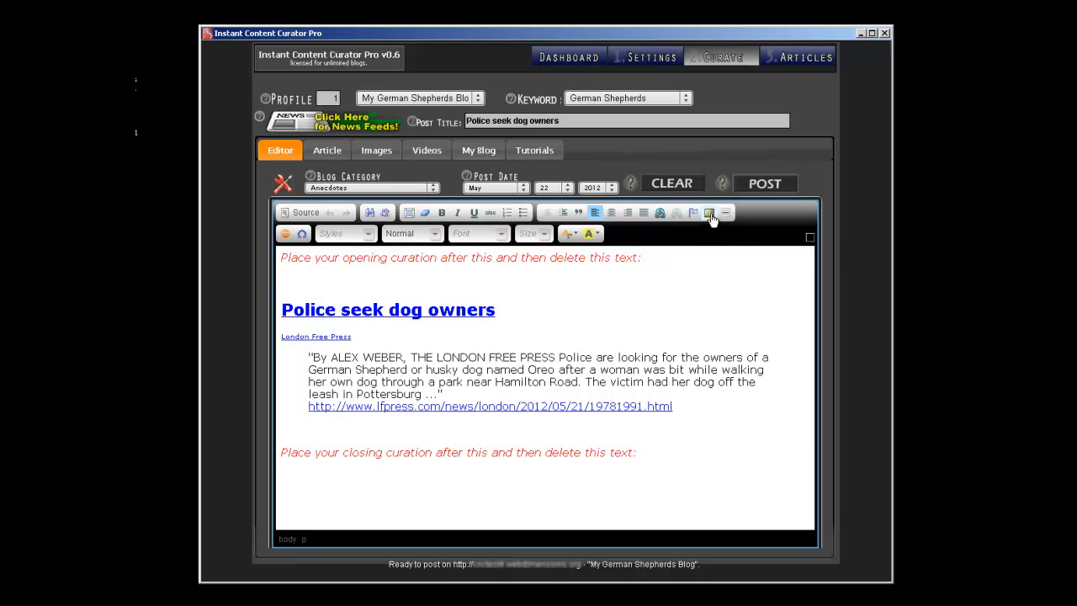
{"action": "left_click", "coordinate": [709, 212]}
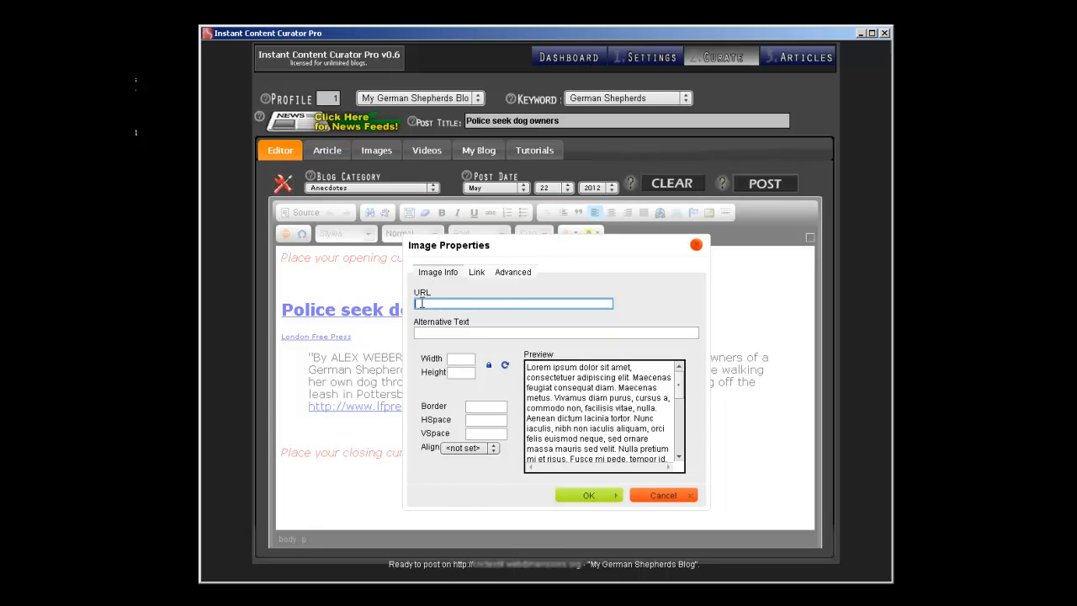
{"action": "left_click", "coordinate": [663, 495]}
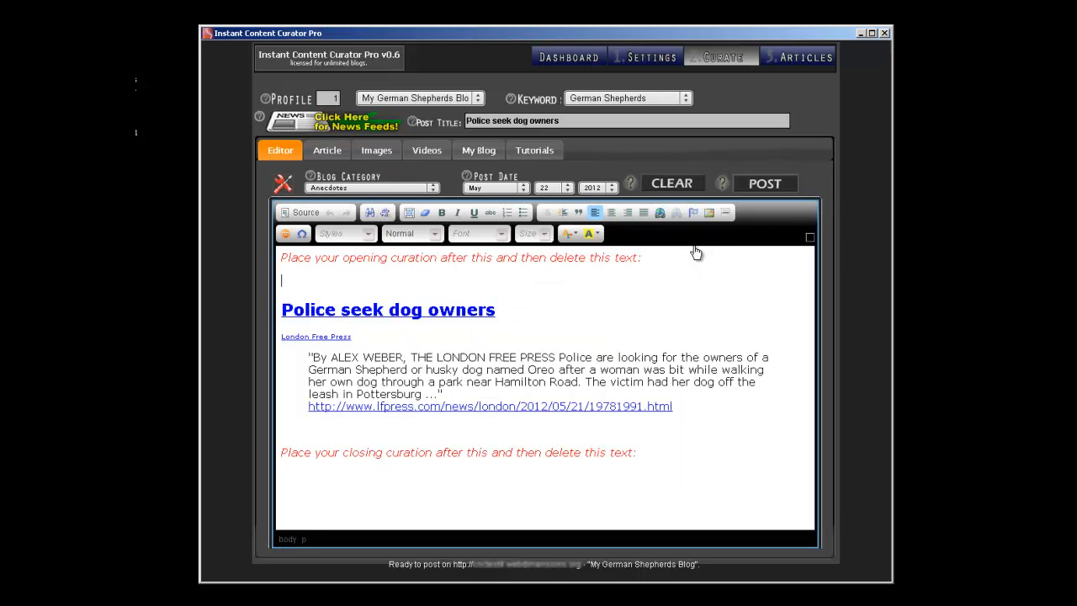
{"action": "mouse_move", "coordinate": [612, 281]}
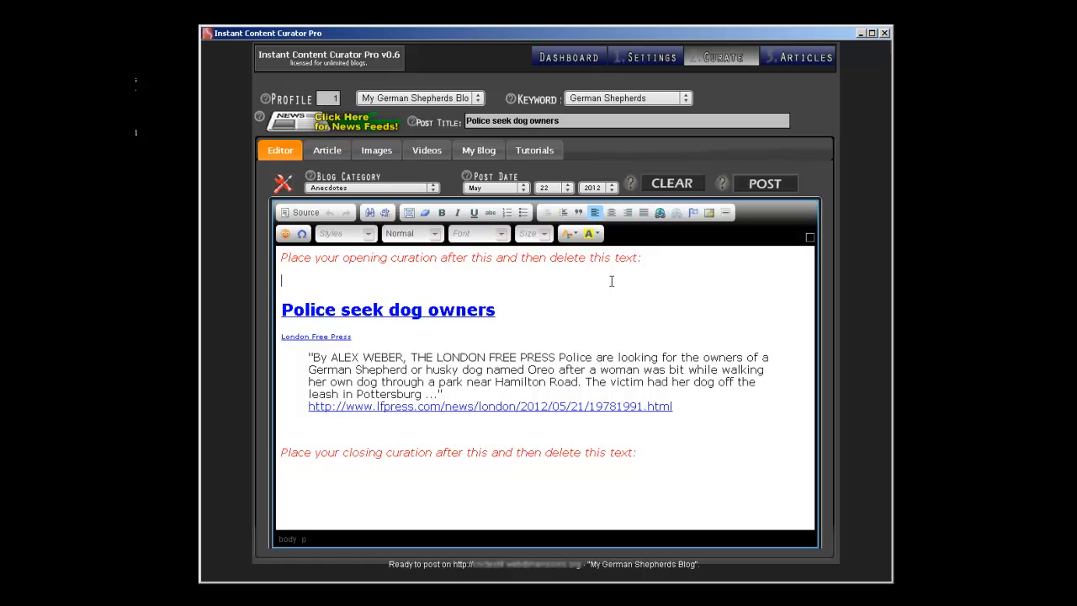
{"action": "mouse_move", "coordinate": [301, 340]}
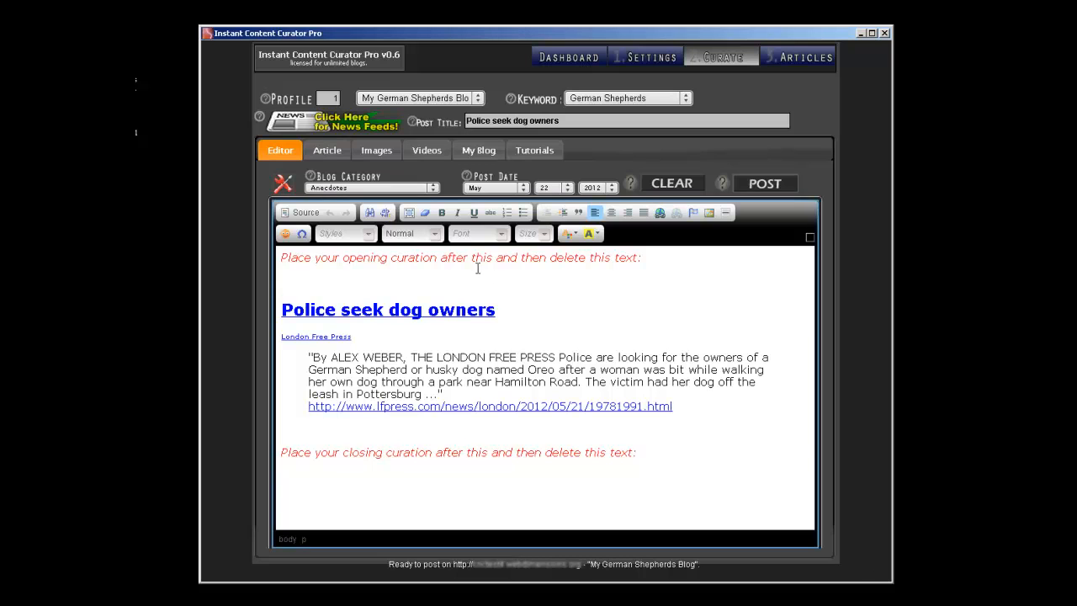
{"action": "mouse_move", "coordinate": [244, 232]}
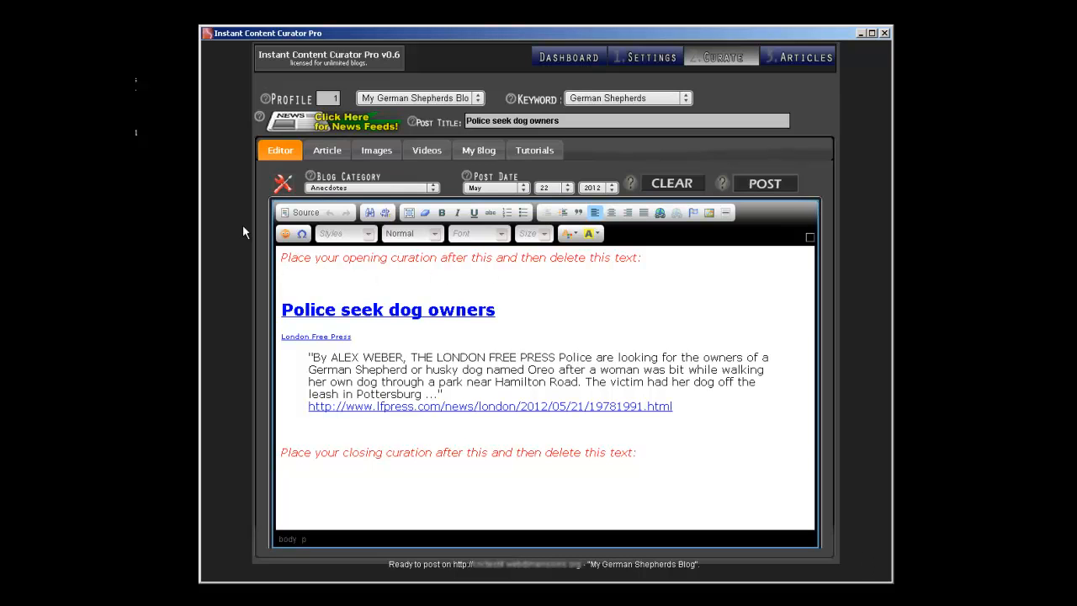
{"action": "left_click", "coordinate": [370, 286]}
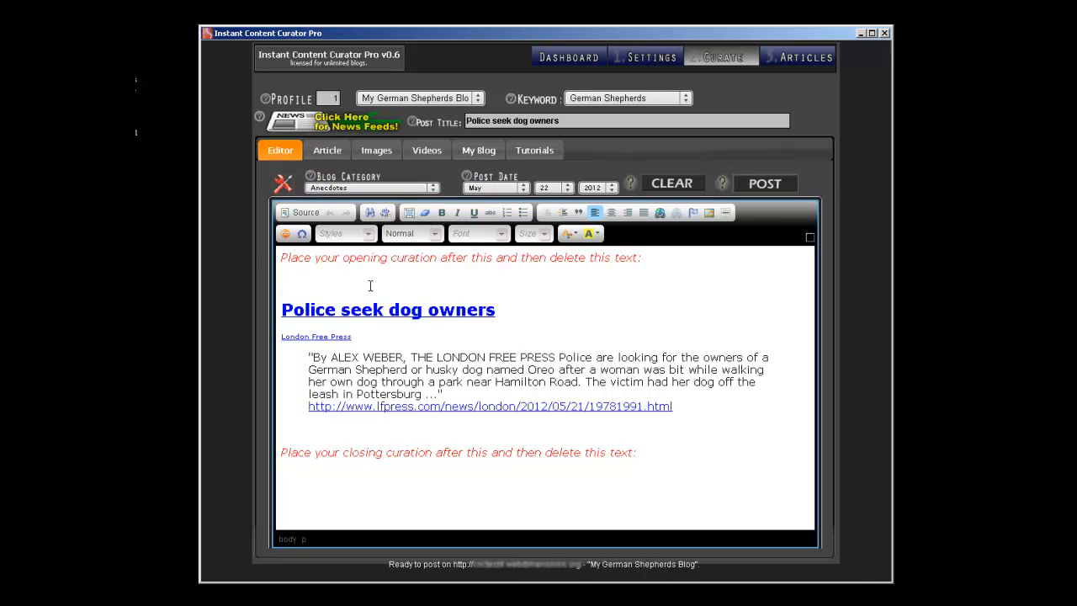
{"action": "mouse_move", "coordinate": [255, 181]}
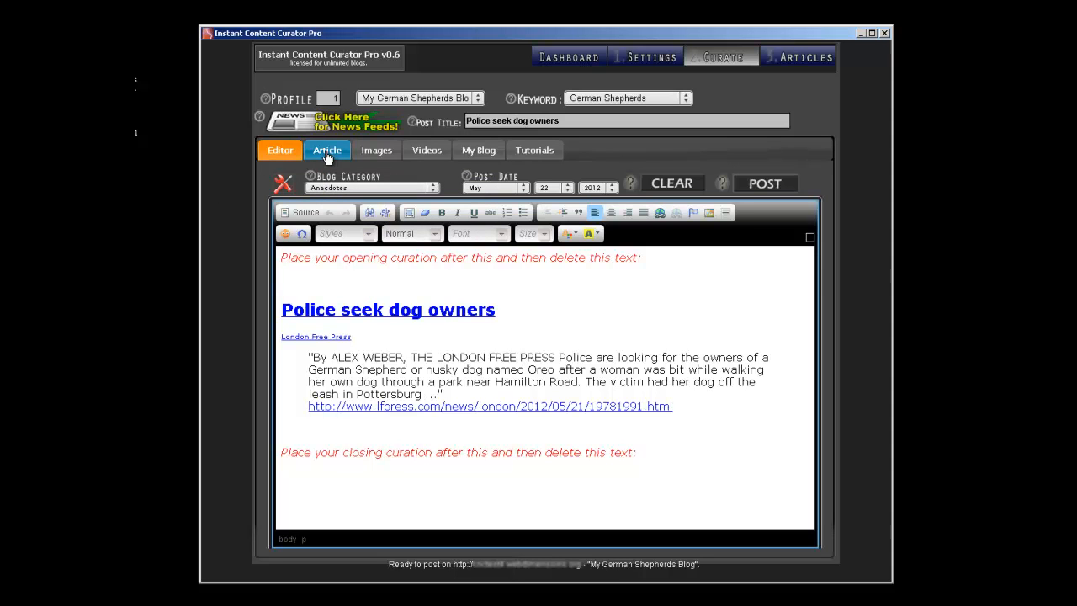
{"action": "left_click", "coordinate": [327, 150]}
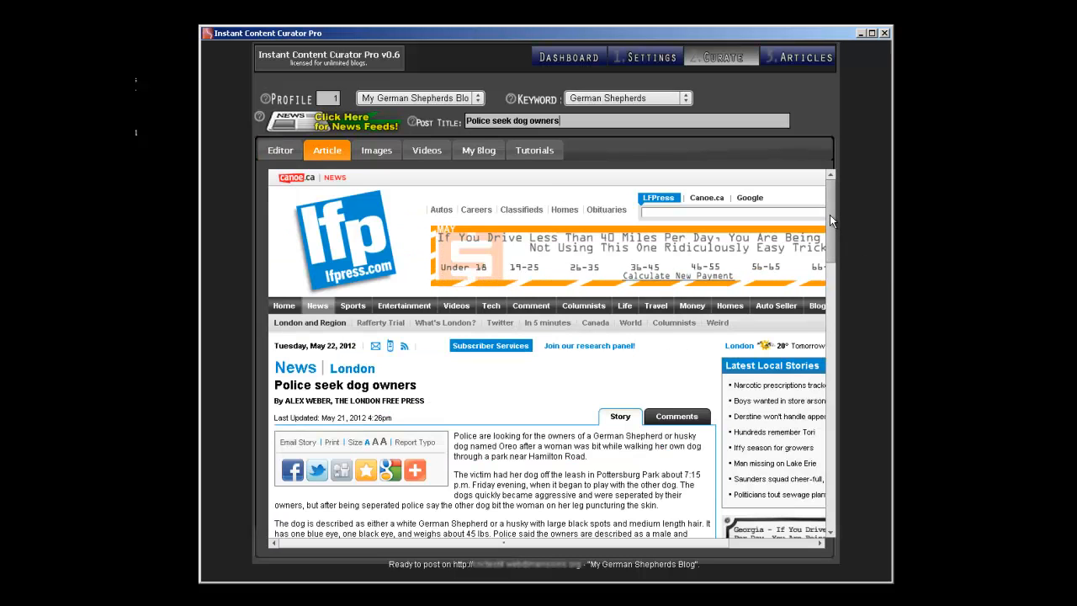
{"action": "scroll", "scroll_direction": "down", "scroll_amount": 3}
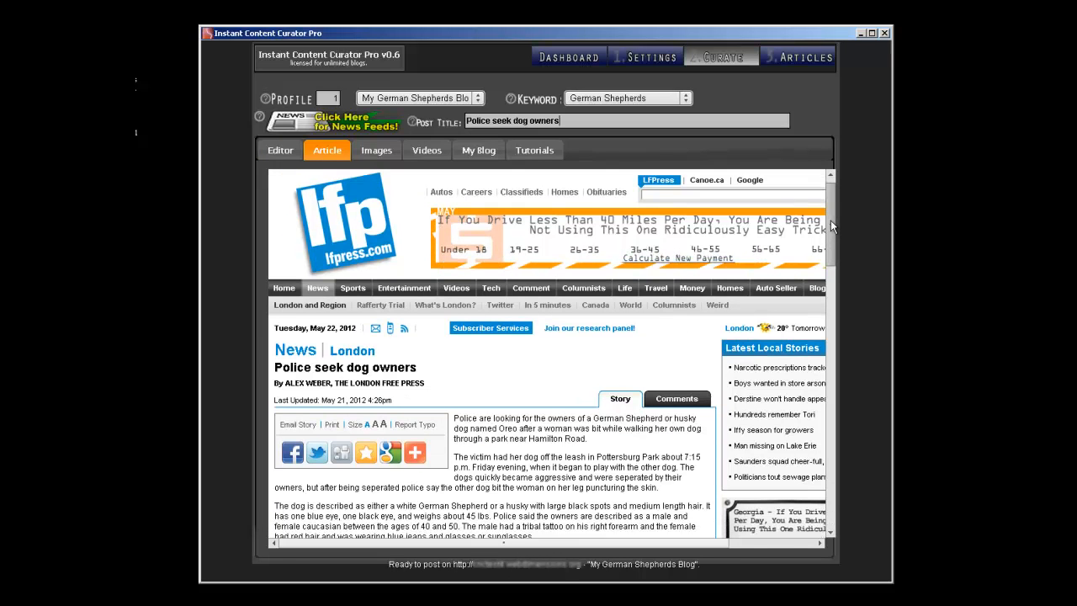
{"action": "scroll", "scroll_direction": "down", "scroll_amount": 3}
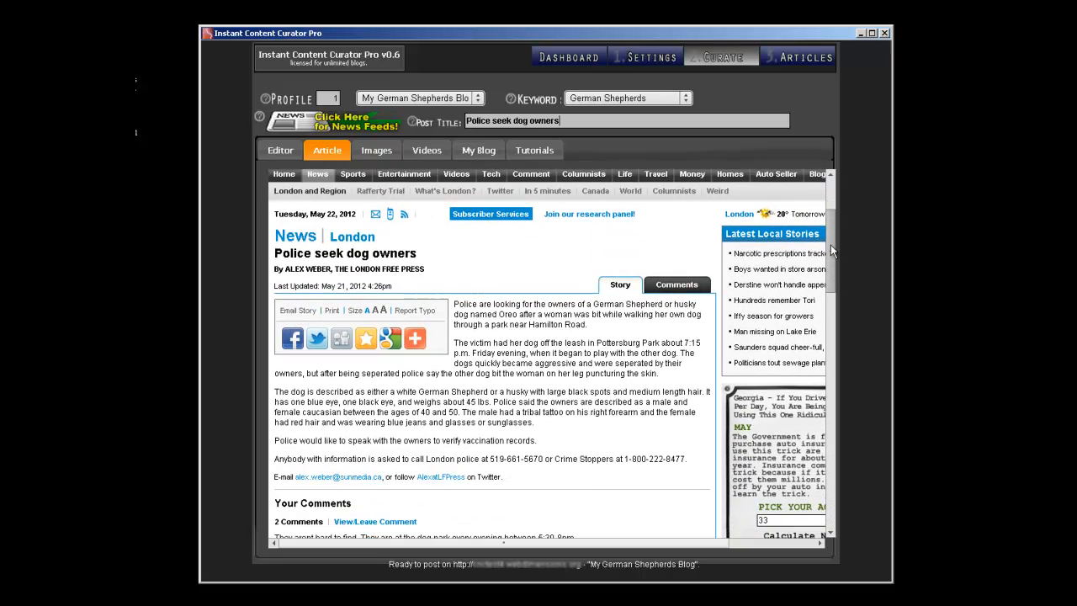
{"action": "scroll", "scroll_direction": "down", "scroll_amount": 3}
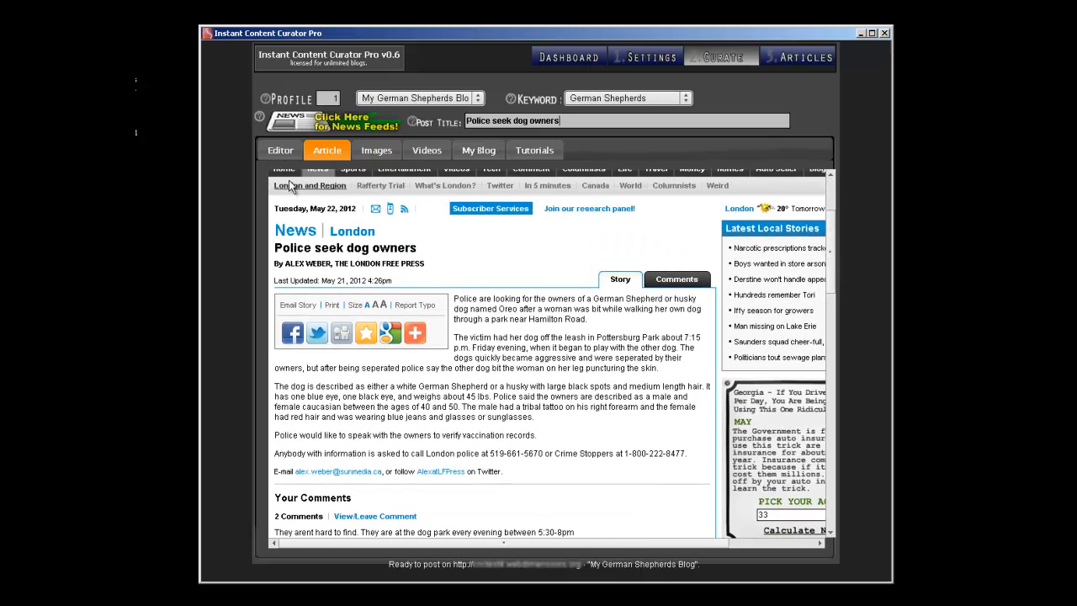
{"action": "left_click", "coordinate": [280, 150]}
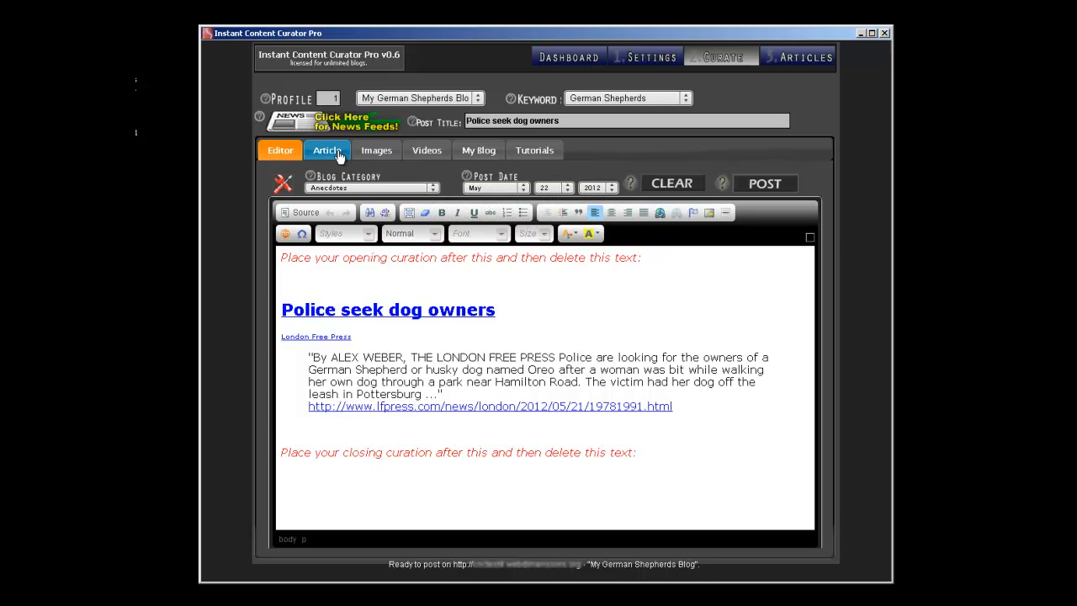
{"action": "left_click", "coordinate": [326, 150]}
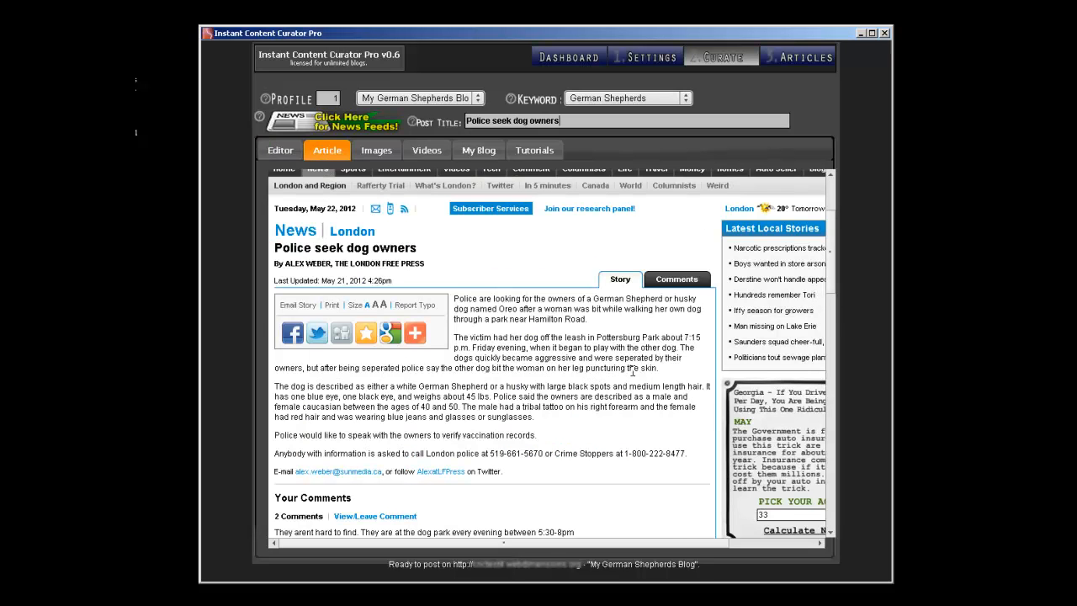
{"action": "mouse_move", "coordinate": [644, 392]}
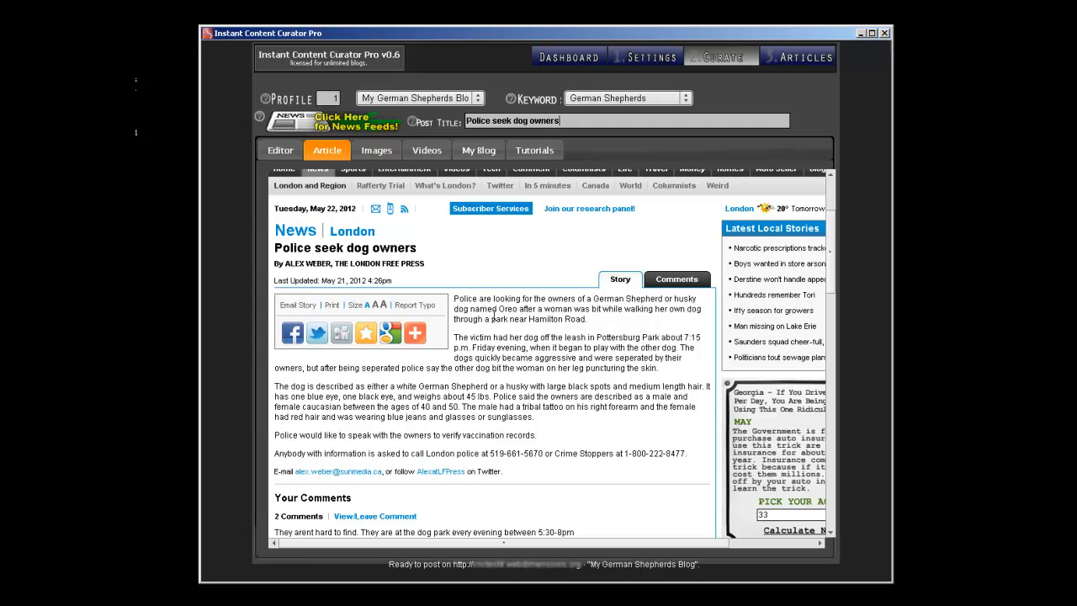
{"action": "mouse_move", "coordinate": [520, 401]}
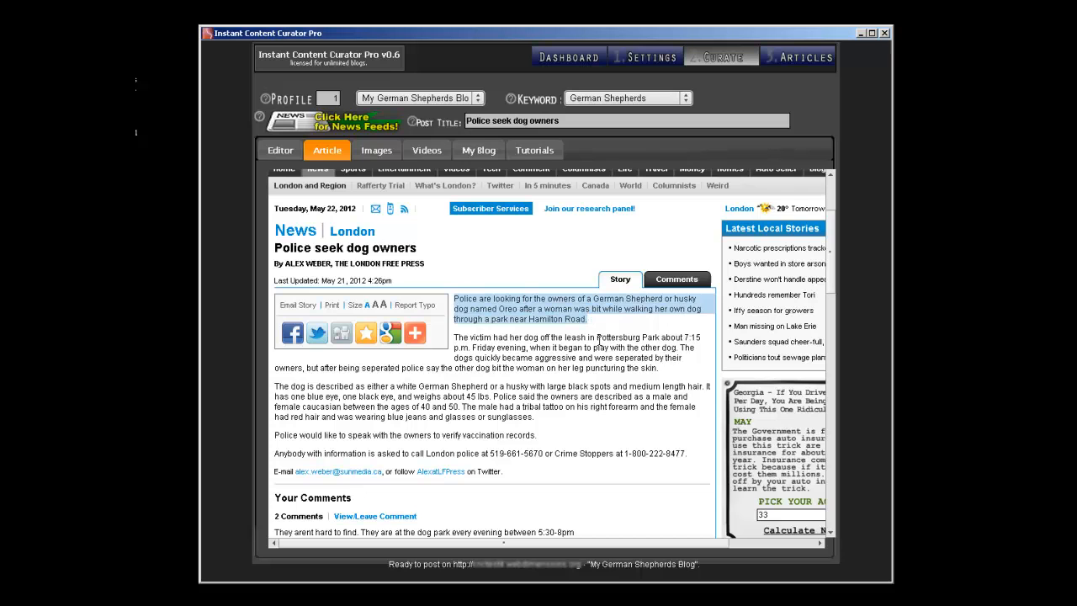
{"action": "left_click", "coordinate": [280, 150]}
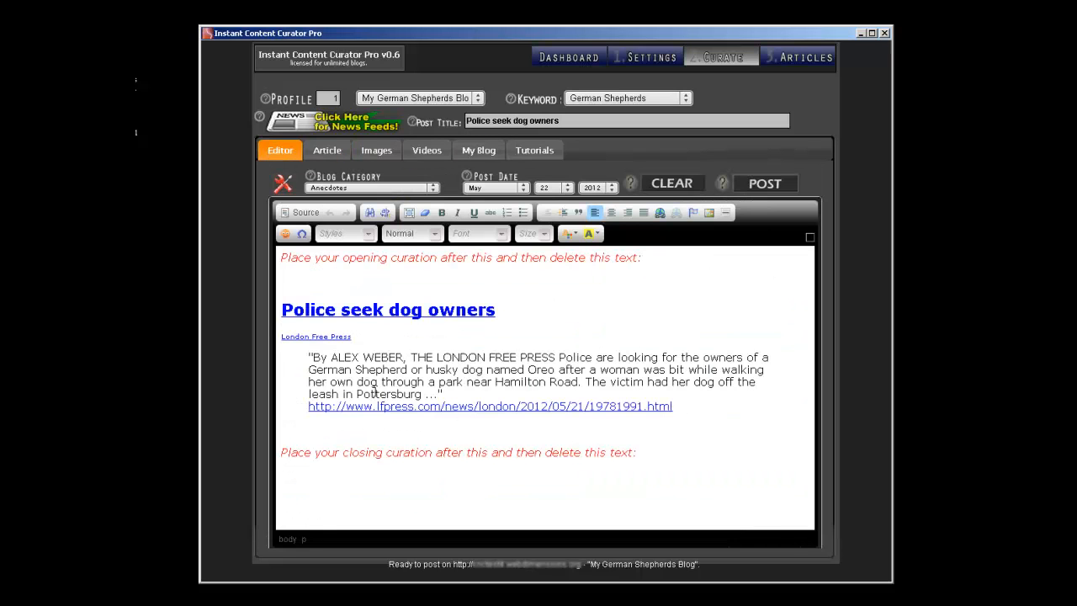
- Trim the quote after Hamilton Road, retitle the post 'Oreo the Husky Bit a Woman!' and delete the placeholder line
{"action": "left_click_drag", "start_coordinate": [558, 357], "coordinate": [431, 370]}
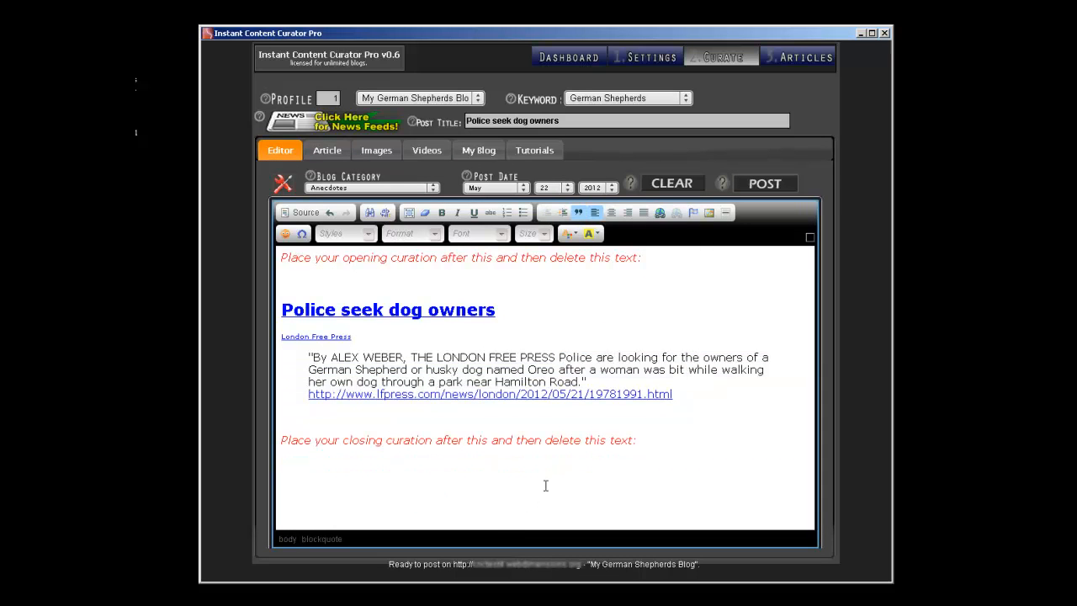
{"action": "mouse_move", "coordinate": [447, 374]}
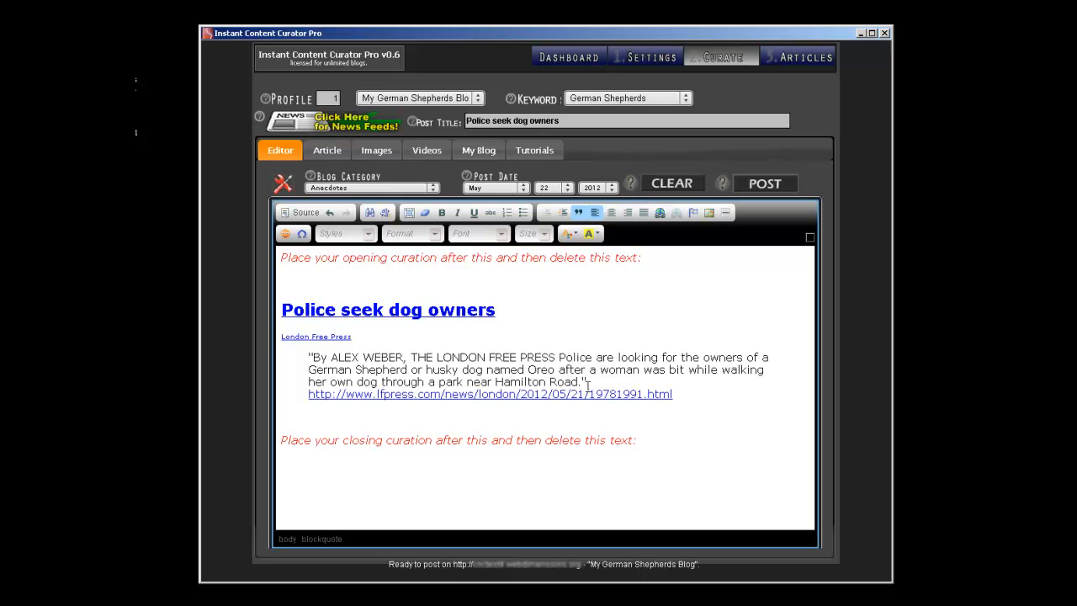
{"action": "left_click", "coordinate": [589, 120]}
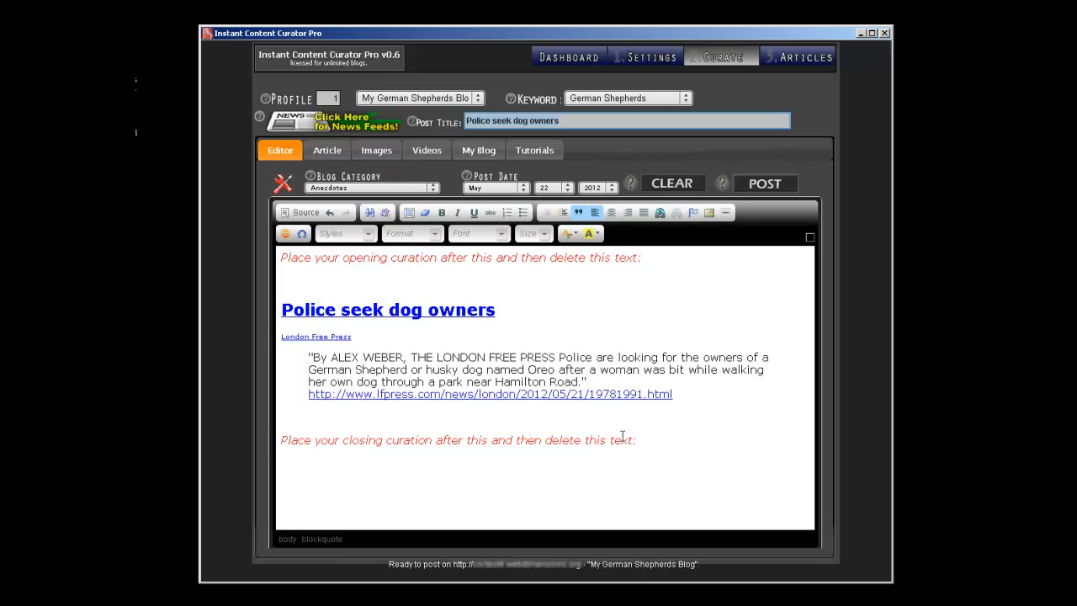
{"action": "type", "text": "Oreo the Husky Bit a Woman!"}
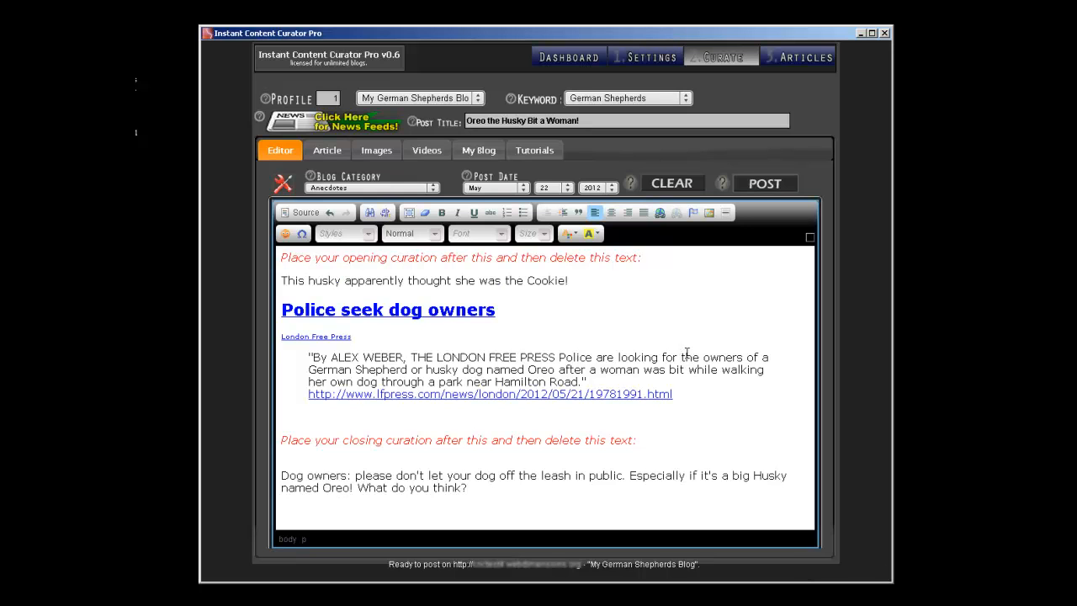
{"action": "left_click_drag", "start_coordinate": [441, 258], "coordinate": [640, 258]}
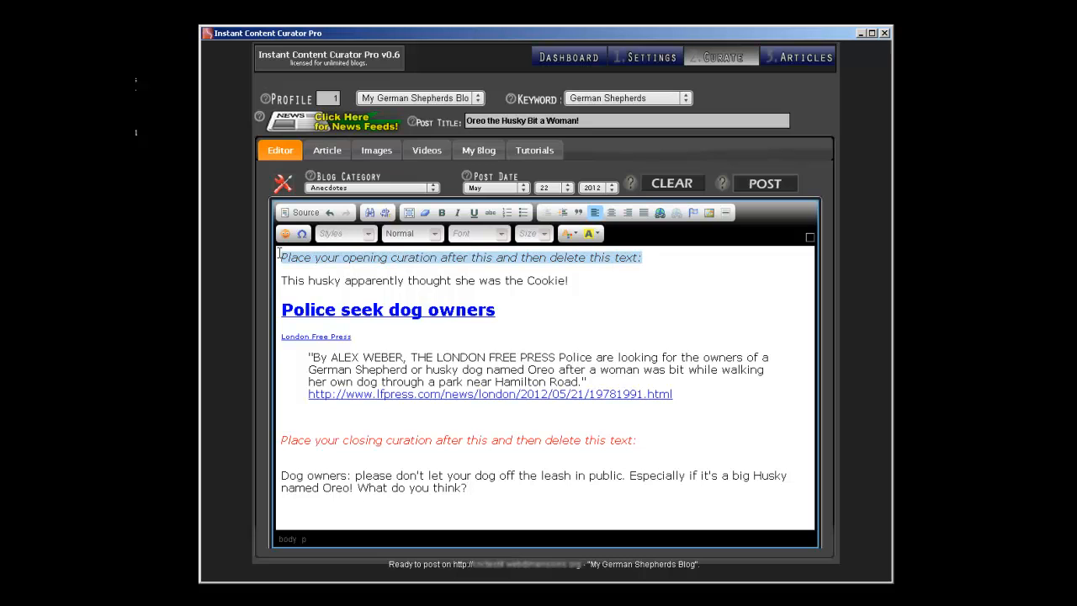
{"action": "key", "text": "Delete"}
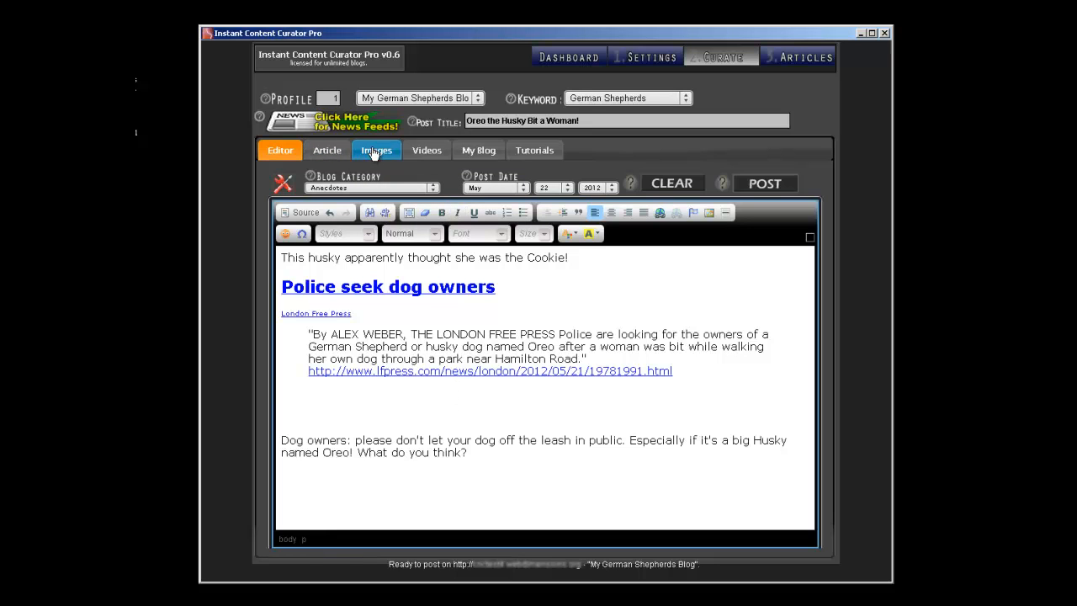
- List the images from the 'Police seek dog owners' article, glancing at the source article in between
{"action": "left_click", "coordinate": [376, 150]}
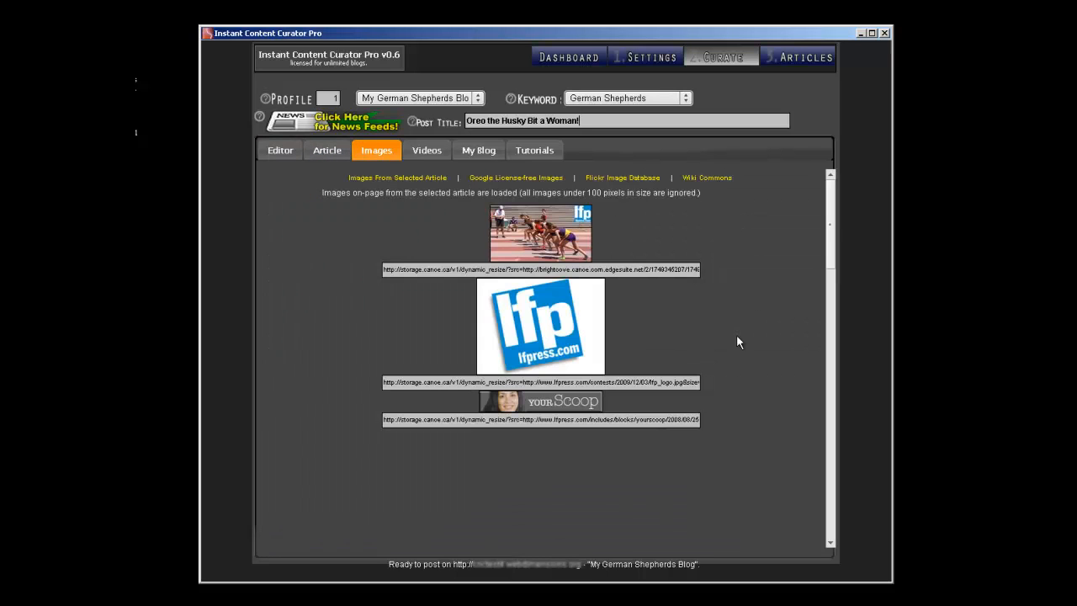
{"action": "scroll", "scroll_direction": "down", "scroll_amount": 3}
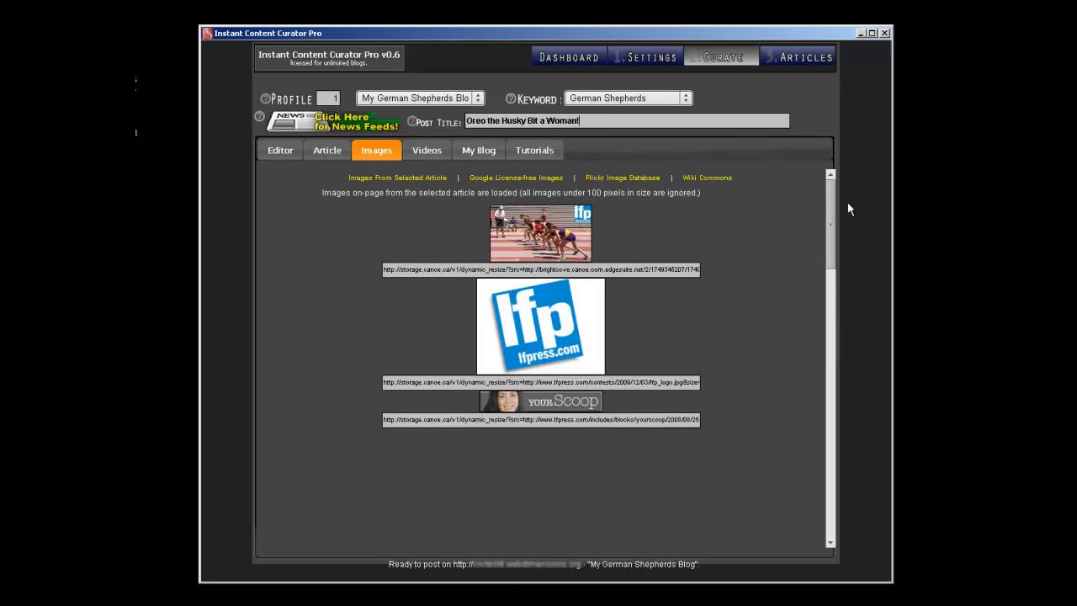
{"action": "left_click", "coordinate": [327, 150]}
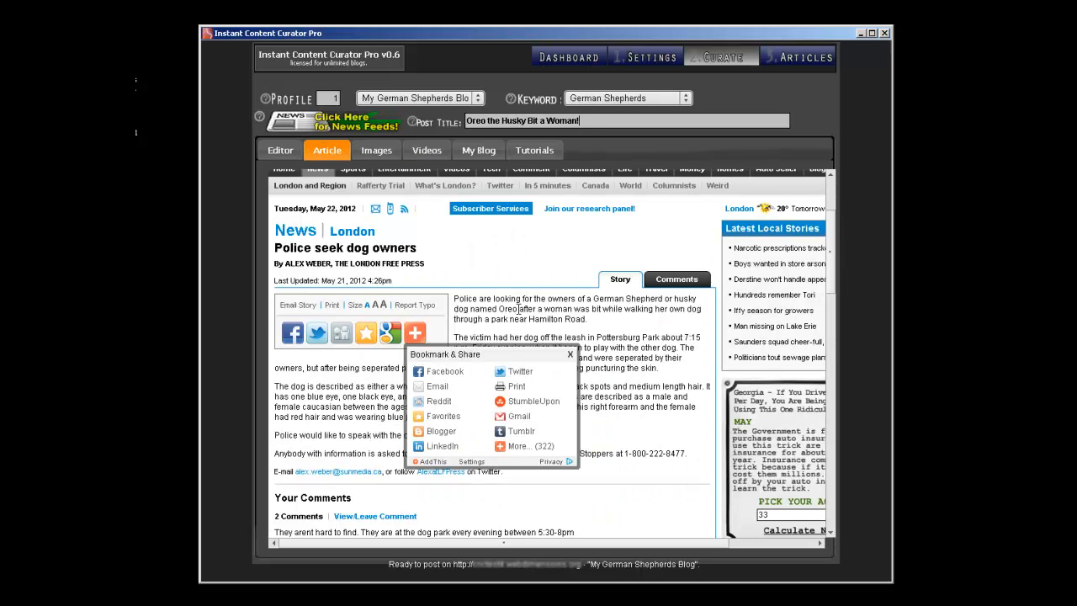
{"action": "left_click", "coordinate": [571, 353]}
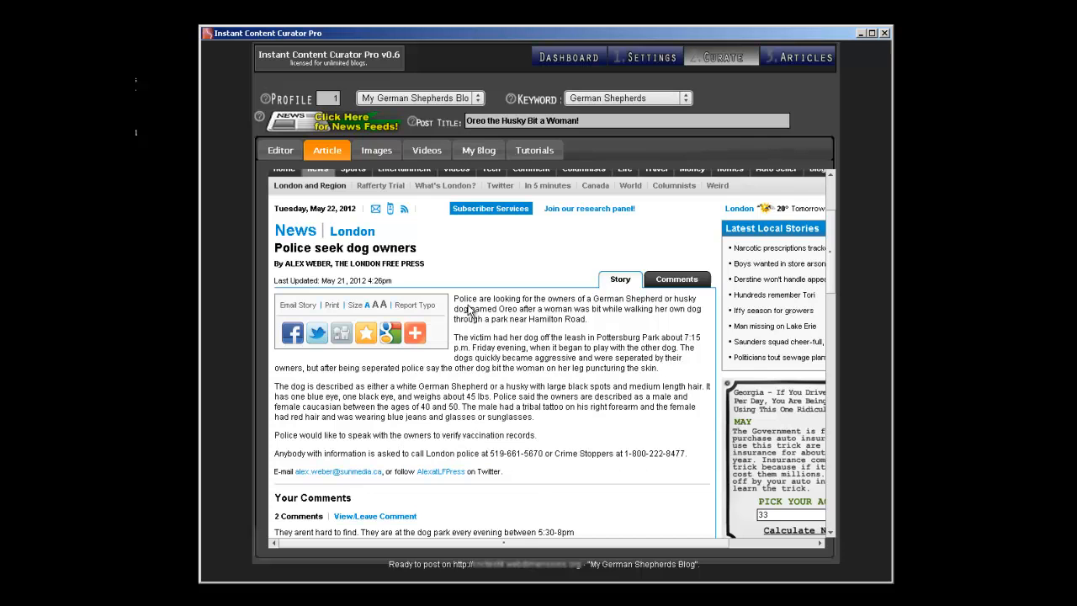
{"action": "left_click", "coordinate": [376, 150]}
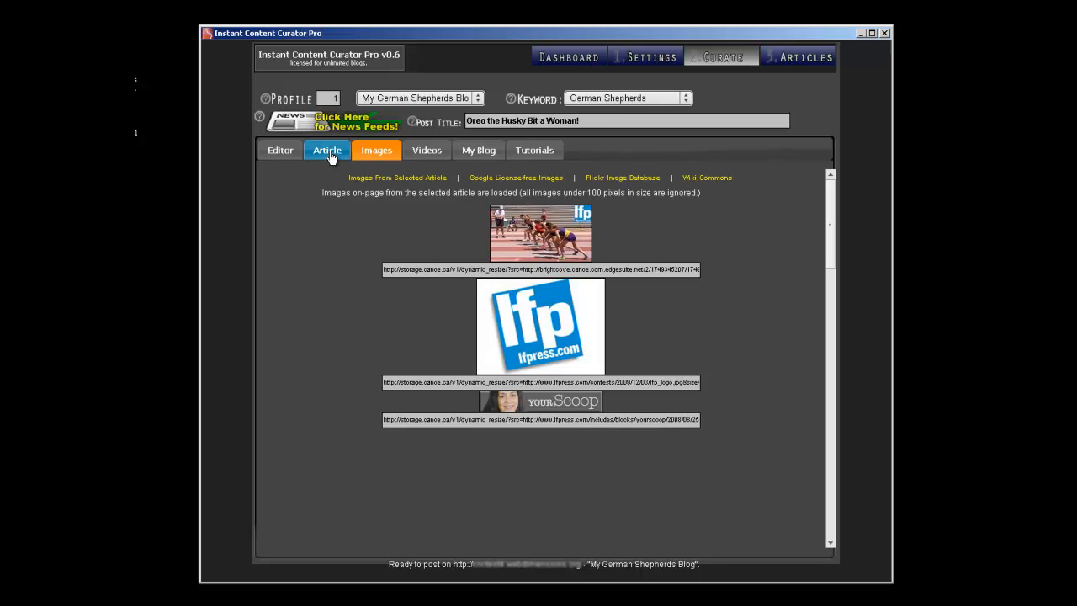
{"action": "left_click", "coordinate": [376, 150]}
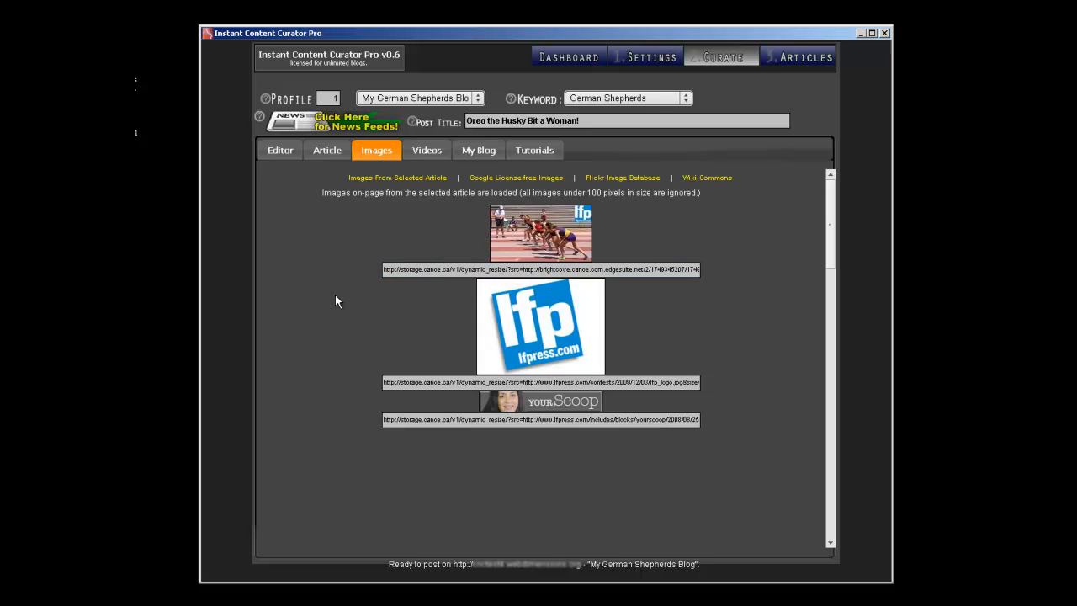
{"action": "mouse_move", "coordinate": [341, 293]}
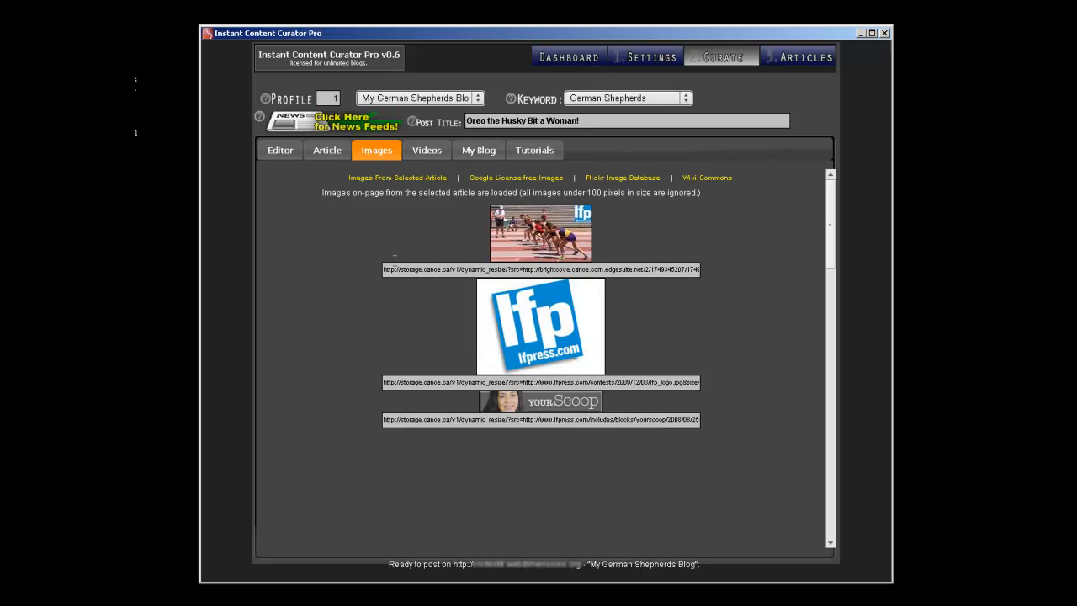
{"action": "mouse_move", "coordinate": [682, 269]}
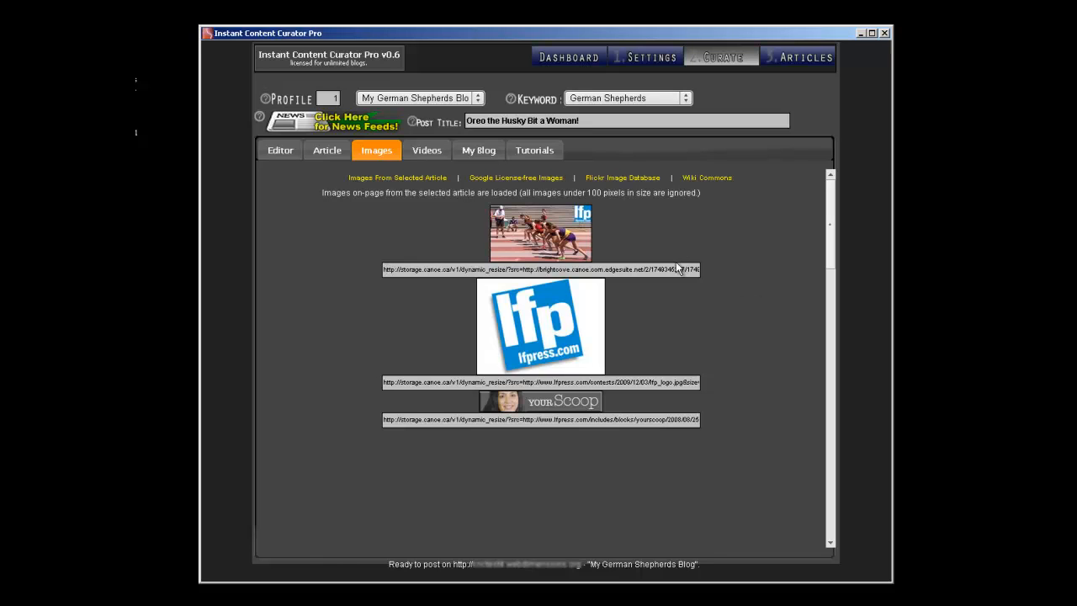
{"action": "mouse_move", "coordinate": [626, 248]}
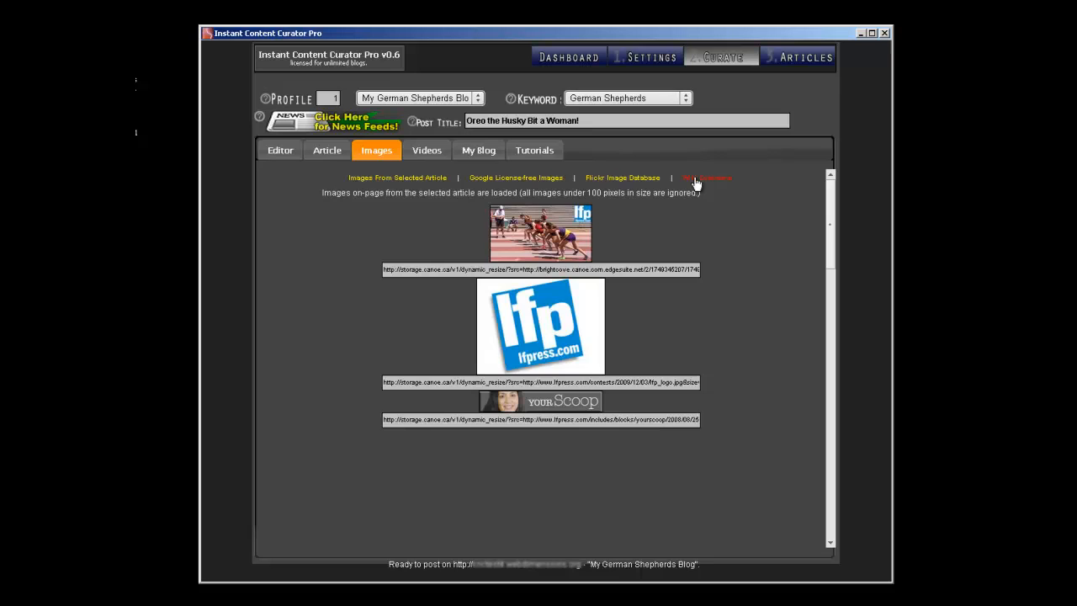
- Load Wiki Commons German Shepherd images and enlarge Male_German_Shepherd_Dog.jpg
{"action": "left_click", "coordinate": [707, 177]}
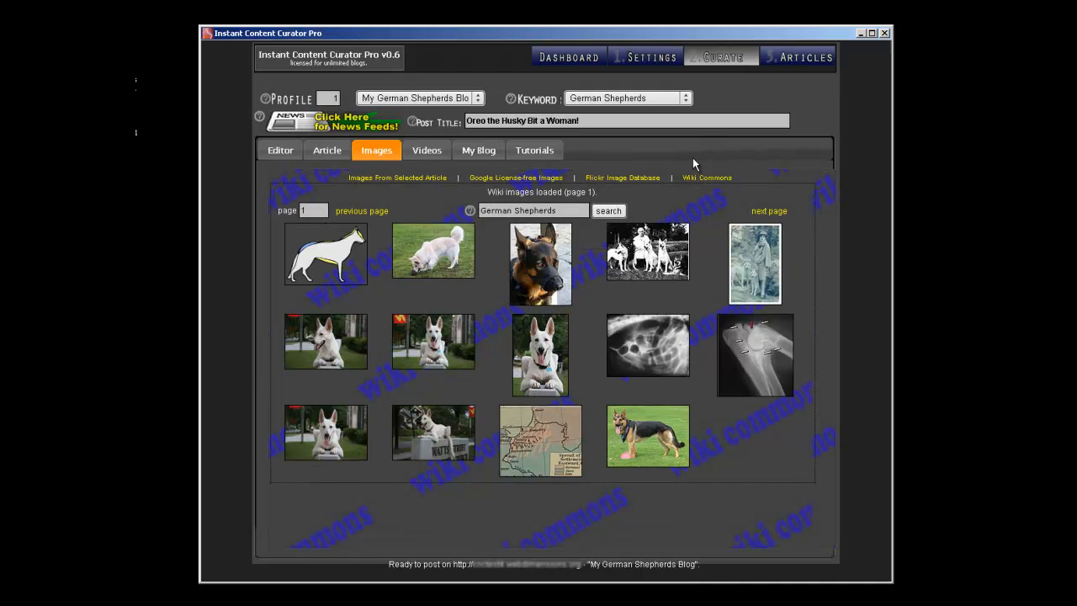
{"action": "mouse_move", "coordinate": [581, 223]}
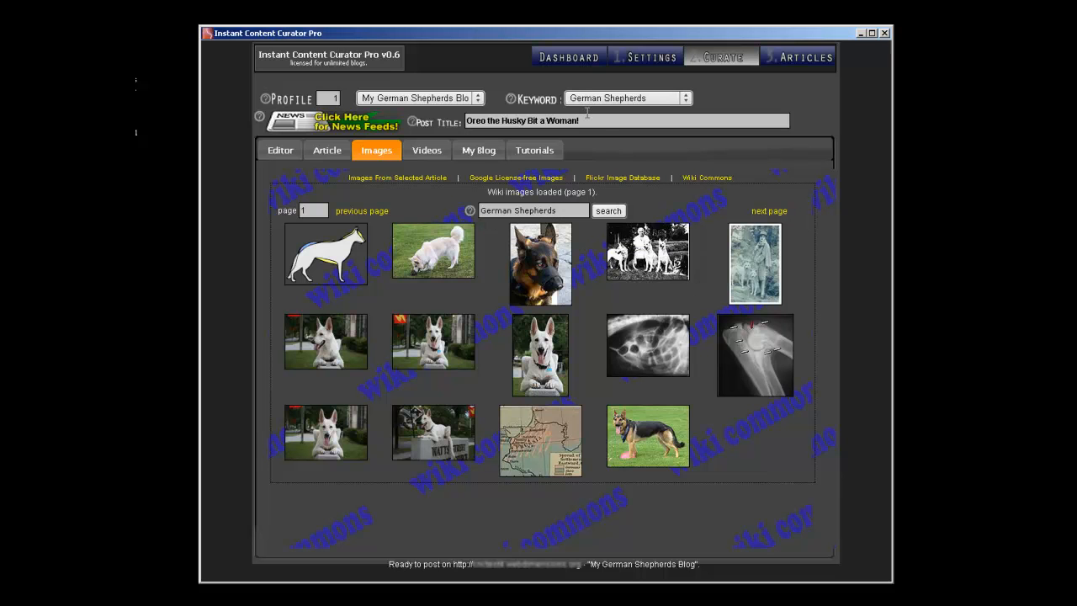
{"action": "left_click", "coordinate": [769, 211]}
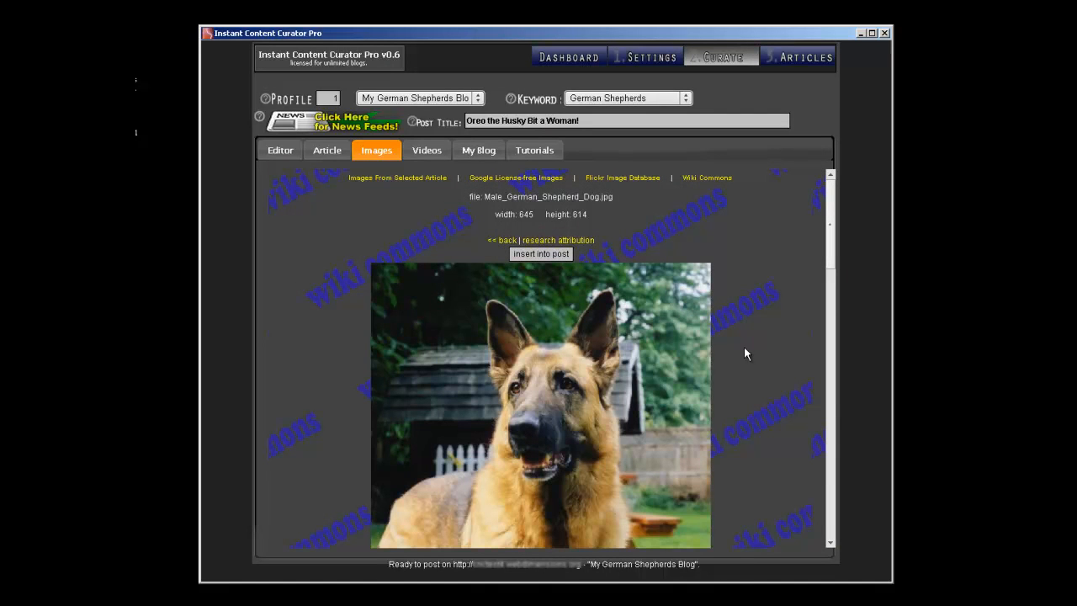
{"action": "scroll", "scroll_direction": "down", "scroll_amount": 3}
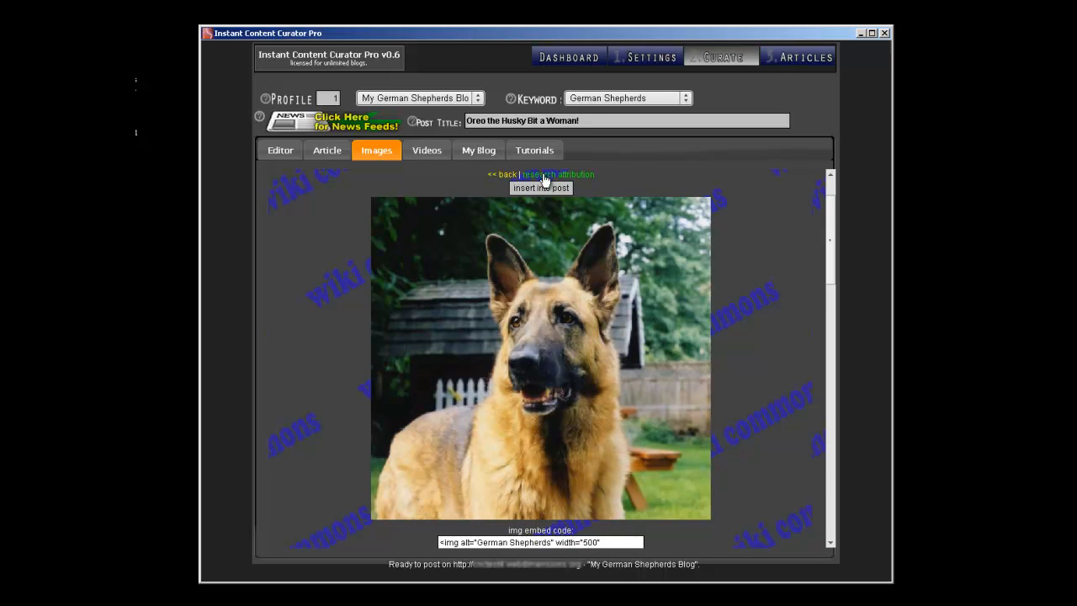
{"action": "left_click", "coordinate": [558, 174]}
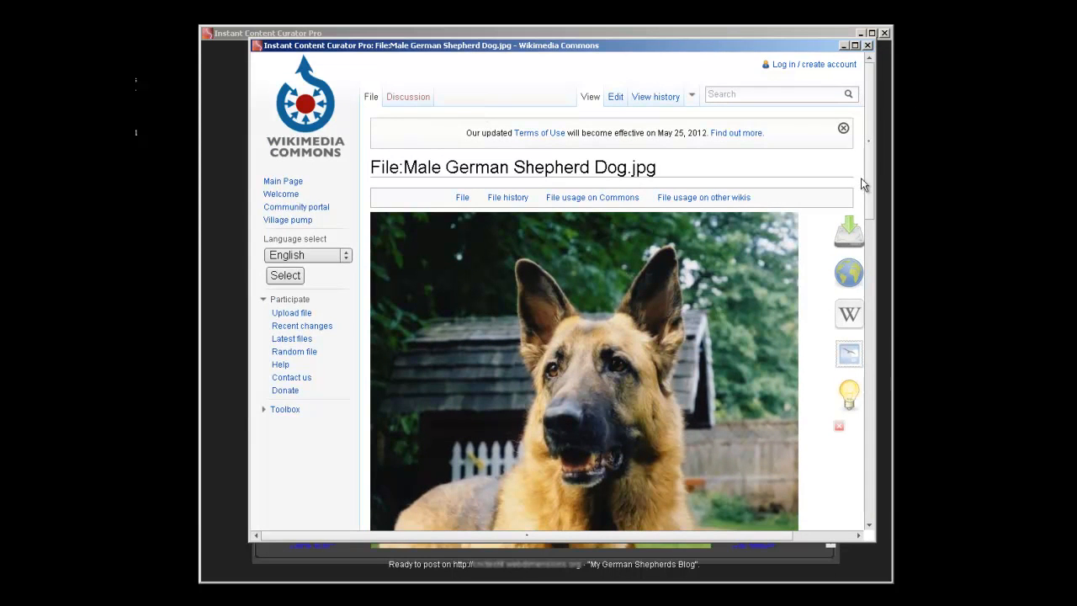
{"action": "scroll", "scroll_direction": "down", "scroll_amount": 3}
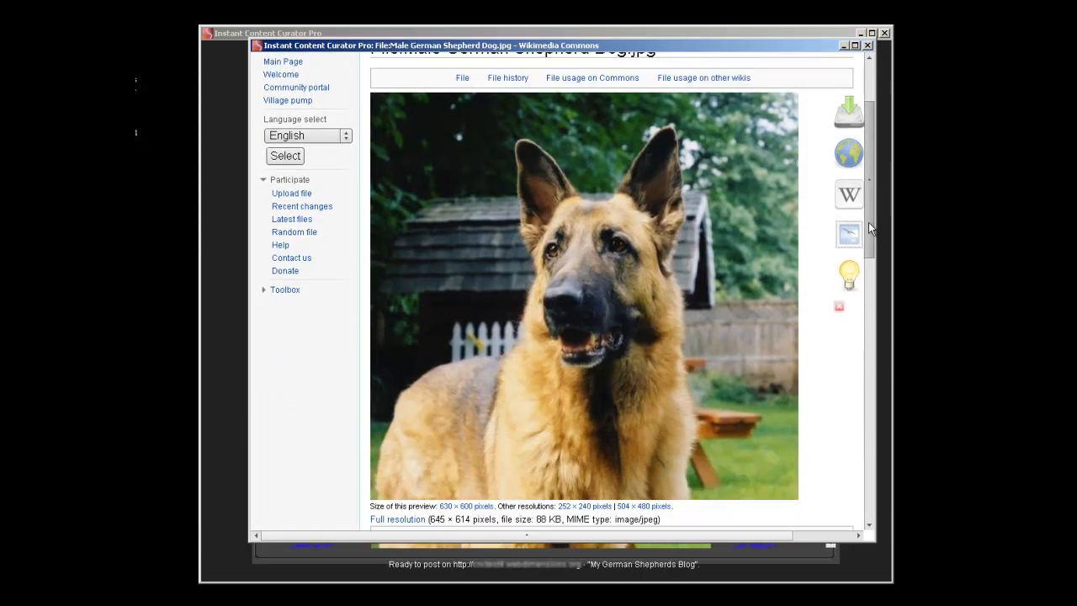
{"action": "scroll", "scroll_direction": "down", "scroll_amount": 3}
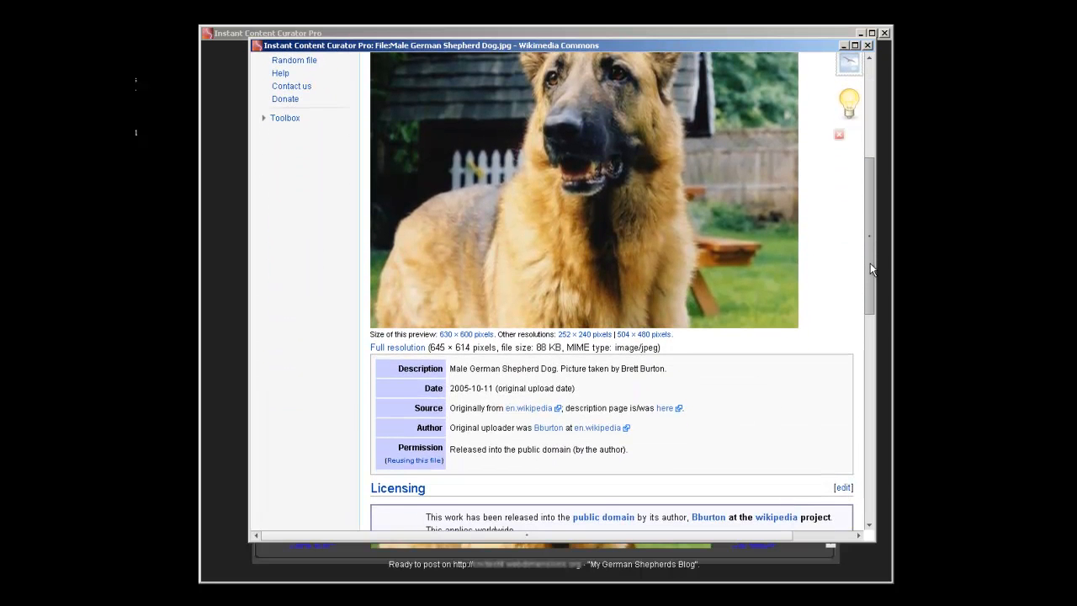
{"action": "scroll", "scroll_direction": "down", "scroll_amount": 3}
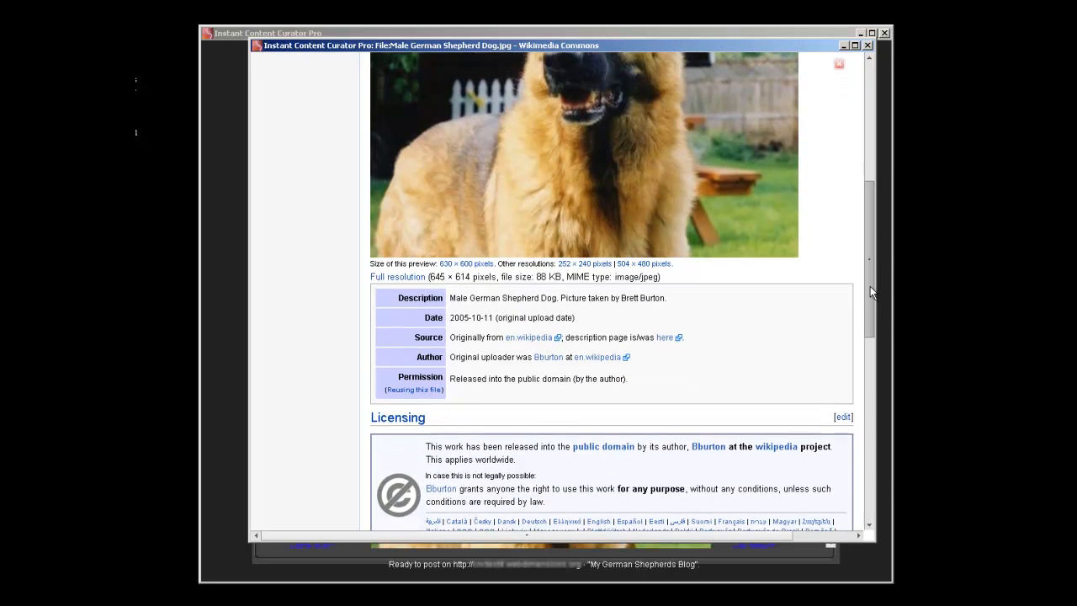
{"action": "scroll", "scroll_direction": "down", "scroll_amount": 3}
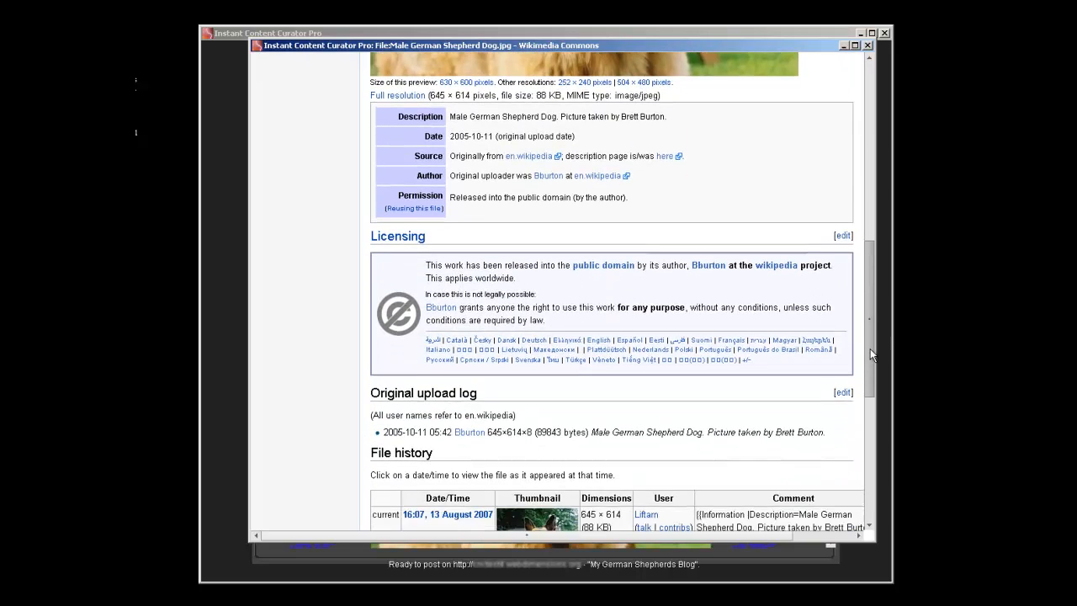
{"action": "scroll", "scroll_direction": "down", "scroll_amount": 3}
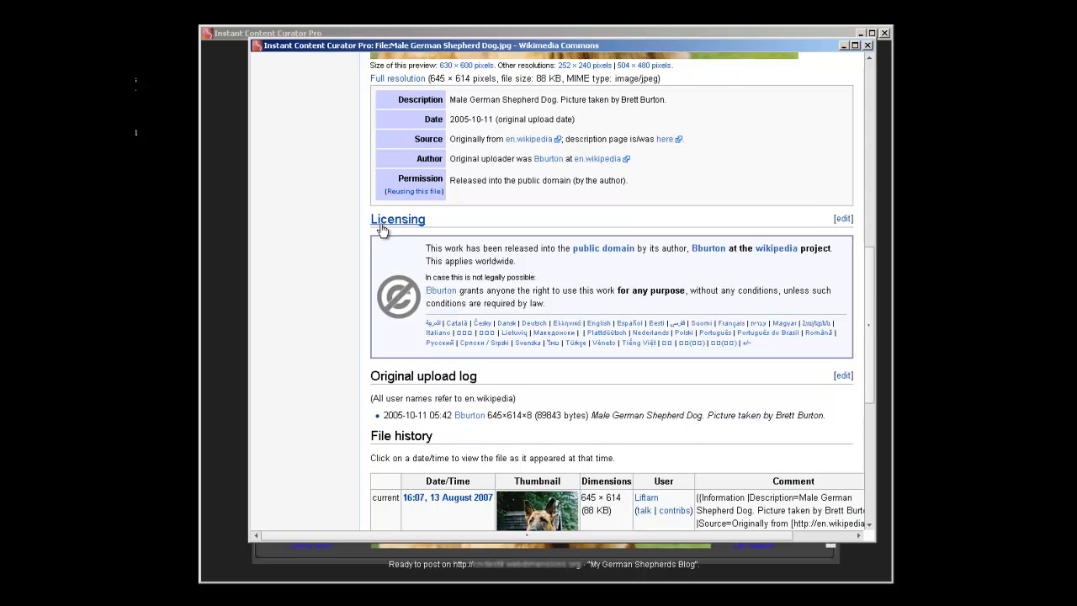
{"action": "mouse_move", "coordinate": [578, 268]}
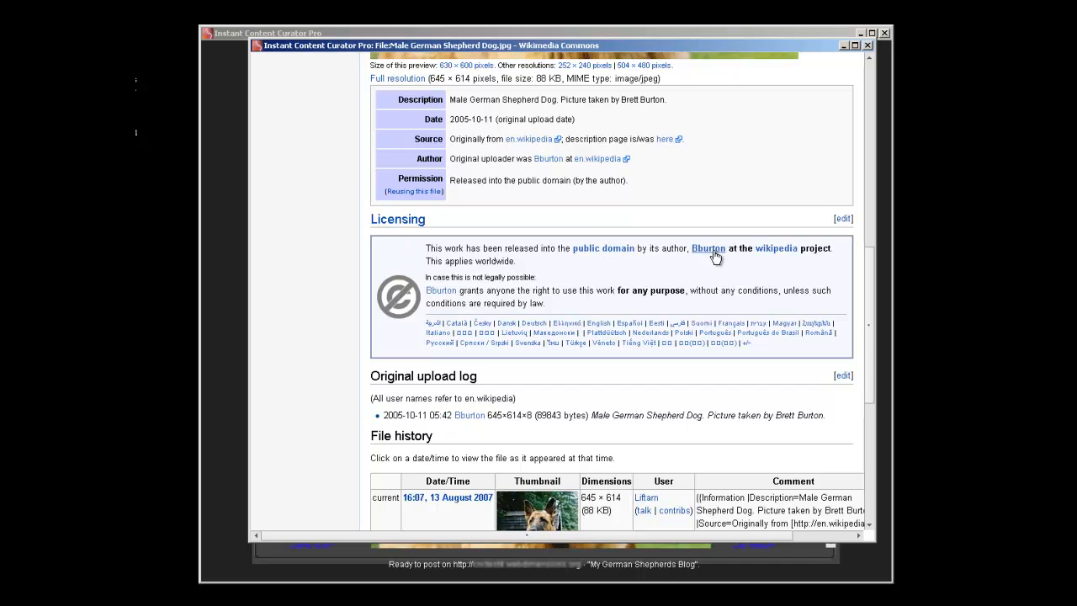
{"action": "mouse_move", "coordinate": [564, 269]}
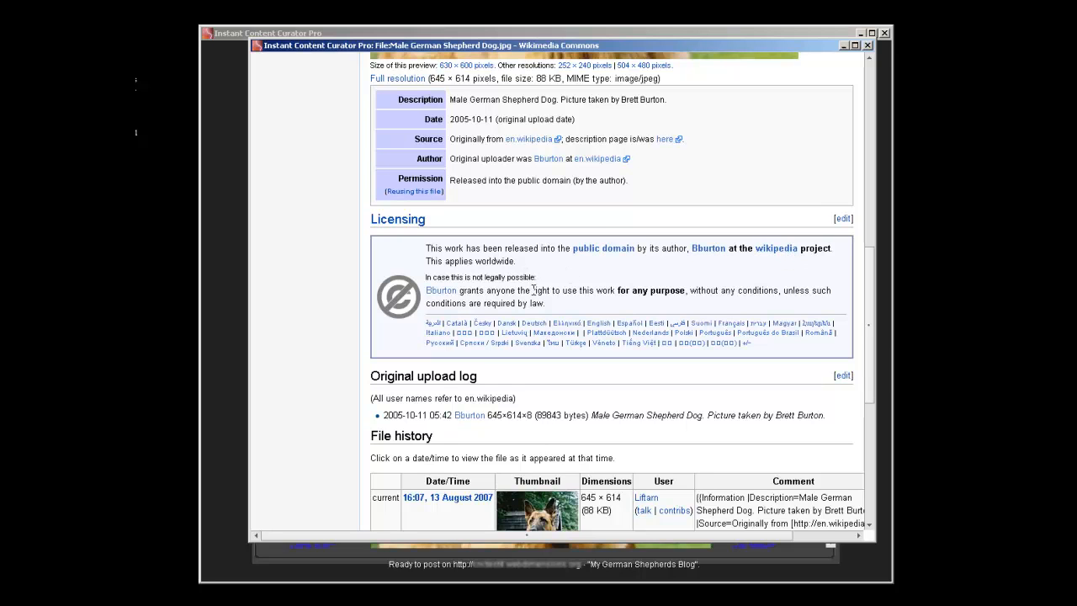
{"action": "mouse_move", "coordinate": [570, 303]}
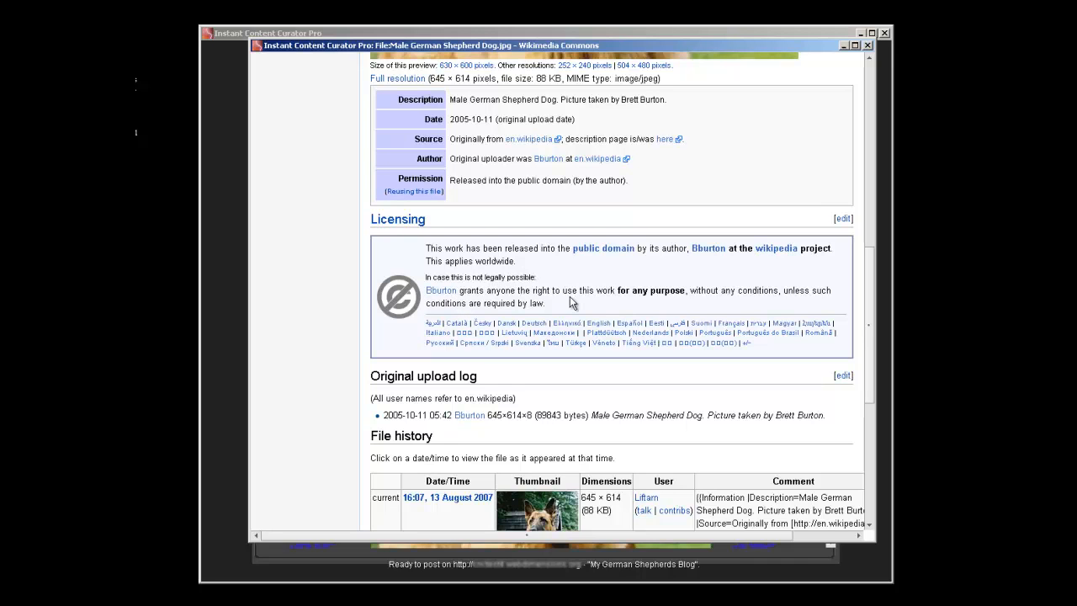
{"action": "mouse_move", "coordinate": [719, 305]}
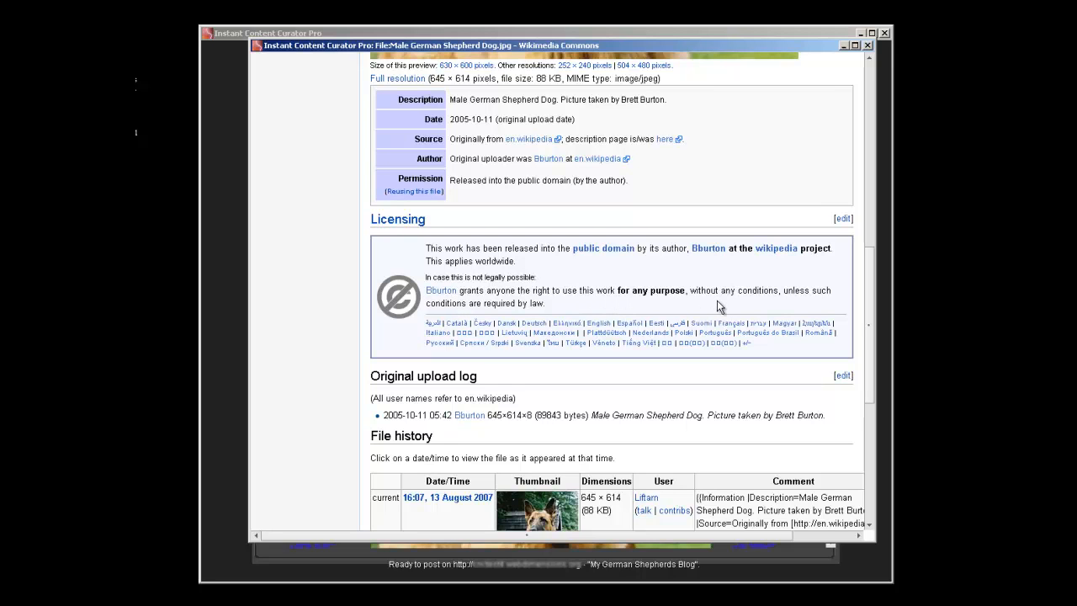
{"action": "mouse_move", "coordinate": [689, 96]}
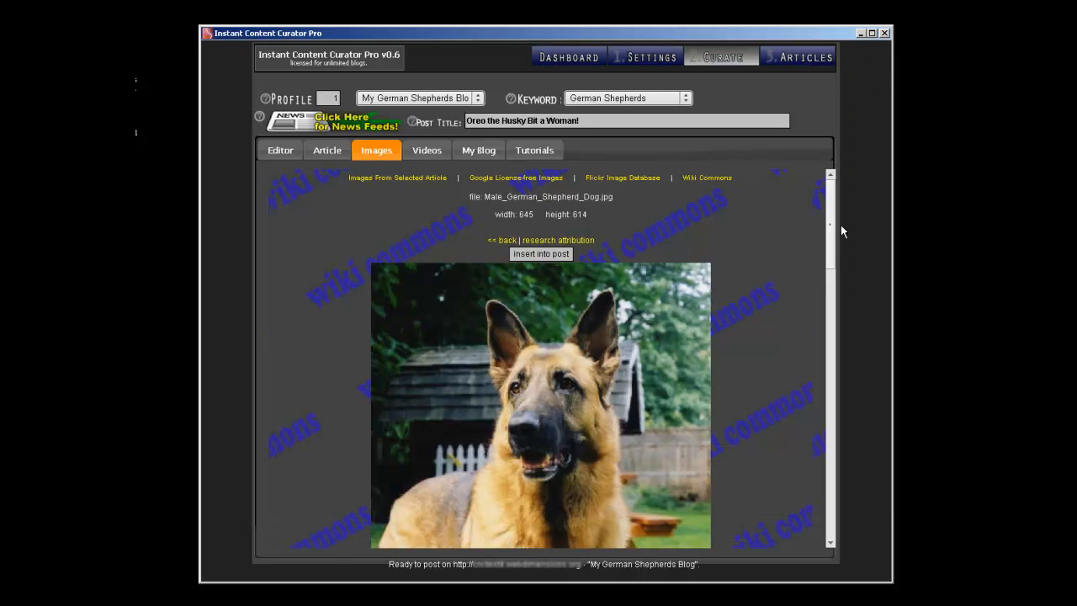
{"action": "mouse_move", "coordinate": [491, 263]}
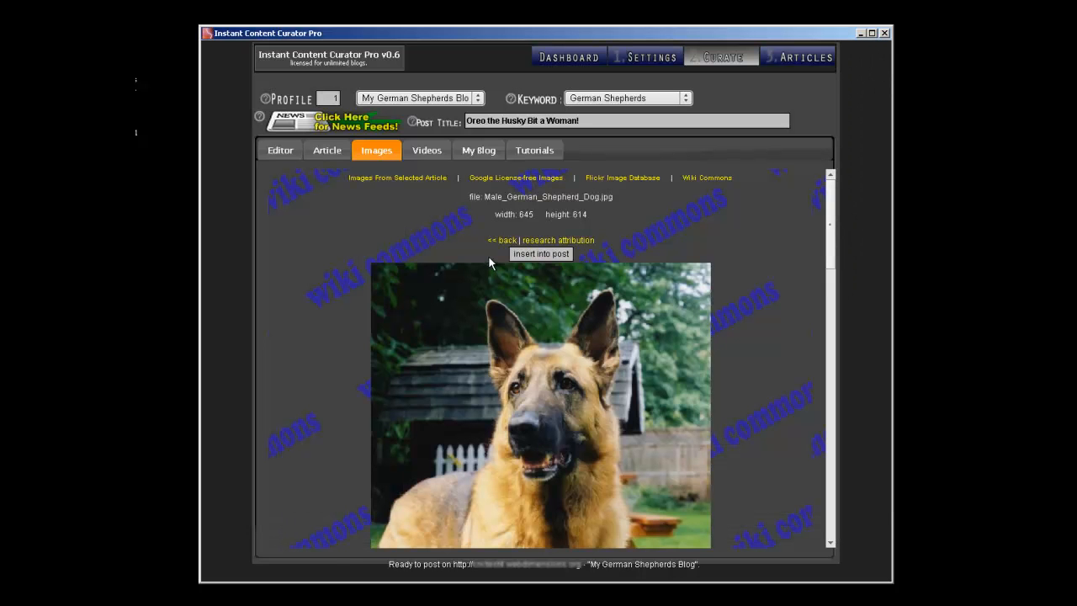
- Insert the Male German Shepherd Dog photo into the post below the London Free Press quote
{"action": "left_click", "coordinate": [280, 150]}
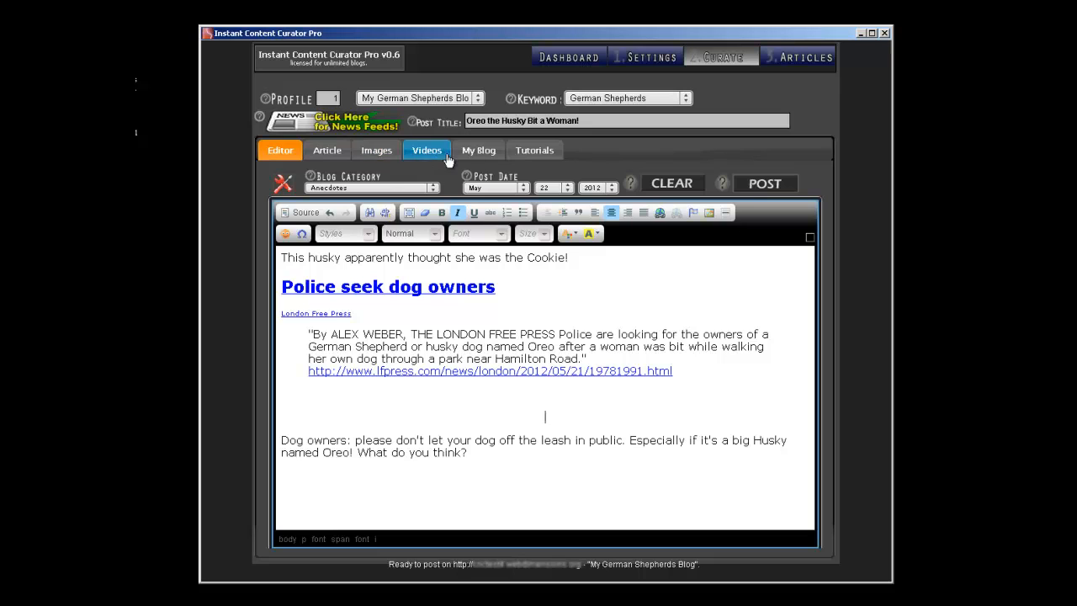
{"action": "left_click", "coordinate": [377, 150]}
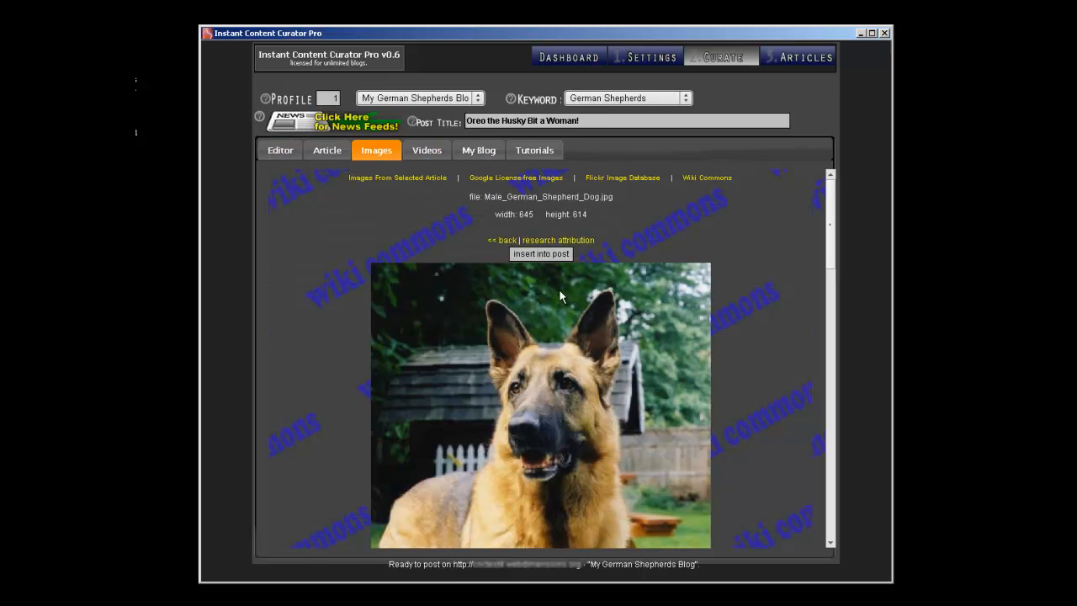
{"action": "mouse_move", "coordinate": [547, 259]}
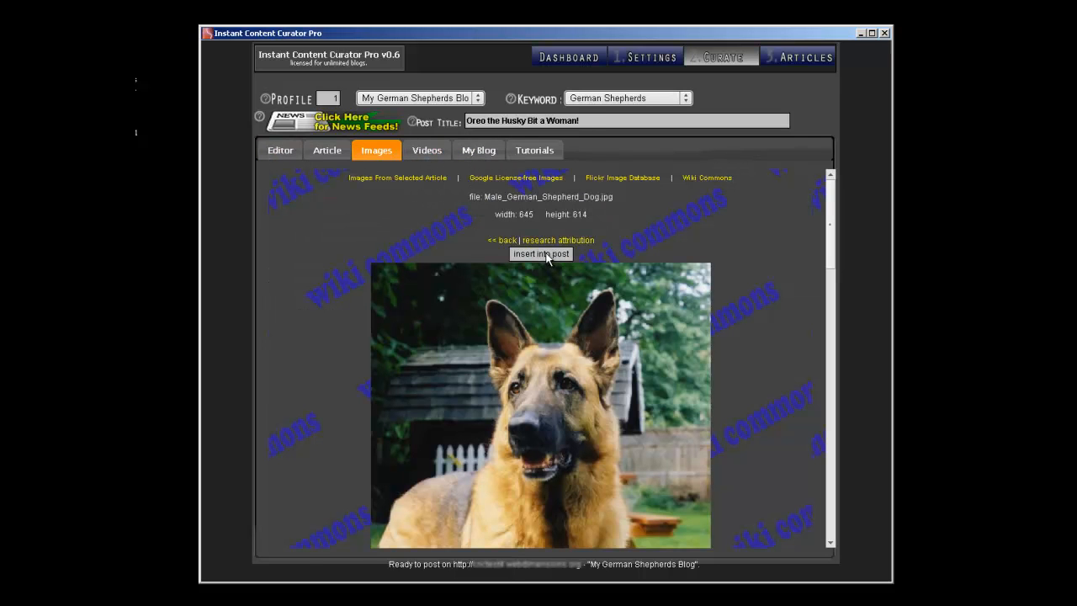
{"action": "mouse_move", "coordinate": [530, 368]}
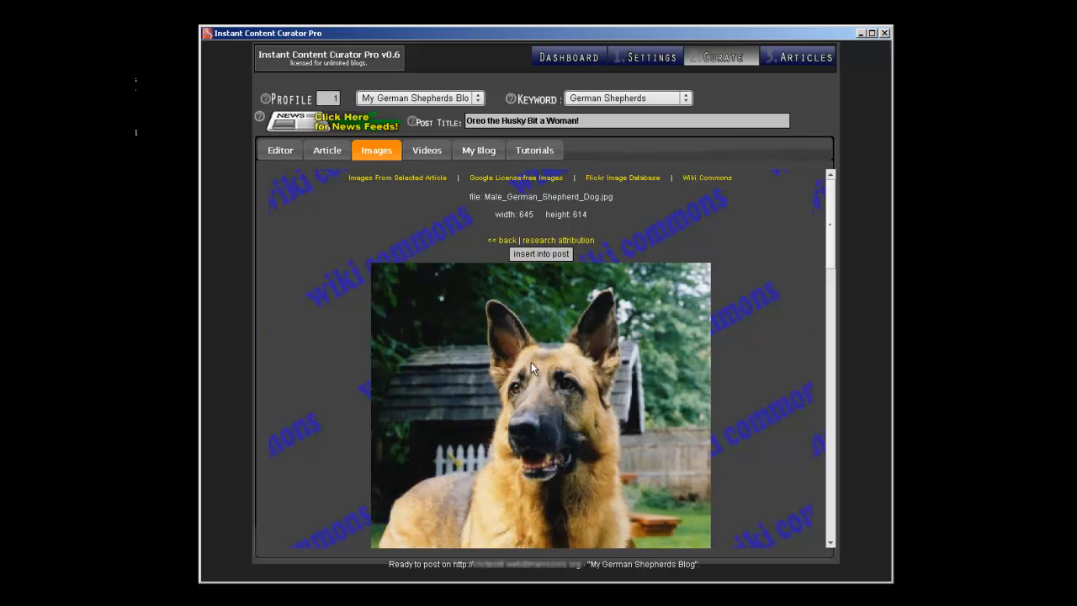
{"action": "left_click", "coordinate": [280, 150]}
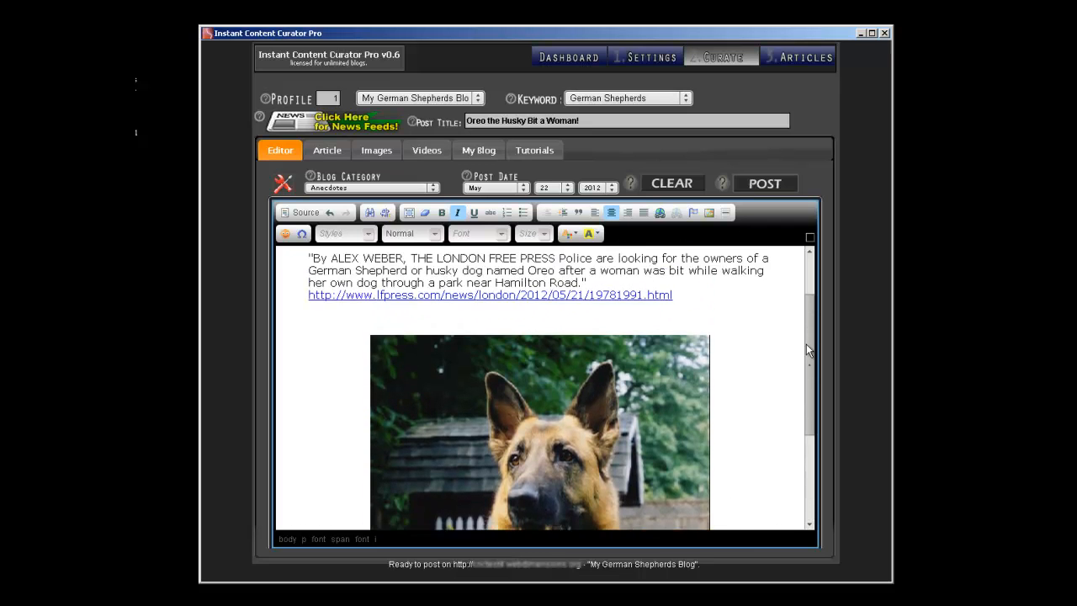
{"action": "scroll", "scroll_direction": "down", "scroll_amount": 3}
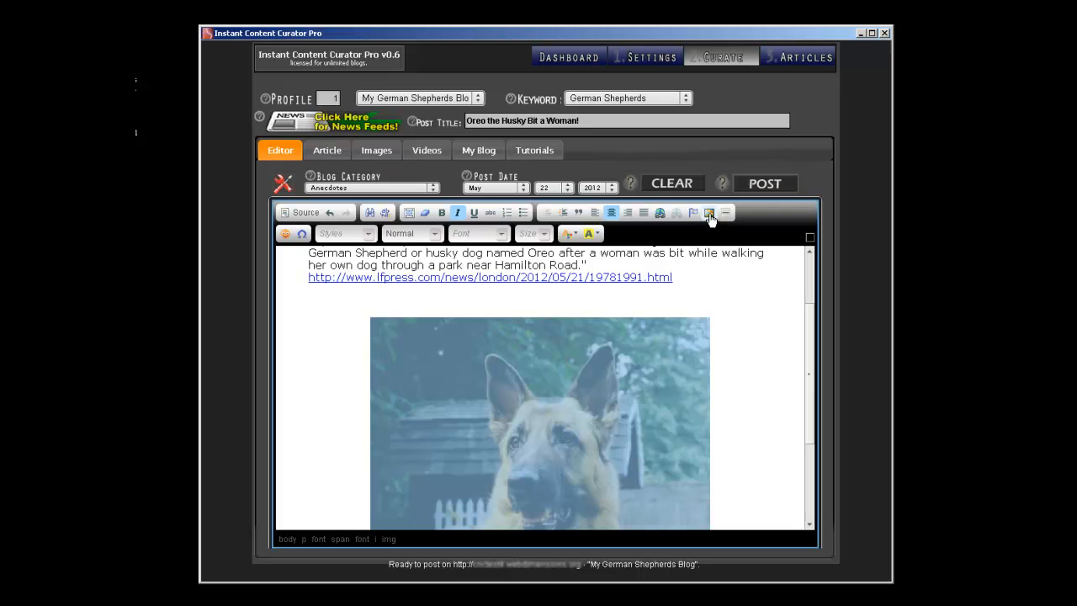
{"action": "left_click", "coordinate": [709, 212]}
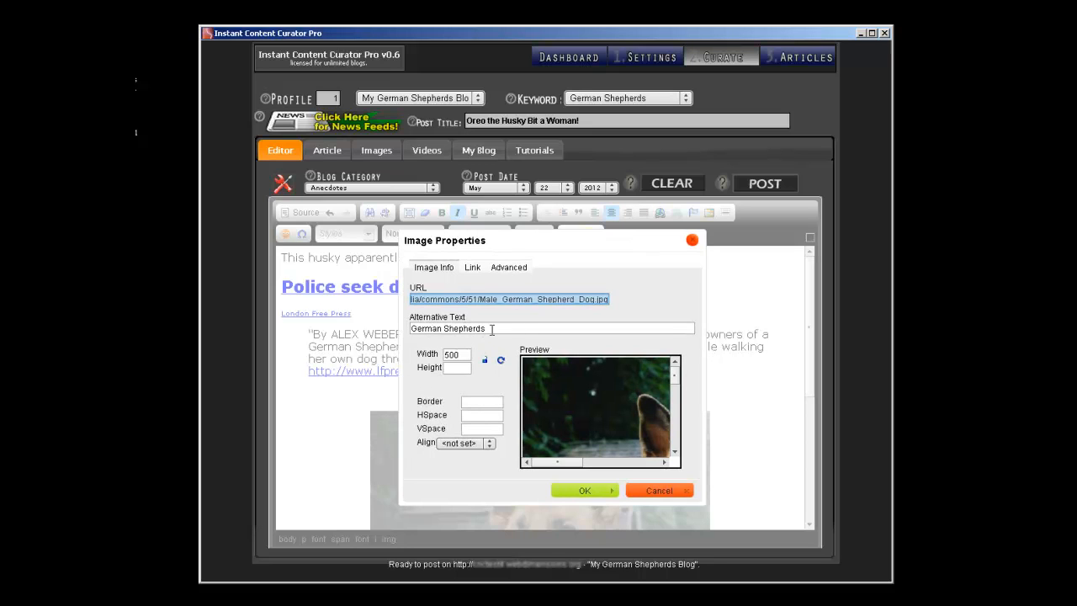
{"action": "left_click", "coordinate": [513, 328]}
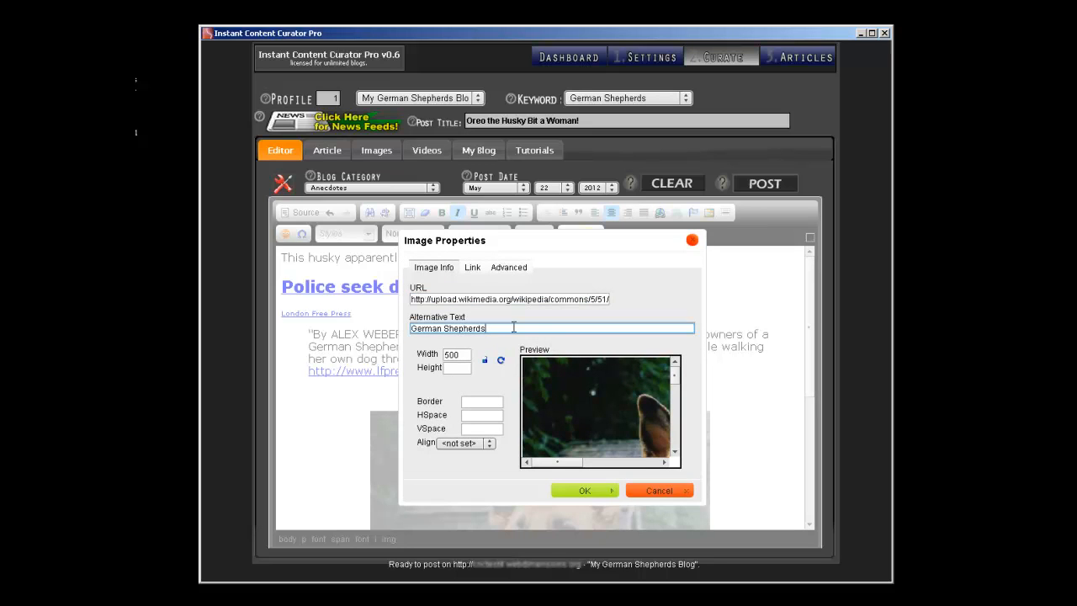
{"action": "mouse_move", "coordinate": [537, 327]}
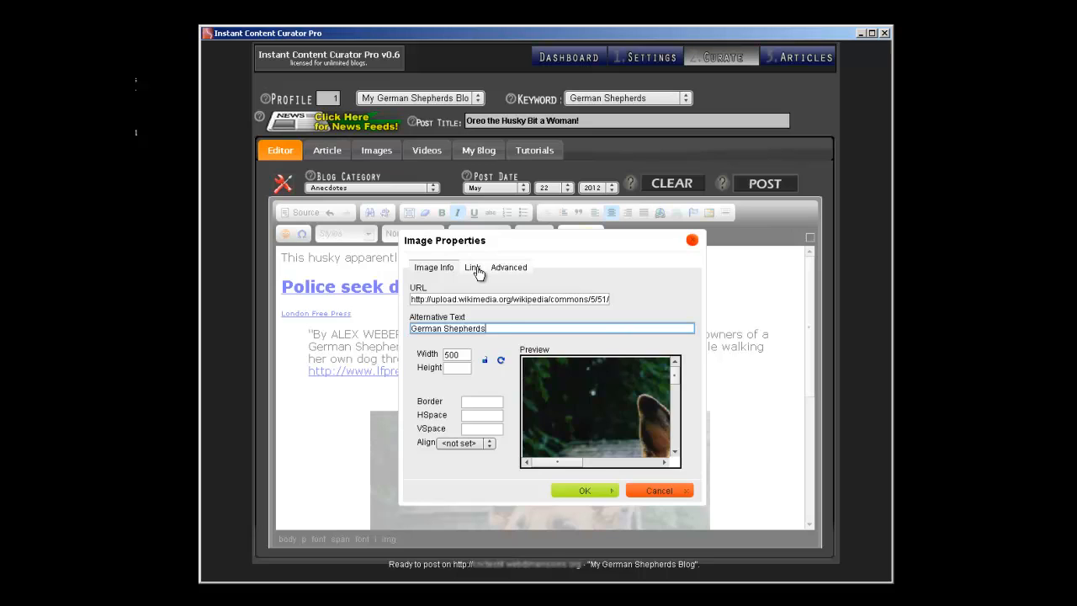
{"action": "left_click", "coordinate": [472, 268]}
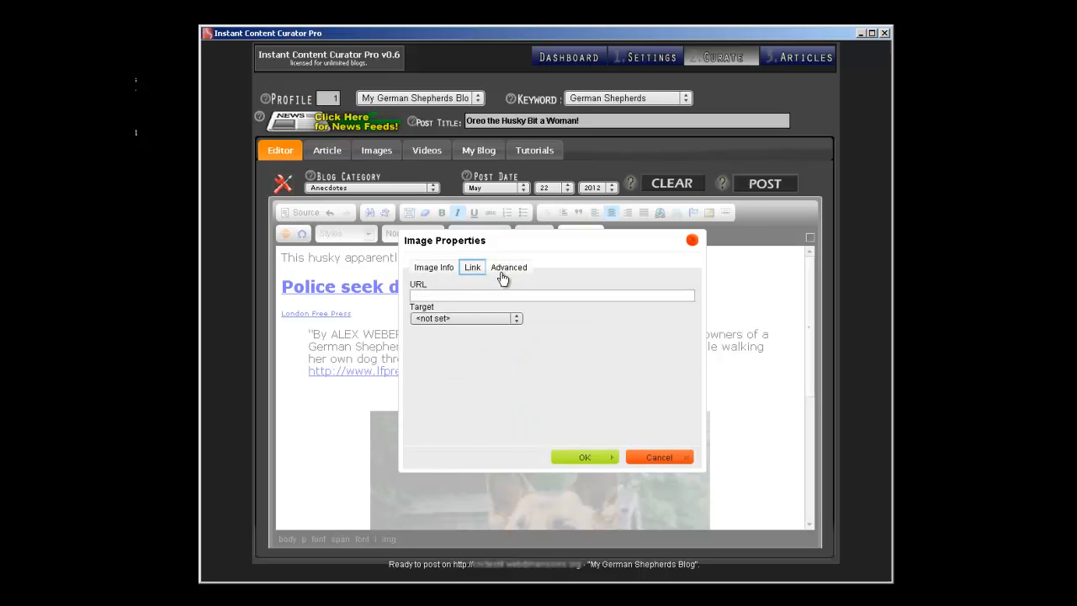
{"action": "left_click", "coordinate": [552, 295]}
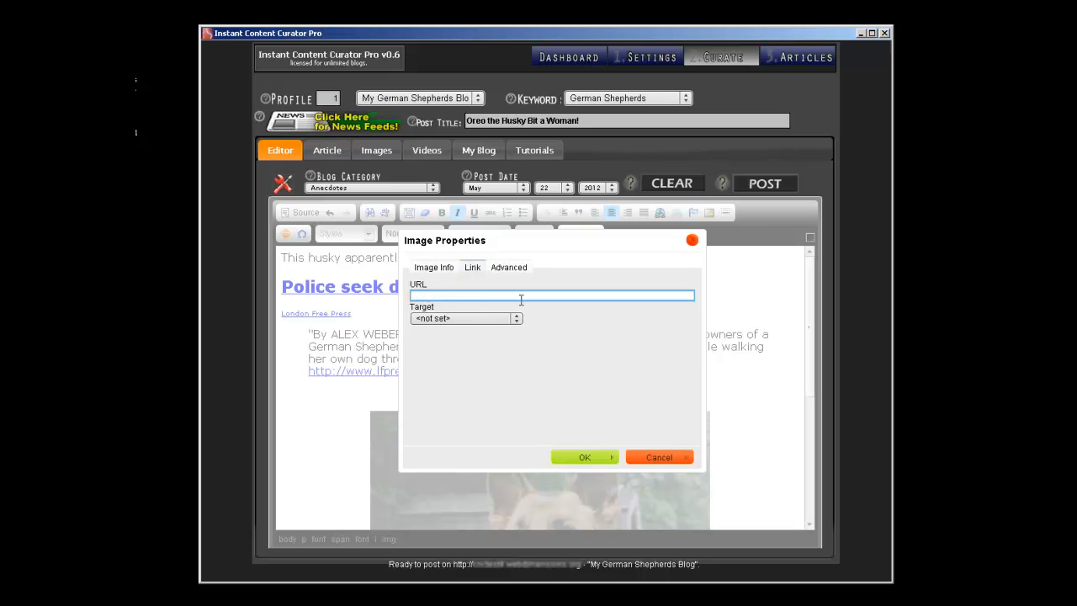
{"action": "left_click", "coordinate": [509, 268]}
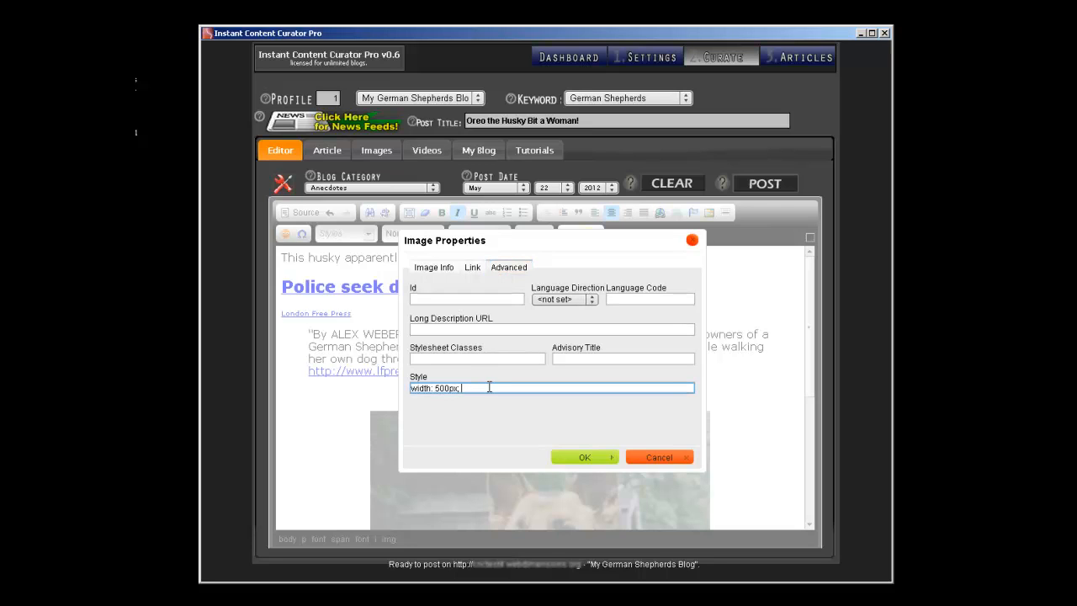
{"action": "mouse_move", "coordinate": [575, 406]}
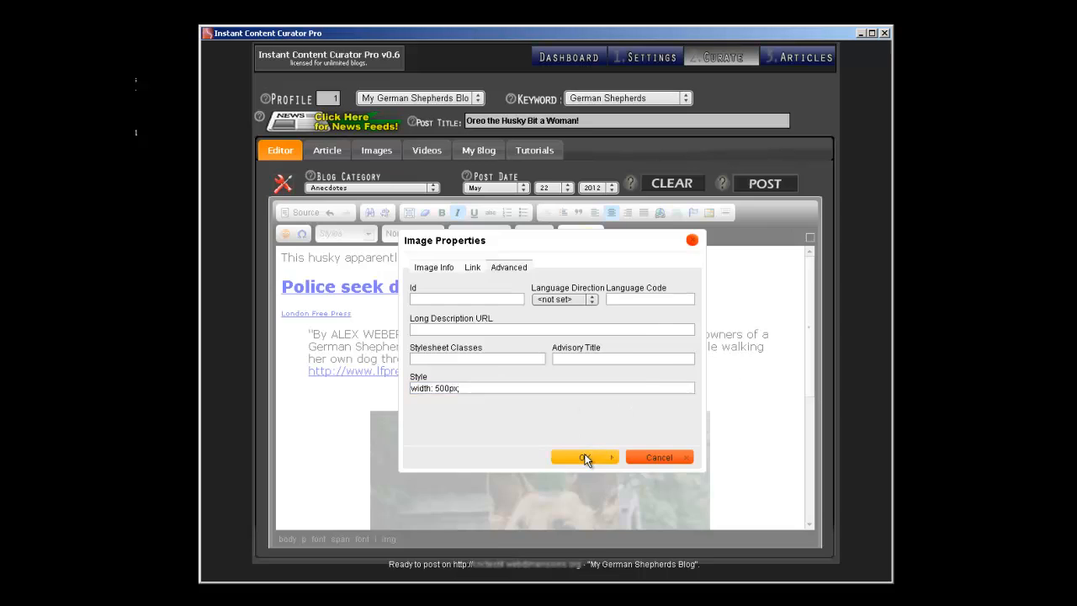
{"action": "left_click", "coordinate": [581, 457]}
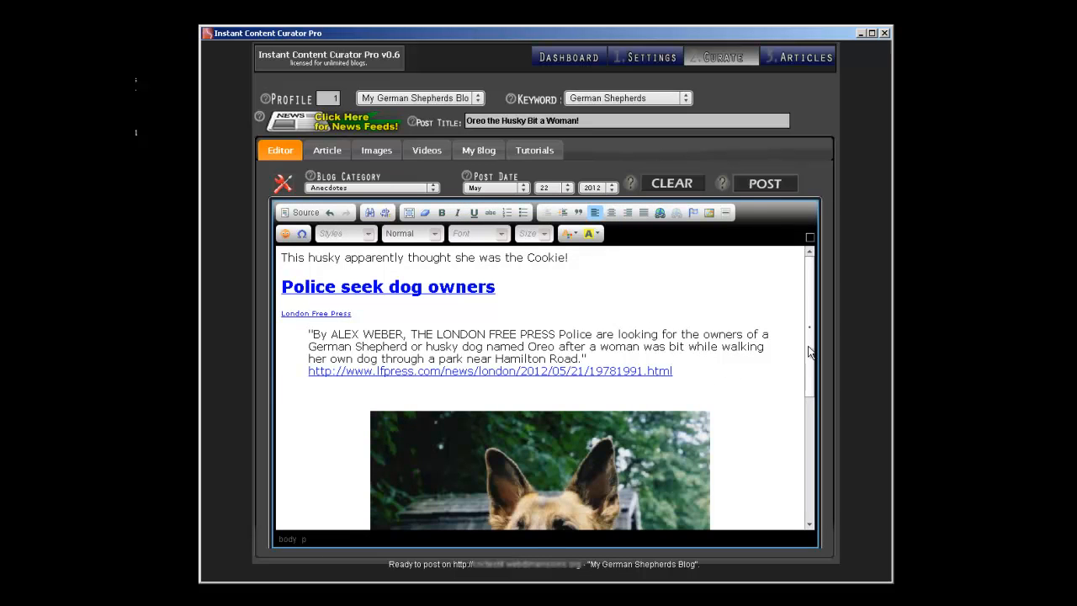
- Scroll the editor down to the German Shepherd photo and the closing comment
{"action": "scroll", "scroll_direction": "down", "scroll_amount": 3}
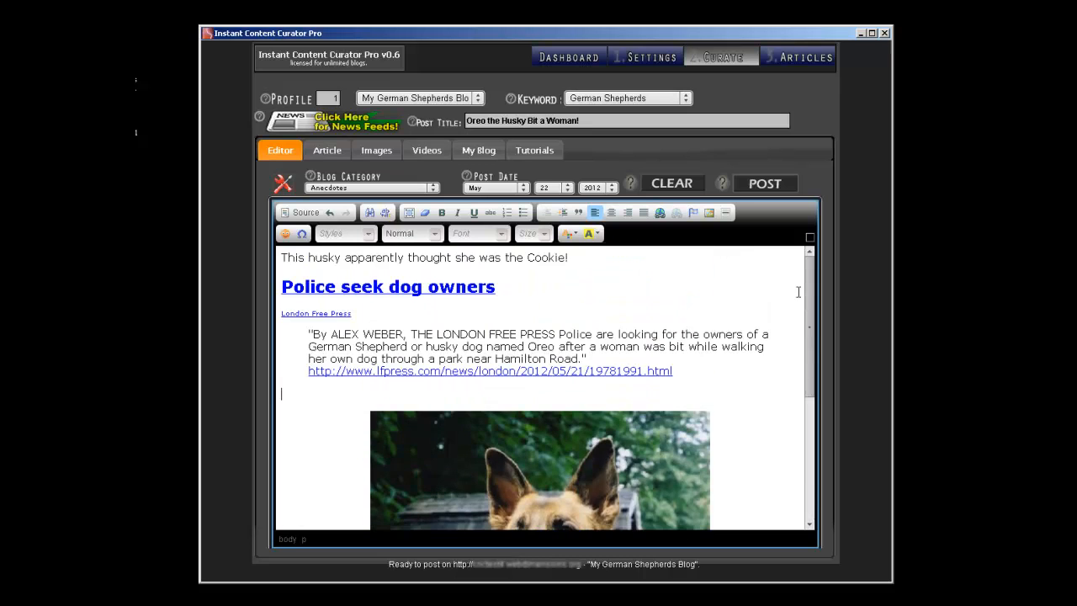
{"action": "scroll", "scroll_direction": "down", "scroll_amount": 3}
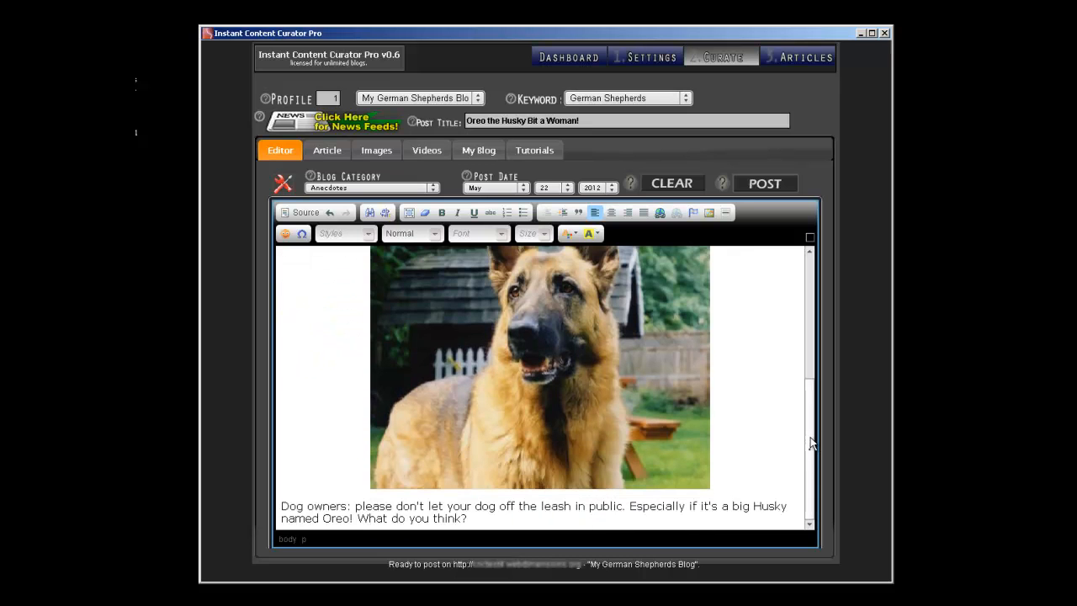
{"action": "mouse_move", "coordinate": [810, 455]}
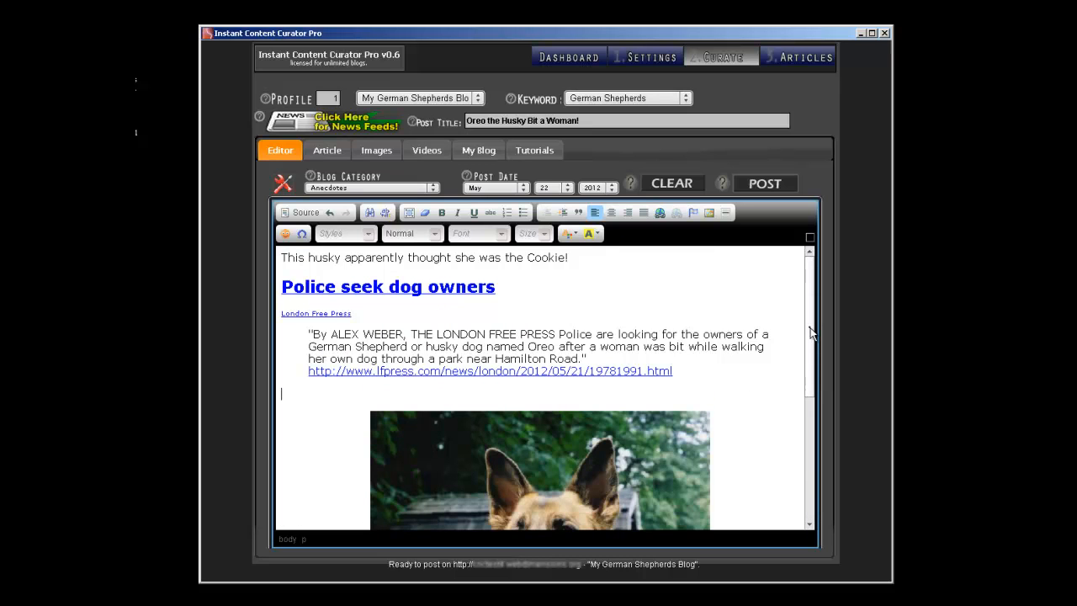
{"action": "scroll", "scroll_direction": "down", "scroll_amount": 3}
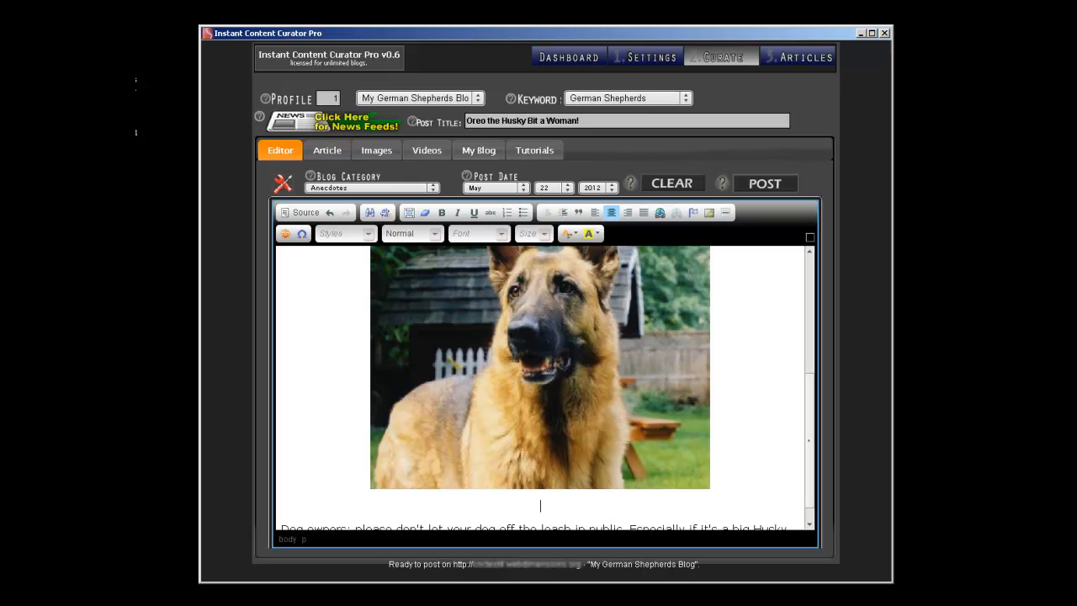
- Show German Shepherd YouTube video results and advance to the next page
{"action": "left_click", "coordinate": [427, 150]}
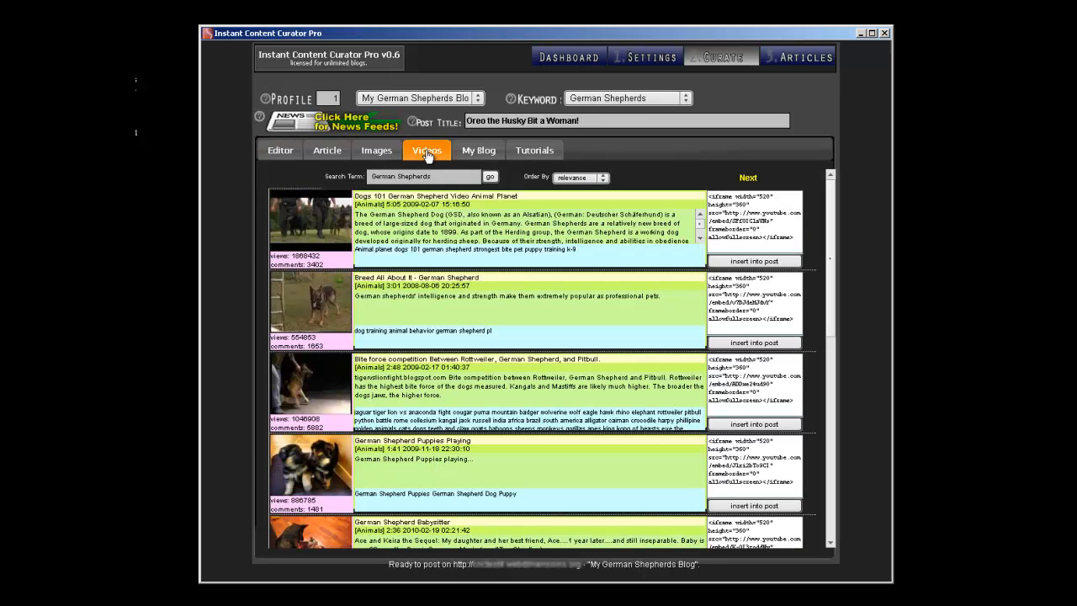
{"action": "left_click", "coordinate": [427, 150]}
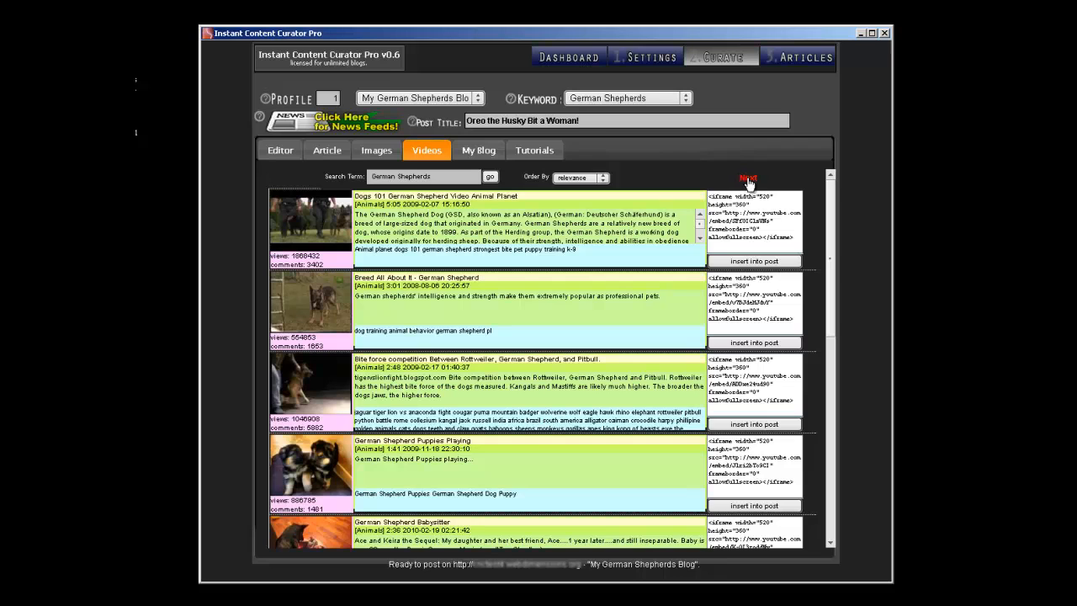
{"action": "left_click", "coordinate": [747, 178]}
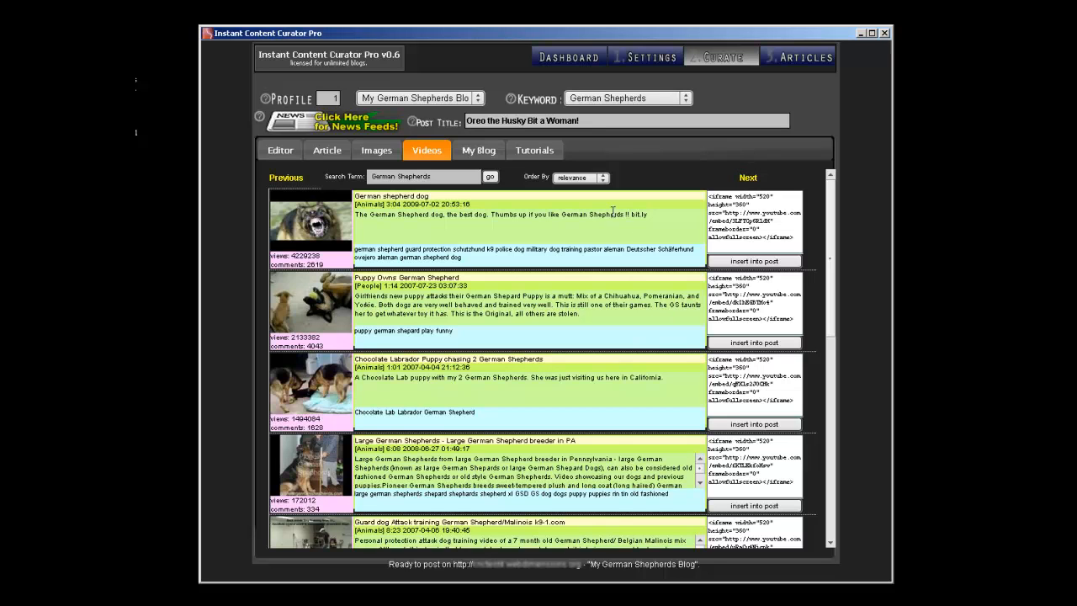
{"action": "mouse_move", "coordinate": [306, 304]}
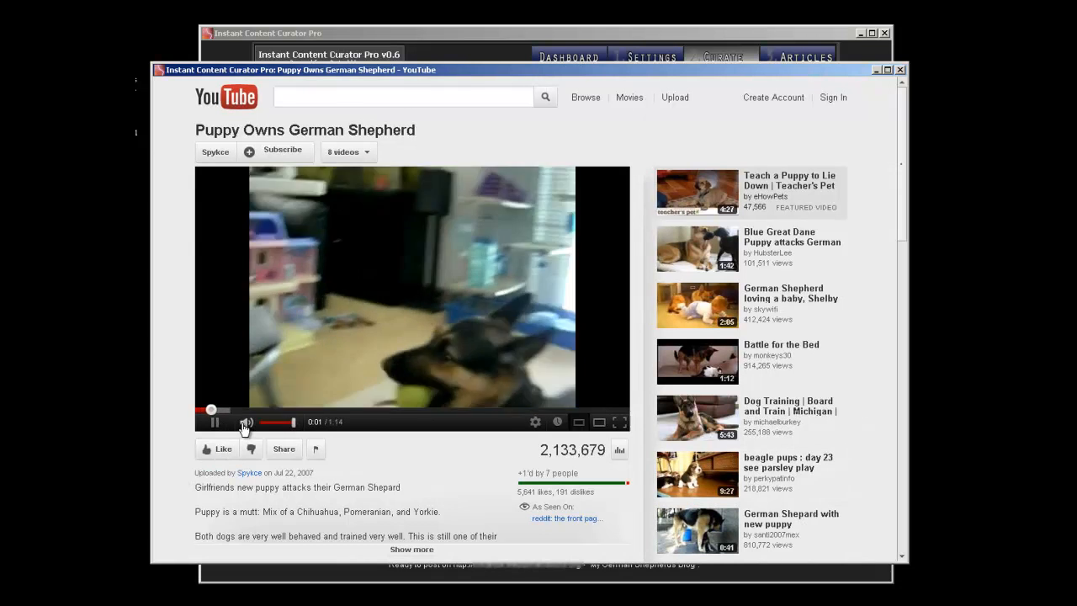
- Mute the Puppy Owns German Shepherd preview, look it over and close it back to the video results
{"action": "left_click", "coordinate": [248, 422]}
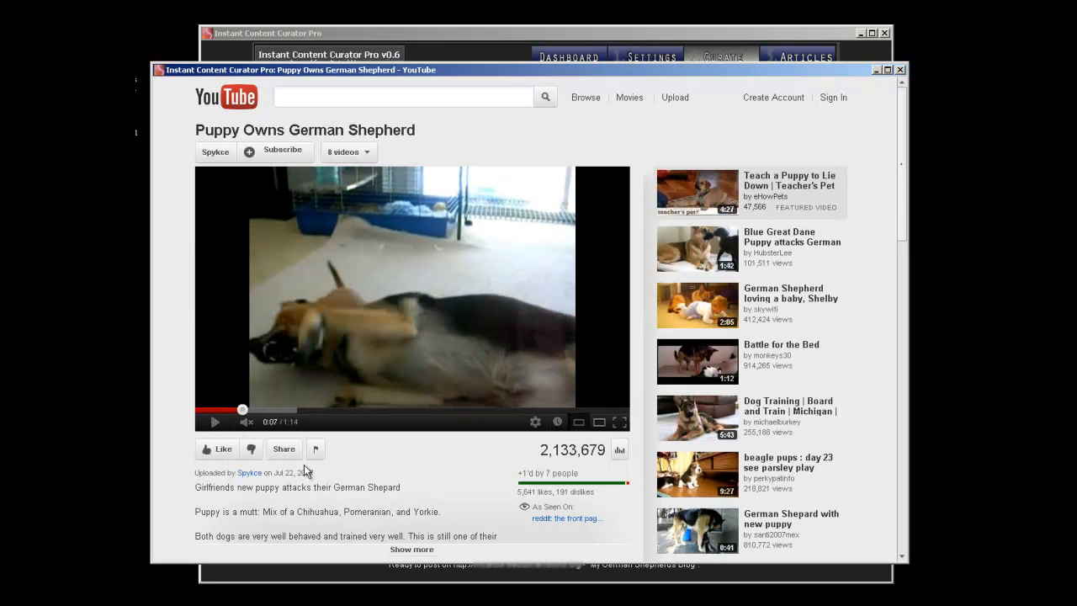
{"action": "scroll", "scroll_direction": "down", "scroll_amount": 3}
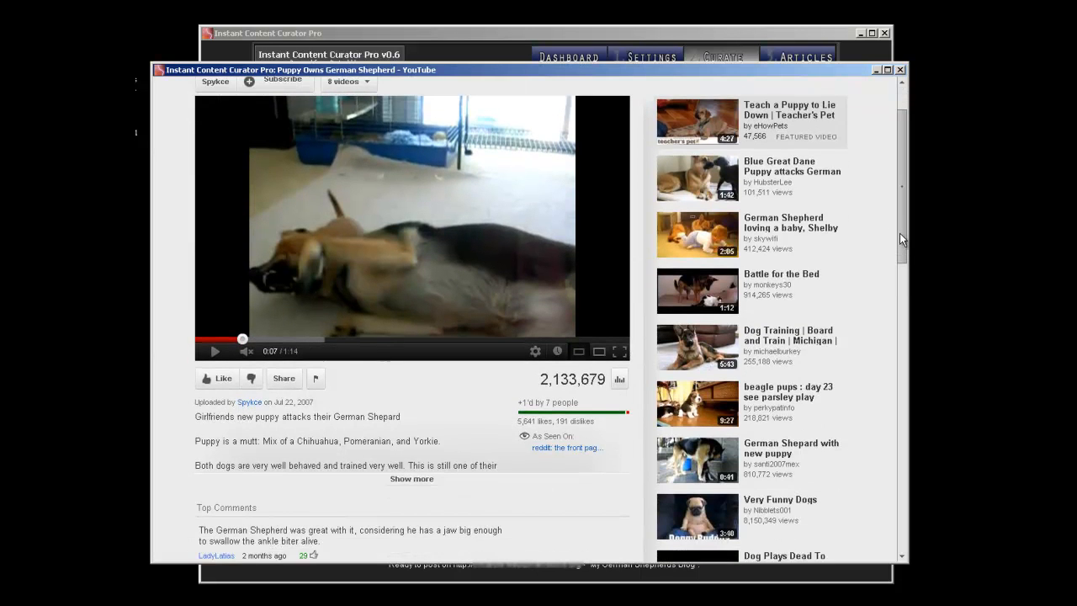
{"action": "scroll", "scroll_direction": "down", "scroll_amount": 3}
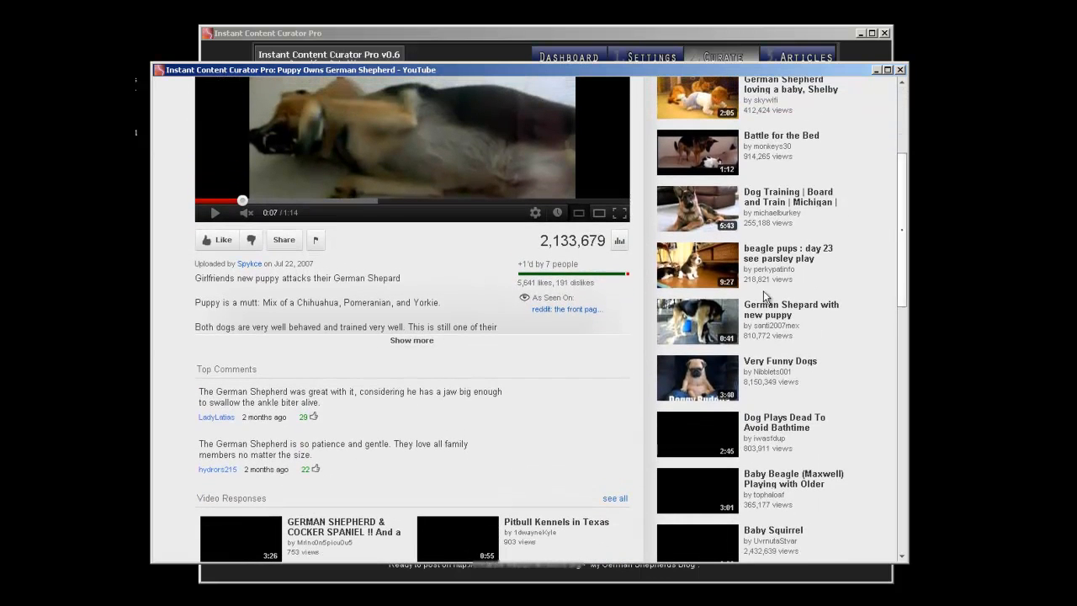
{"action": "left_click", "coordinate": [284, 240]}
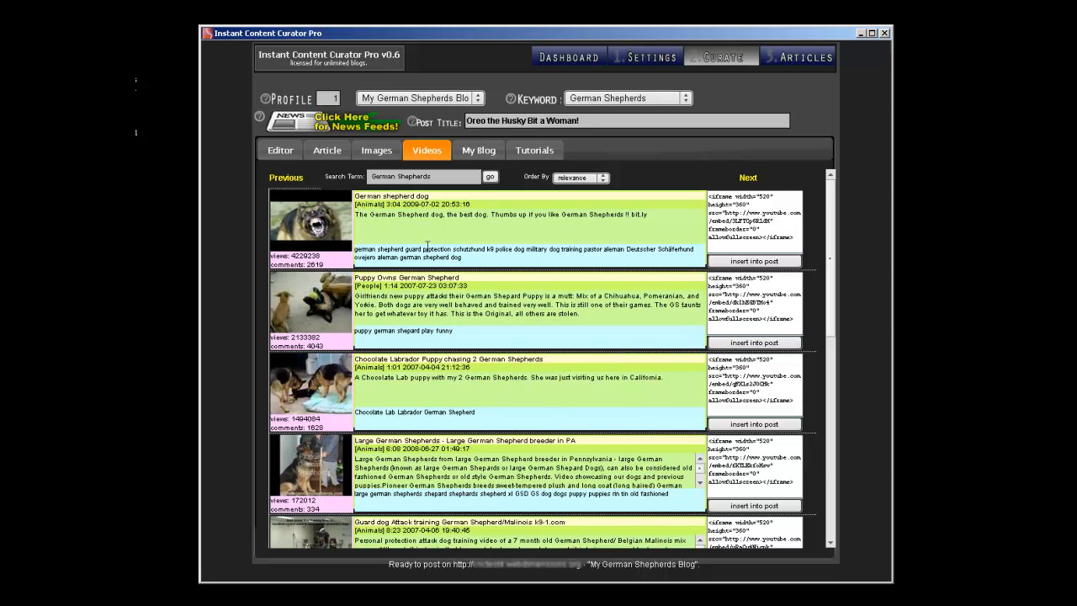
- Embed the Puppy Owns German Shepherd video captioned 'This video is INSANE! Check out the Puppy!'
{"action": "left_click", "coordinate": [279, 150]}
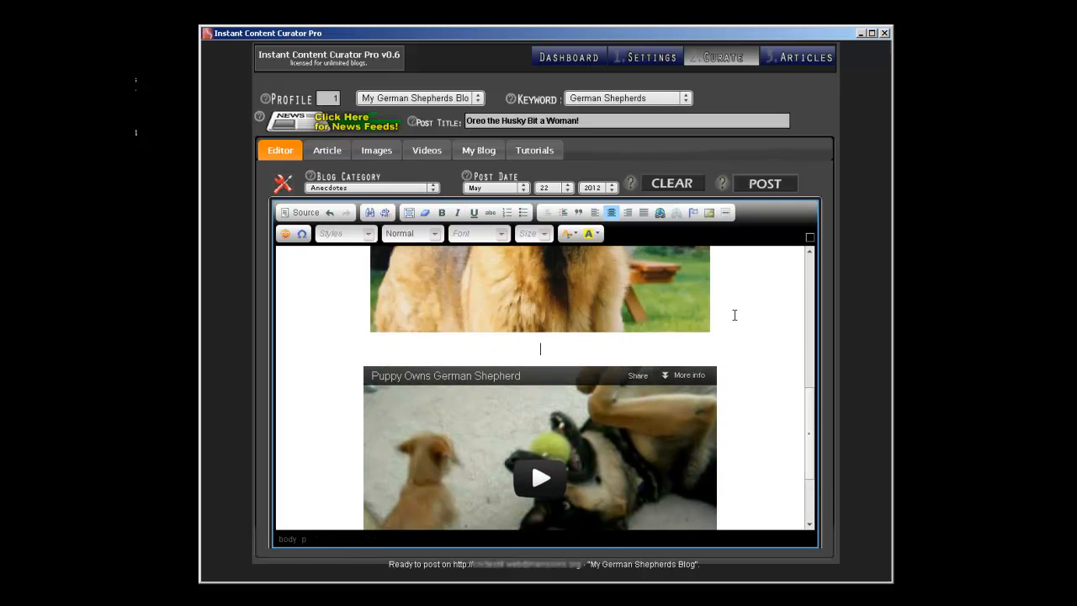
{"action": "type", "text": "This vi"}
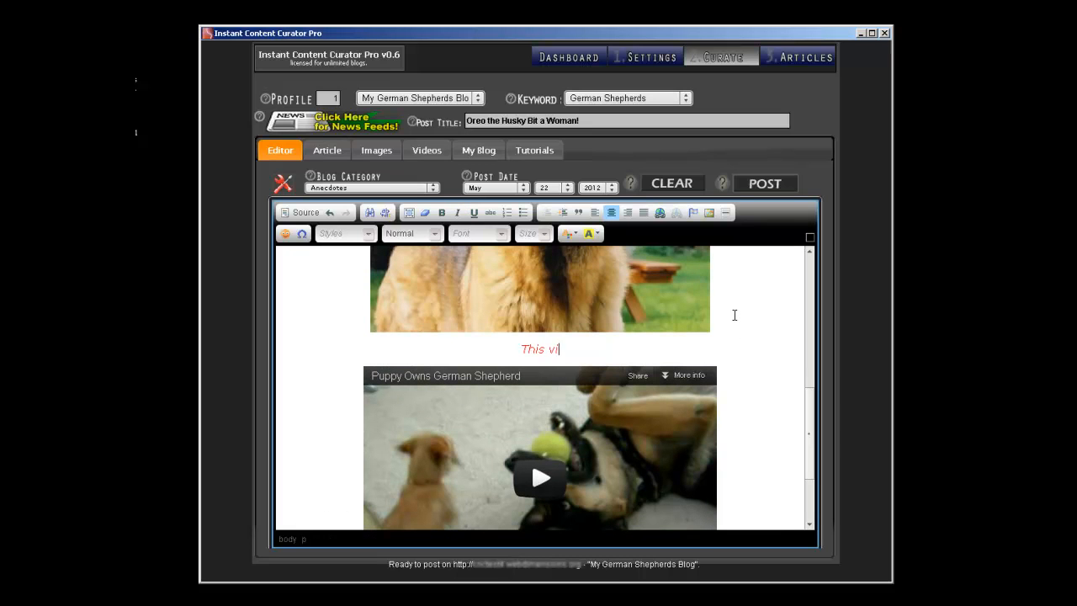
{"action": "type", "text": "deo is INSANE! Check out the Puppy!"}
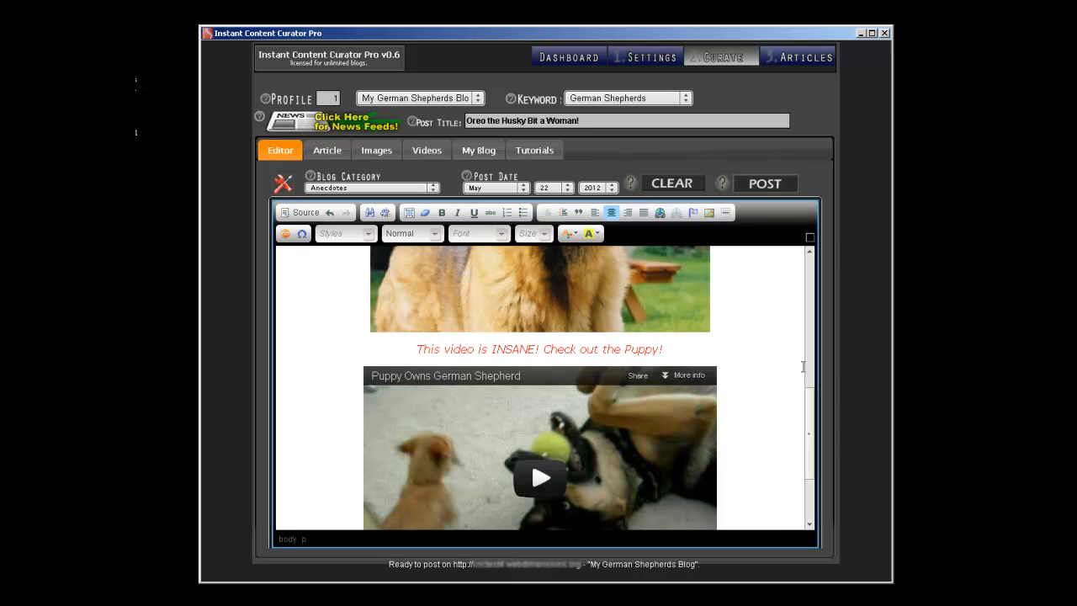
{"action": "scroll", "scroll_direction": "down", "scroll_amount": 3}
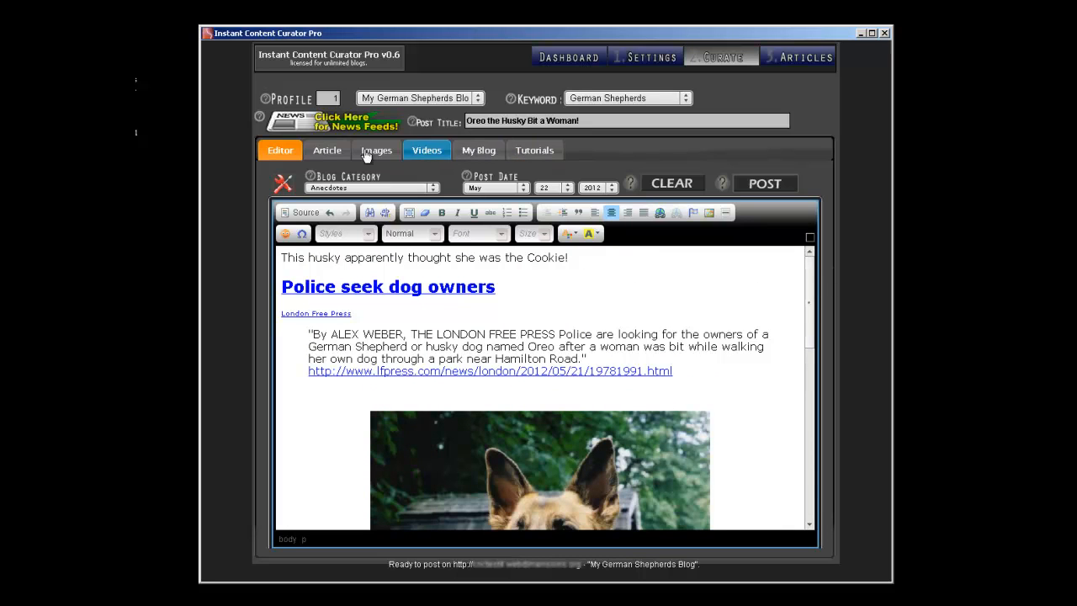
{"action": "left_click", "coordinate": [327, 150]}
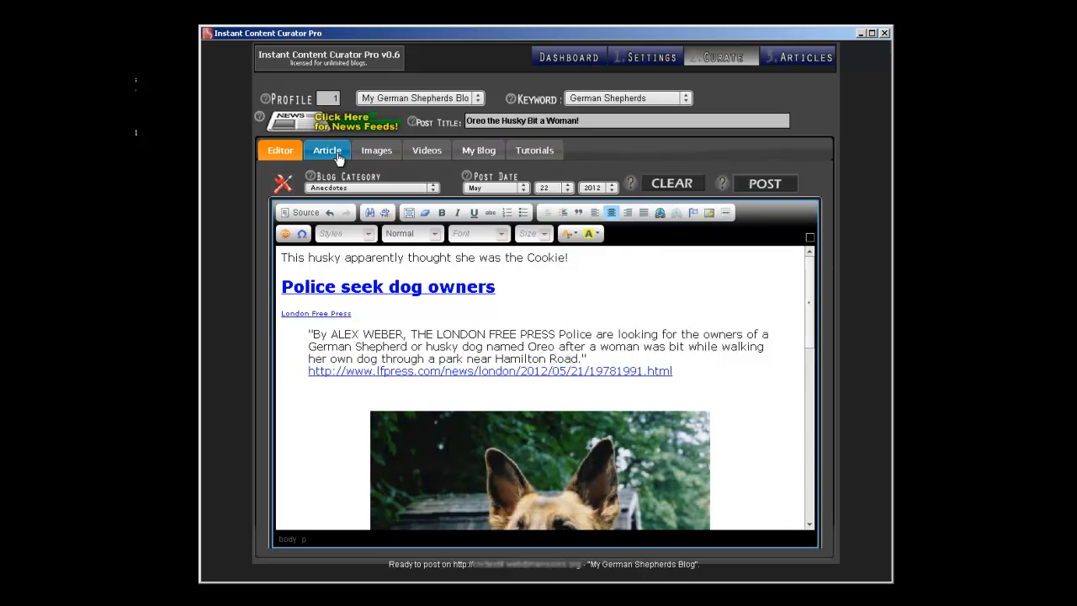
{"action": "left_click", "coordinate": [327, 150]}
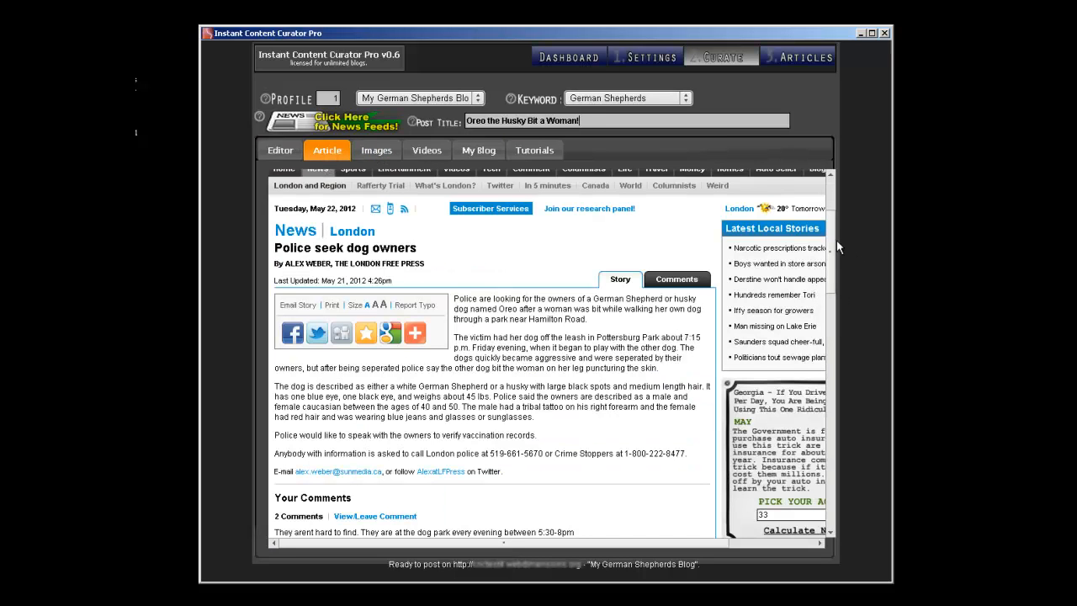
{"action": "scroll", "scroll_direction": "down", "scroll_amount": 3}
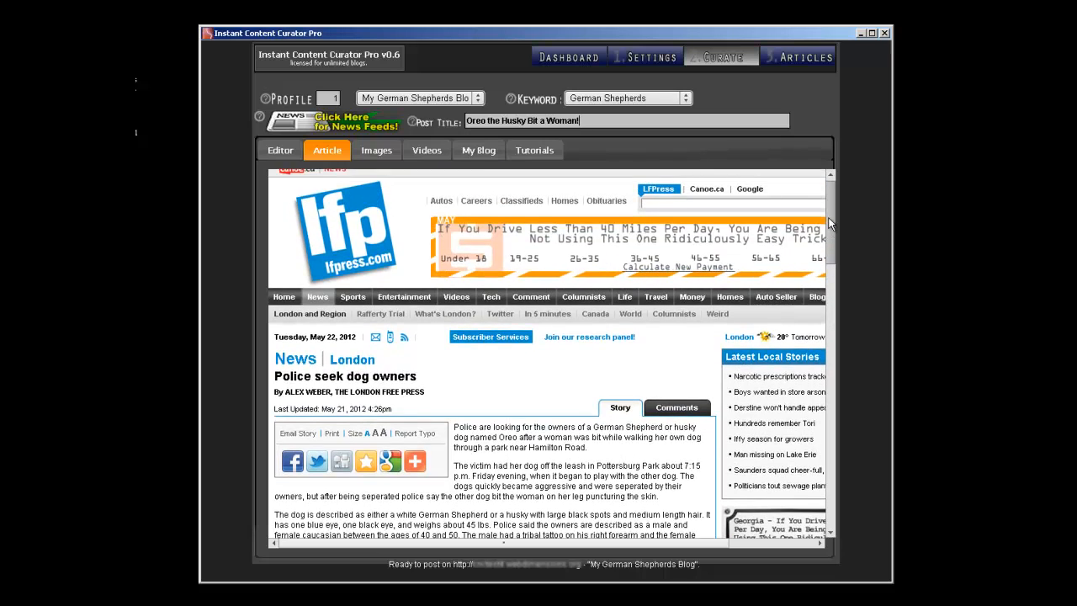
{"action": "scroll", "scroll_direction": "down", "scroll_amount": 3}
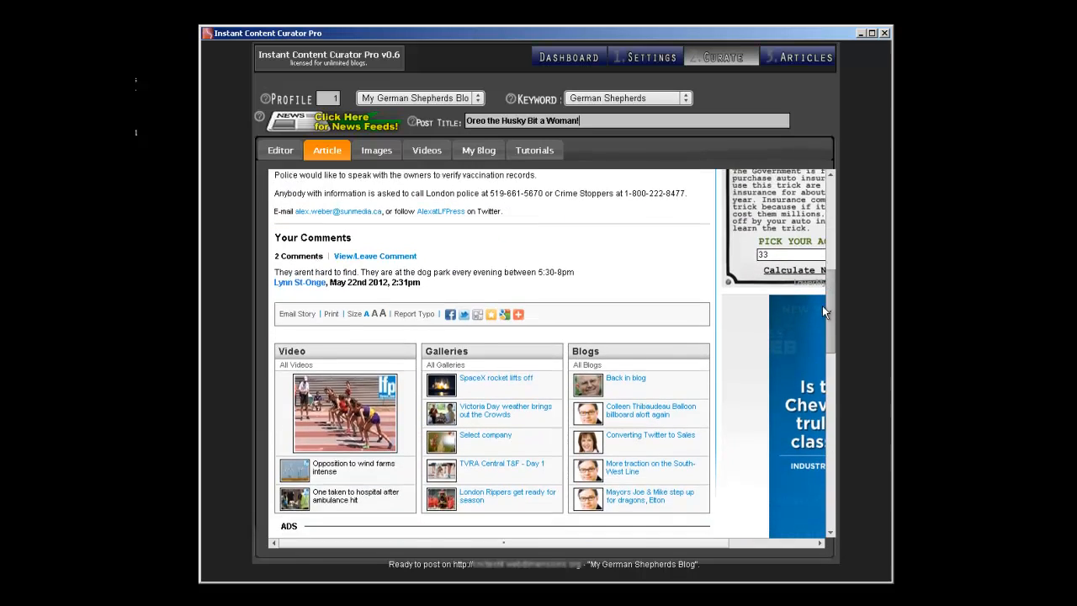
{"action": "scroll", "scroll_direction": "down", "scroll_amount": 3}
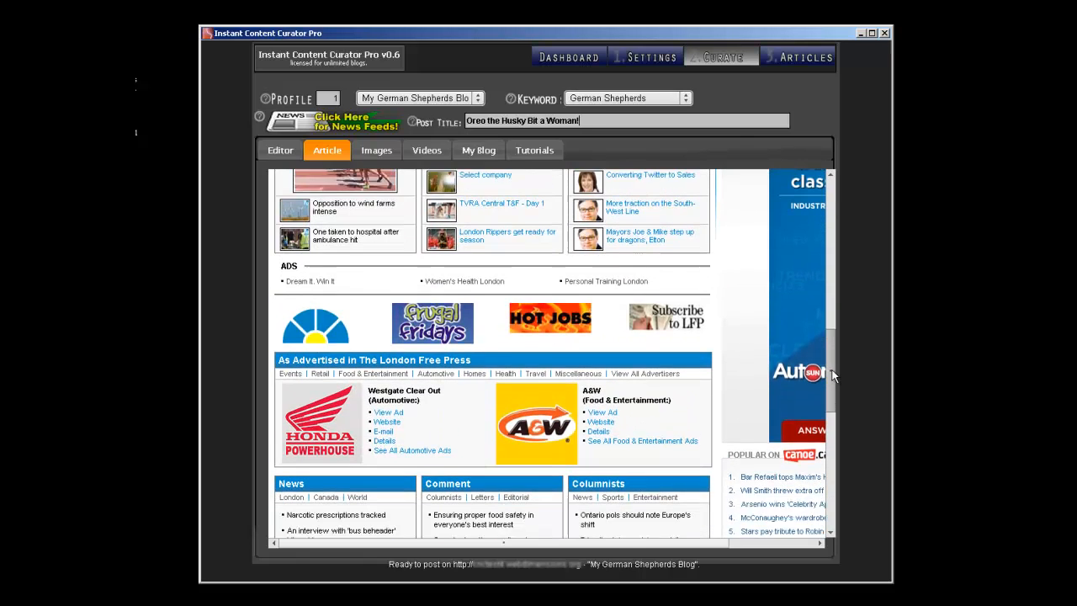
{"action": "scroll", "scroll_direction": "down", "scroll_amount": 3}
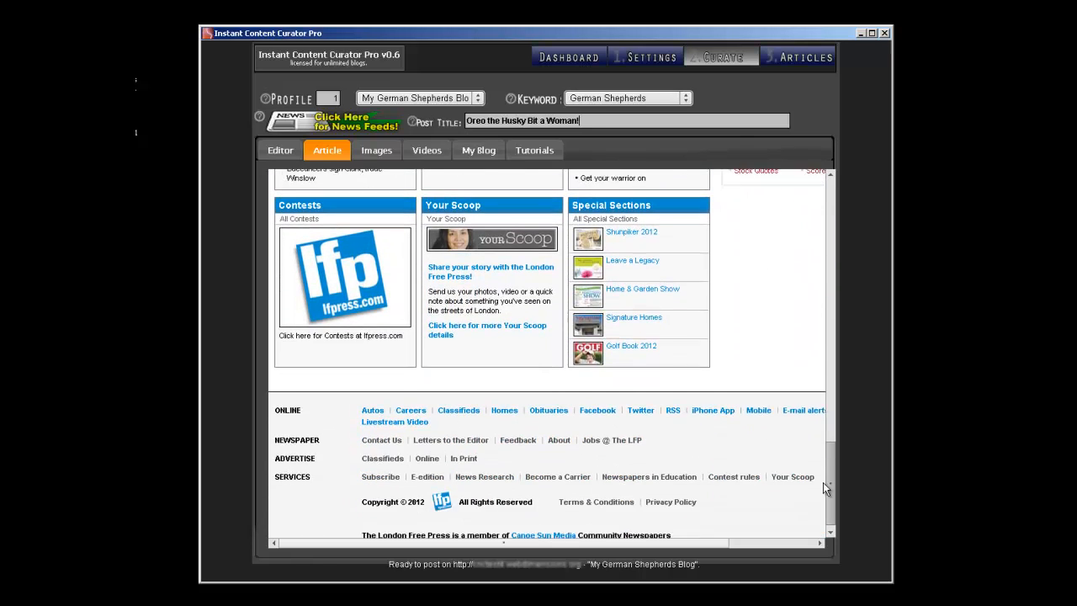
{"action": "scroll", "scroll_direction": "down", "scroll_amount": 3}
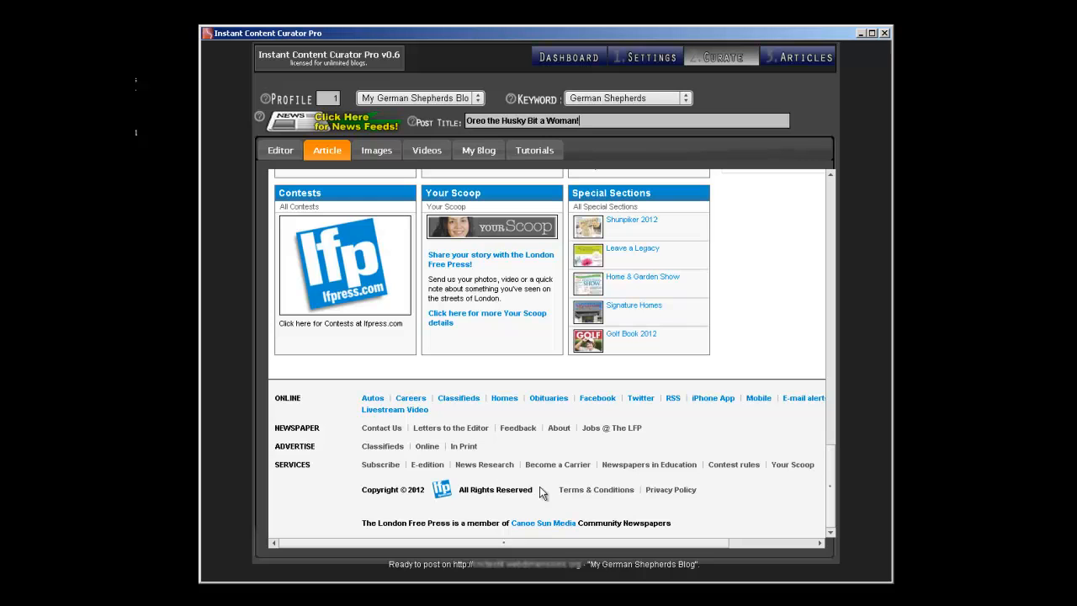
{"action": "mouse_move", "coordinate": [598, 476]}
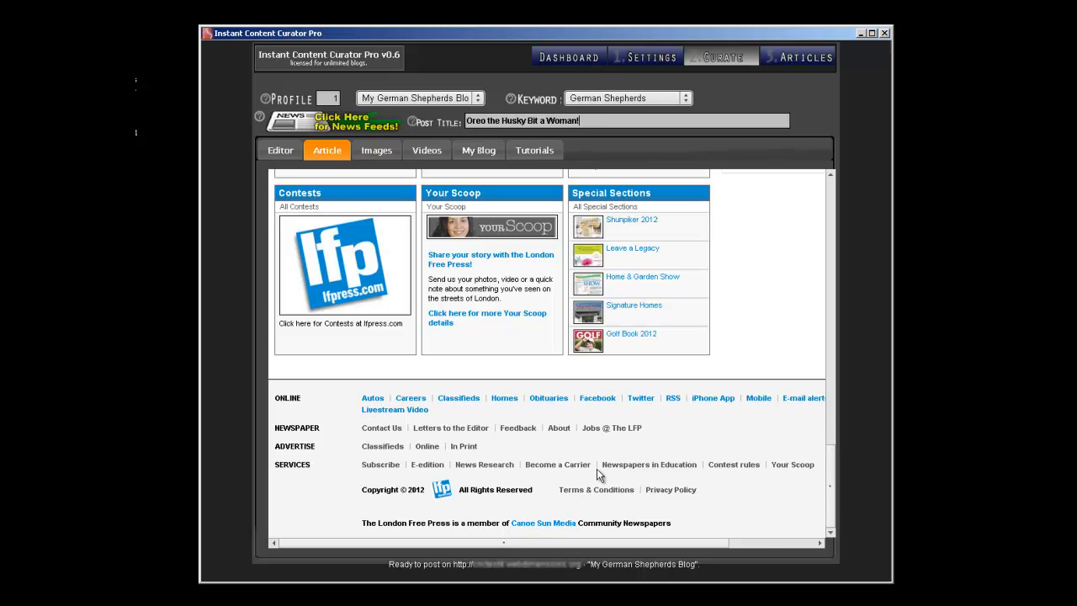
{"action": "mouse_move", "coordinate": [831, 492]}
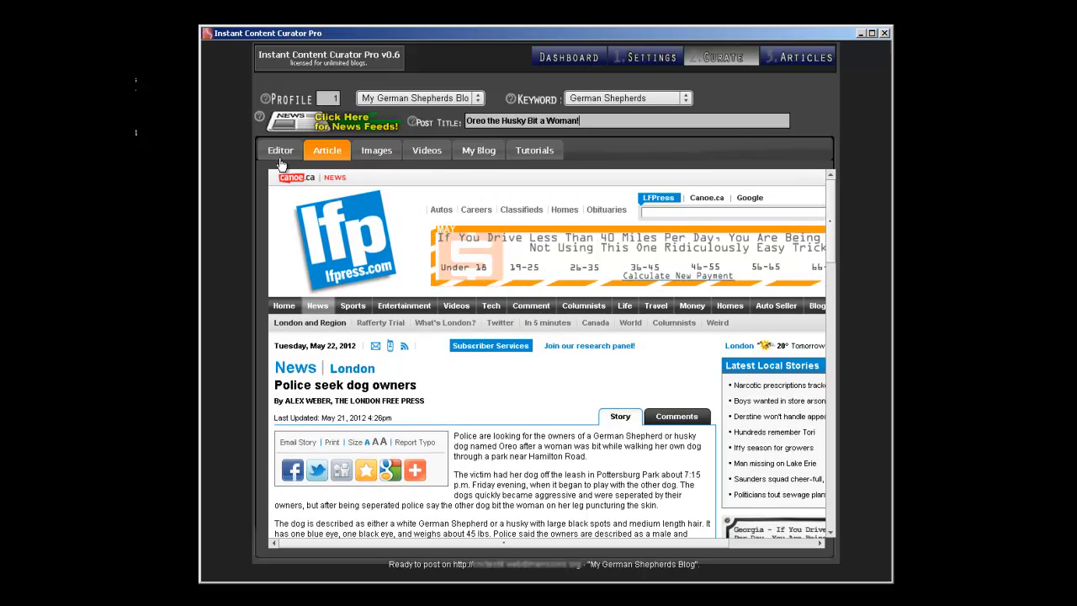
{"action": "left_click", "coordinate": [280, 150]}
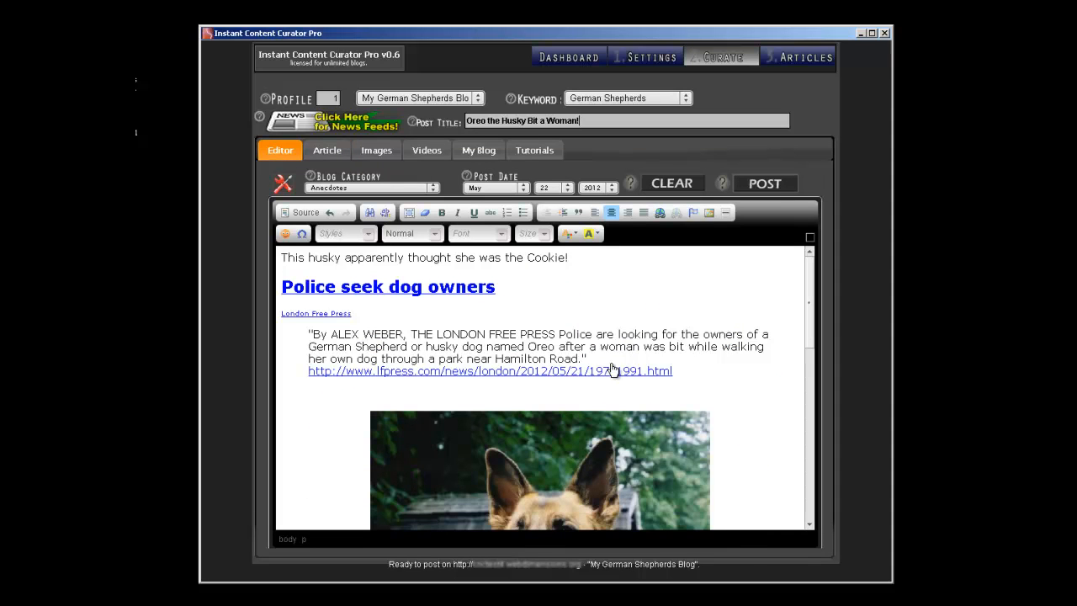
{"action": "mouse_move", "coordinate": [423, 381]}
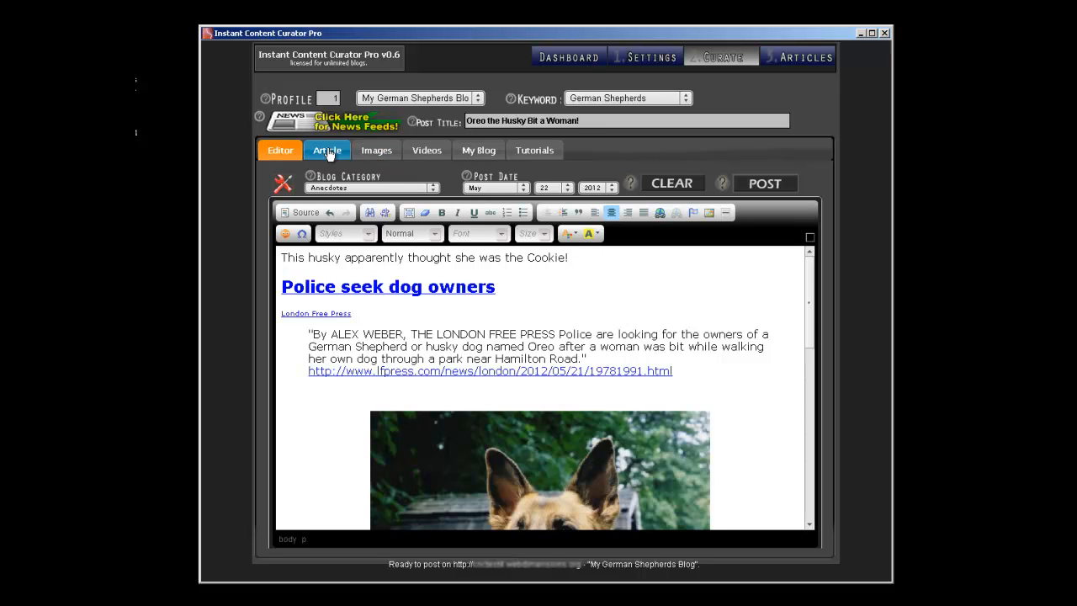
- Revisit the Images, Videos and My Blog tabs, then return to the Oreo post draft
{"action": "left_click", "coordinate": [376, 150]}
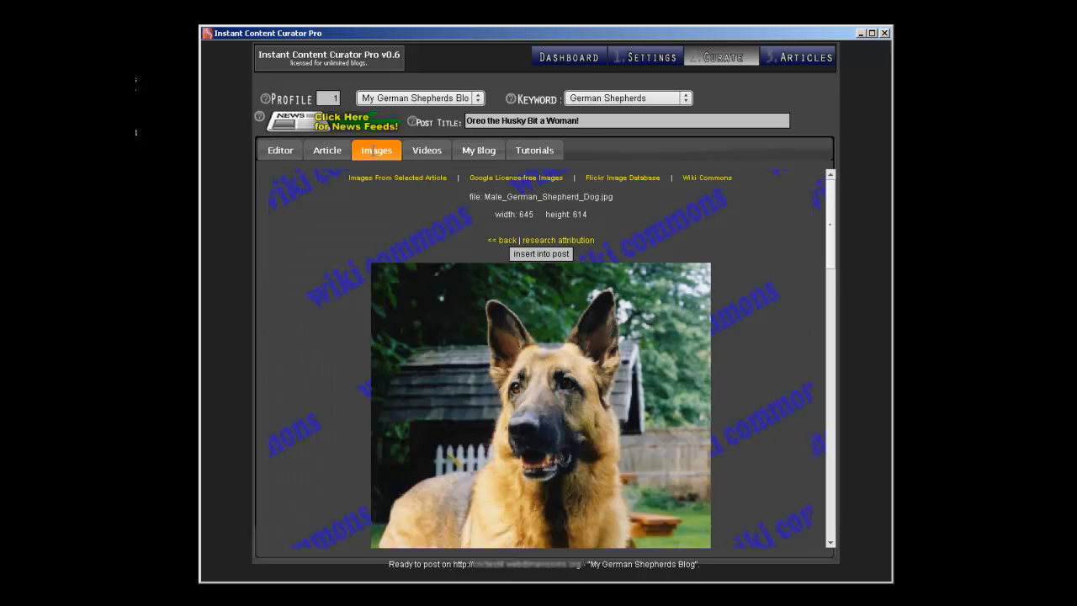
{"action": "left_click", "coordinate": [426, 150]}
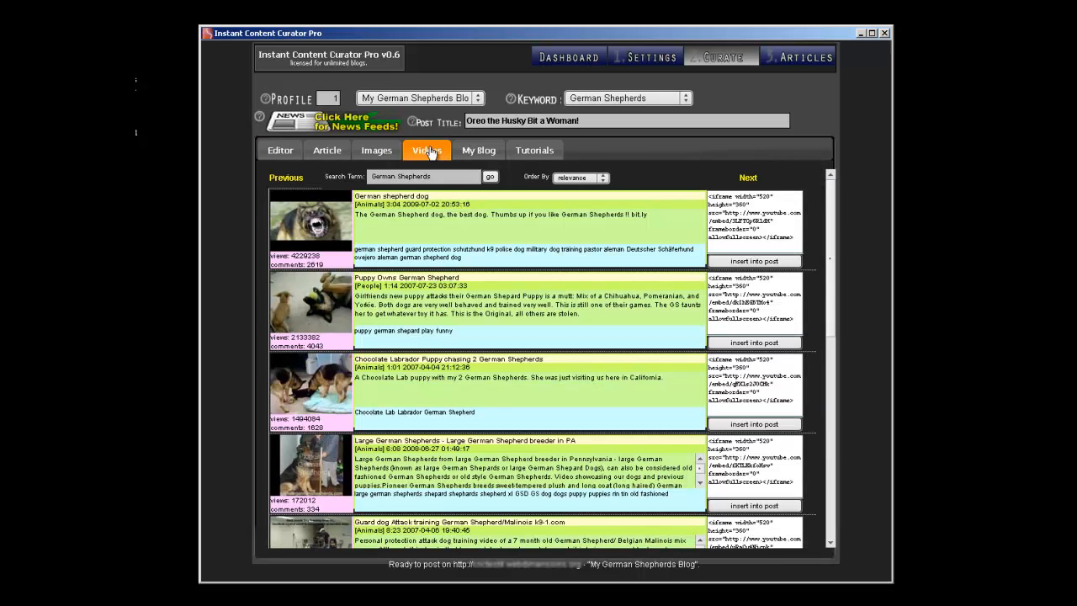
{"action": "left_click", "coordinate": [478, 150]}
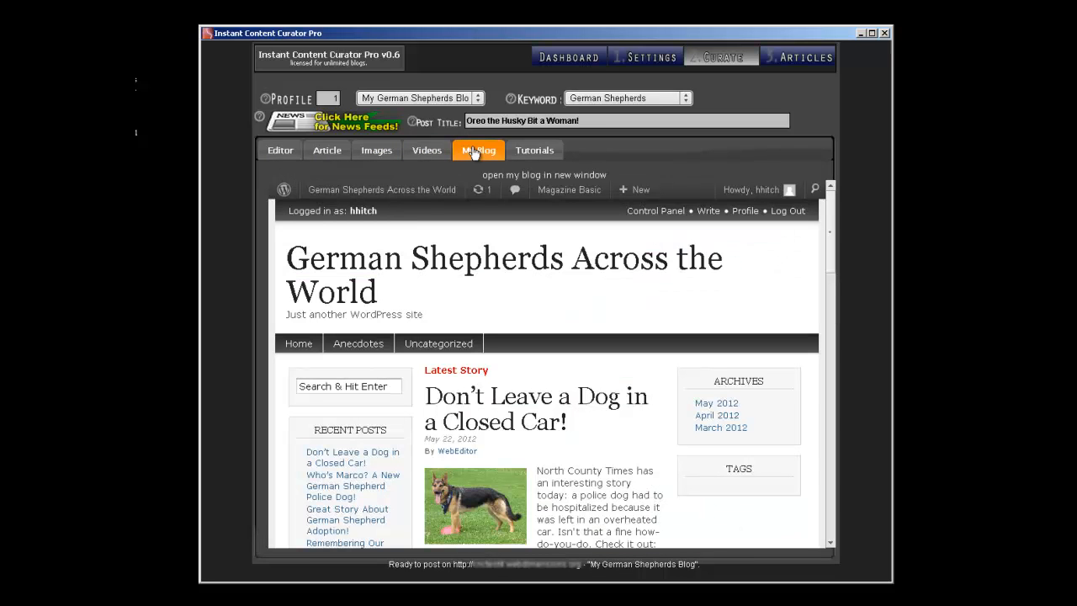
{"action": "mouse_move", "coordinate": [309, 161]}
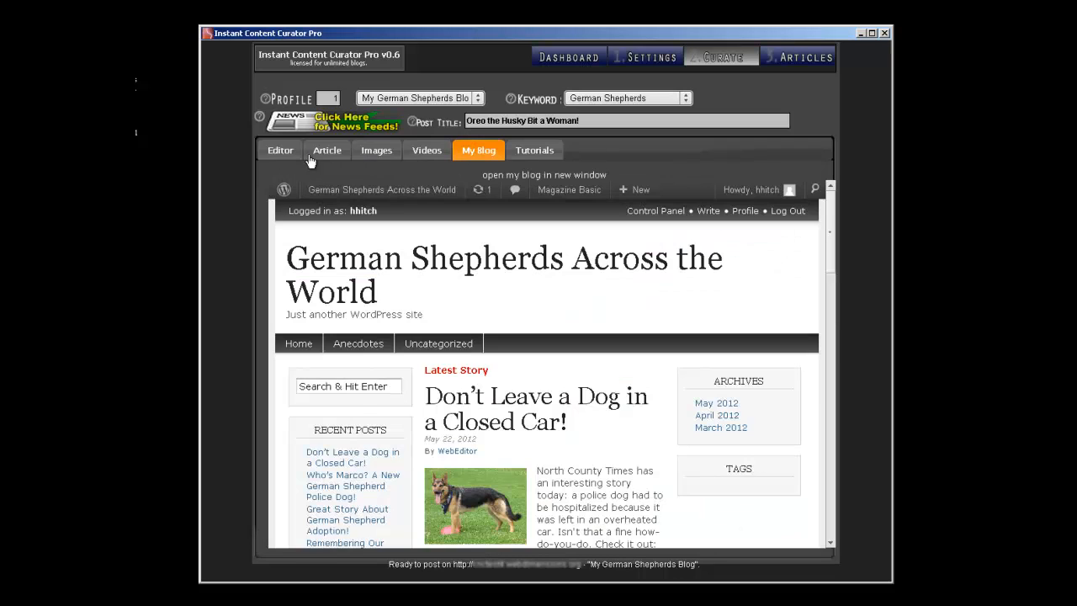
{"action": "left_click", "coordinate": [280, 150]}
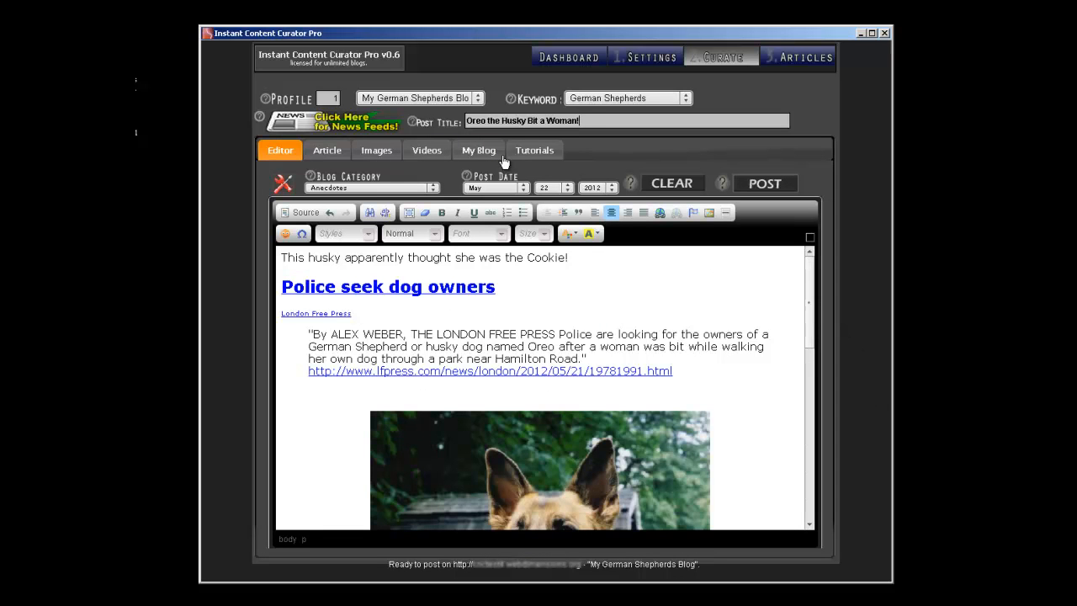
- Publish the post under the Anecdotes category and view it on the blog
{"action": "left_click", "coordinate": [370, 187]}
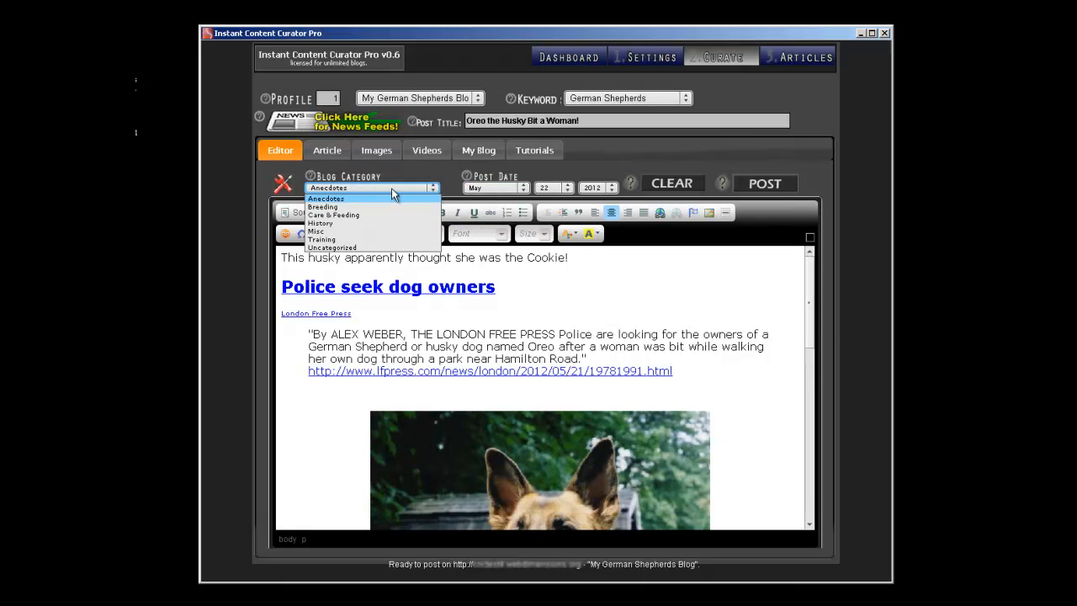
{"action": "left_click", "coordinate": [327, 197]}
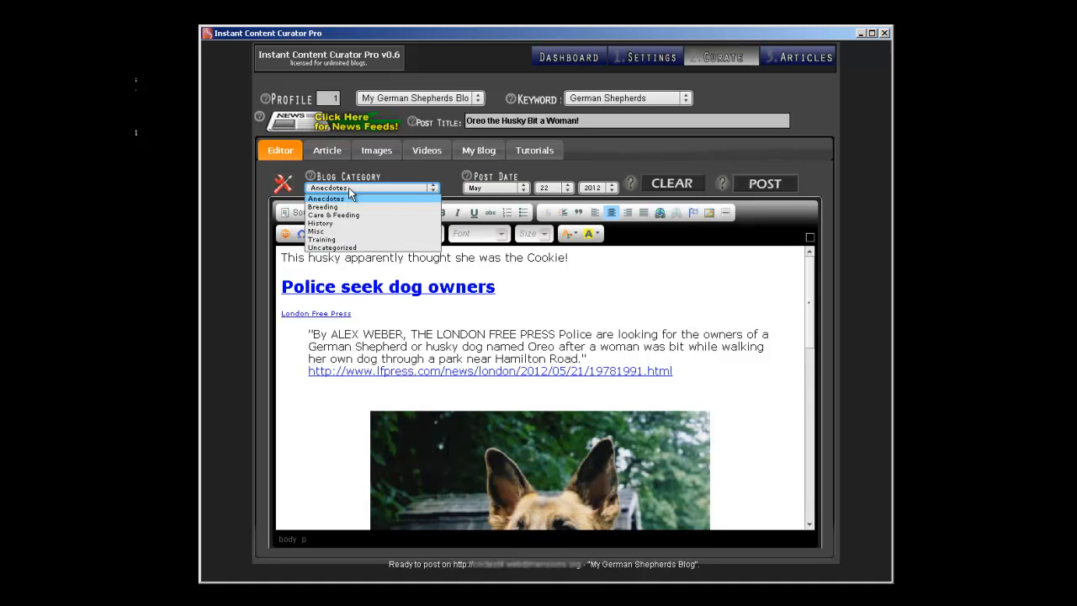
{"action": "mouse_move", "coordinate": [345, 207]}
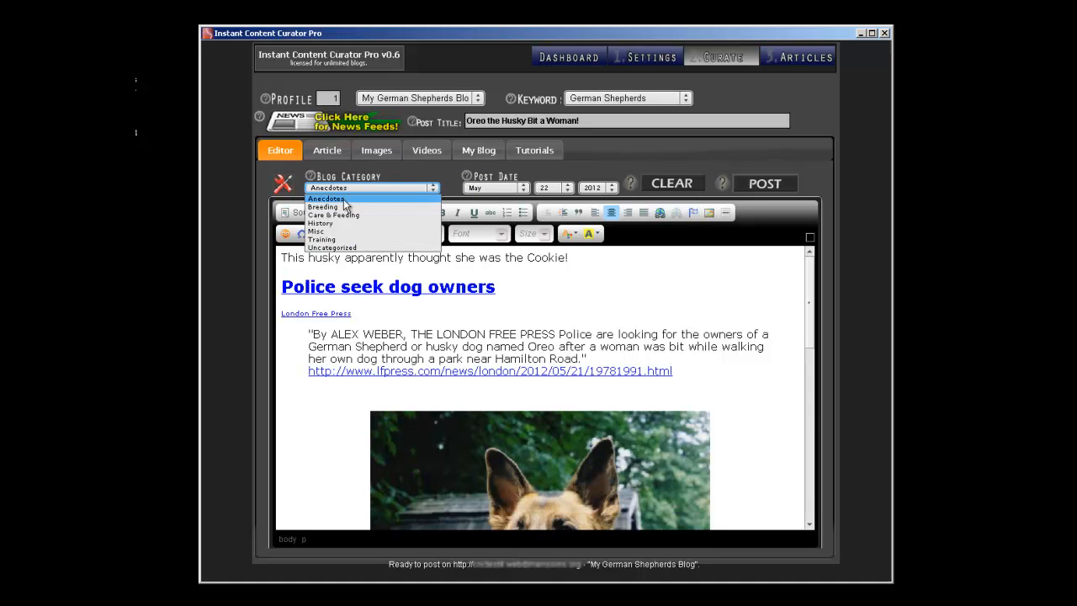
{"action": "mouse_move", "coordinate": [334, 214]}
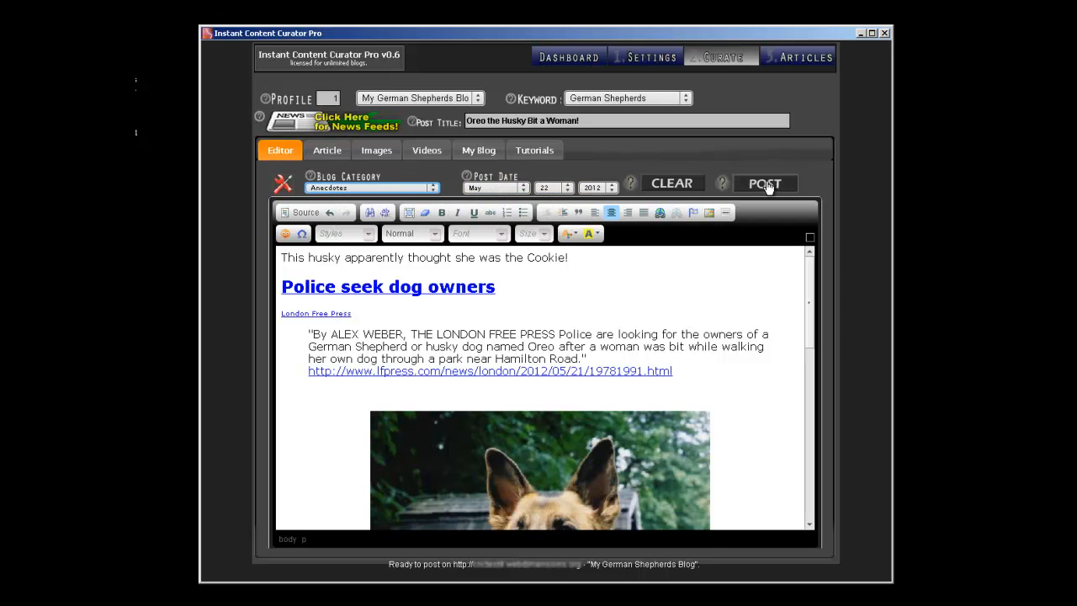
{"action": "left_click", "coordinate": [765, 183]}
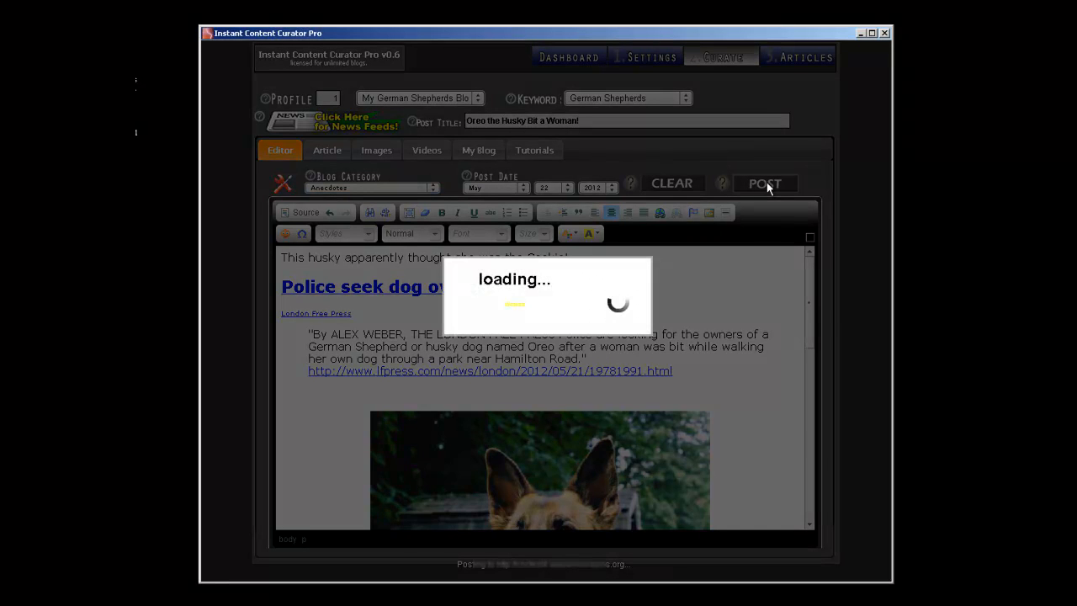
{"action": "left_click", "coordinate": [764, 184]}
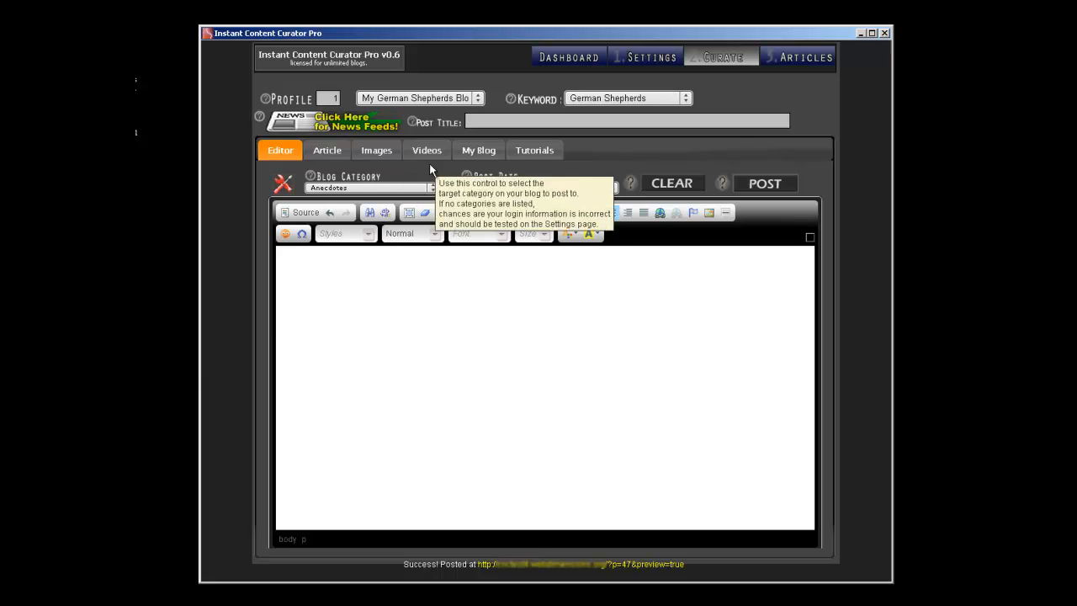
{"action": "left_click", "coordinate": [478, 150]}
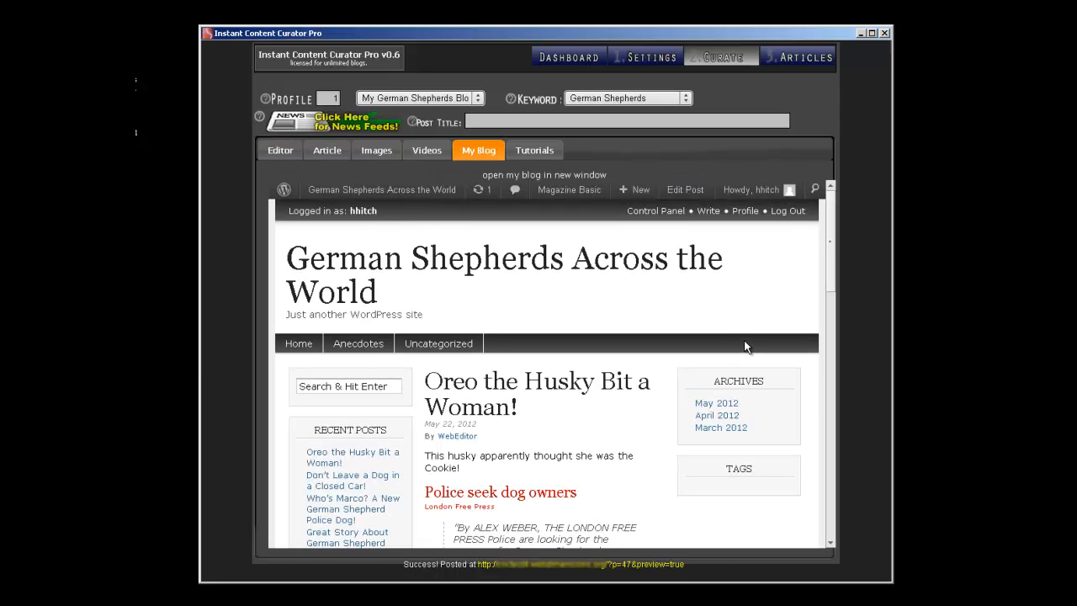
{"action": "scroll", "scroll_direction": "down", "scroll_amount": 3}
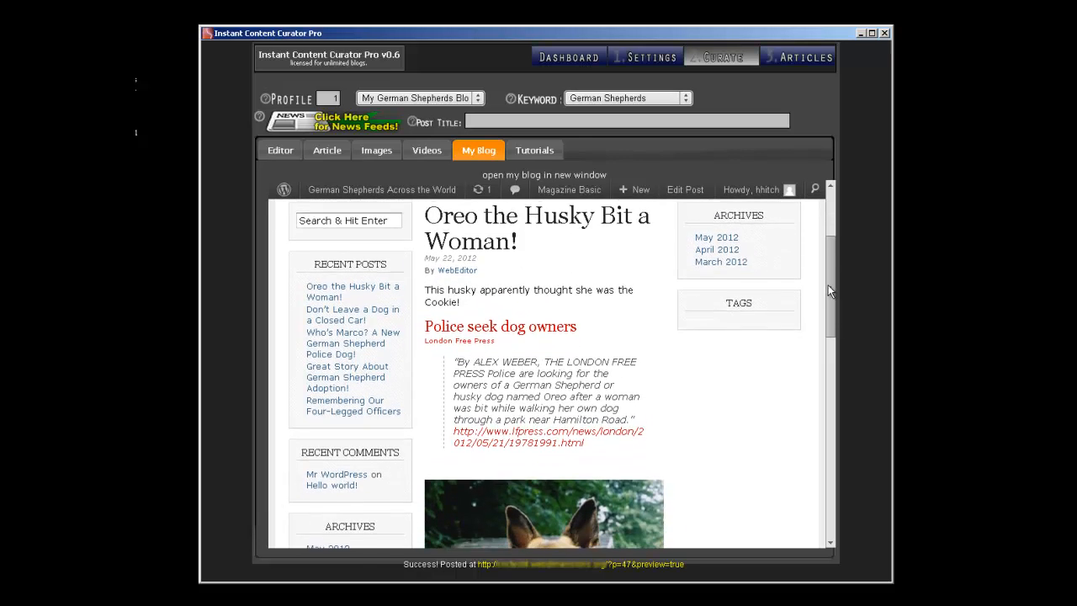
{"action": "scroll", "scroll_direction": "down", "scroll_amount": 3}
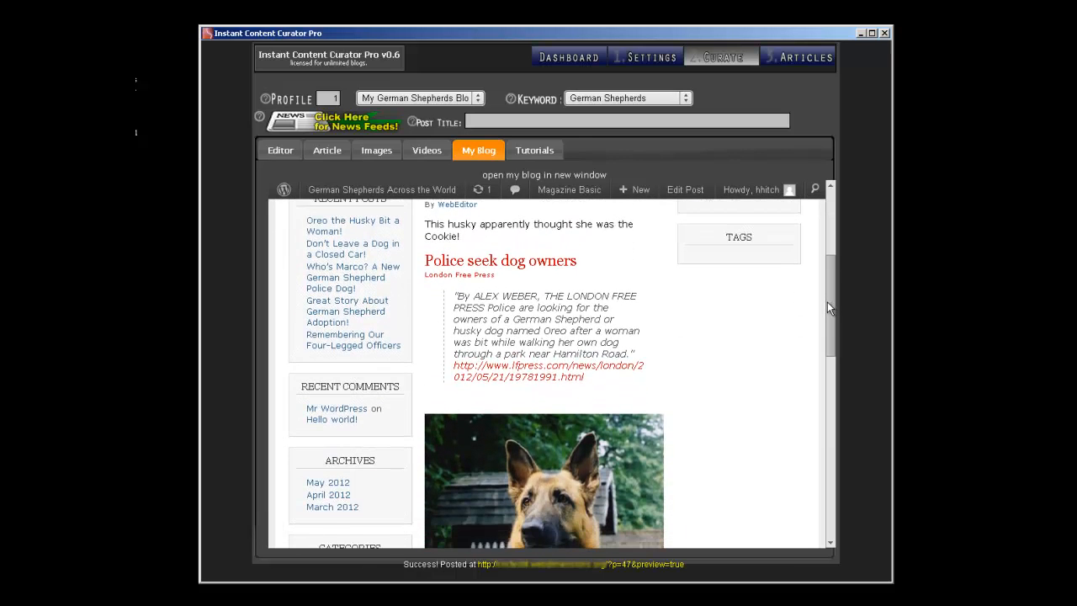
{"action": "scroll", "scroll_direction": "down", "scroll_amount": 3}
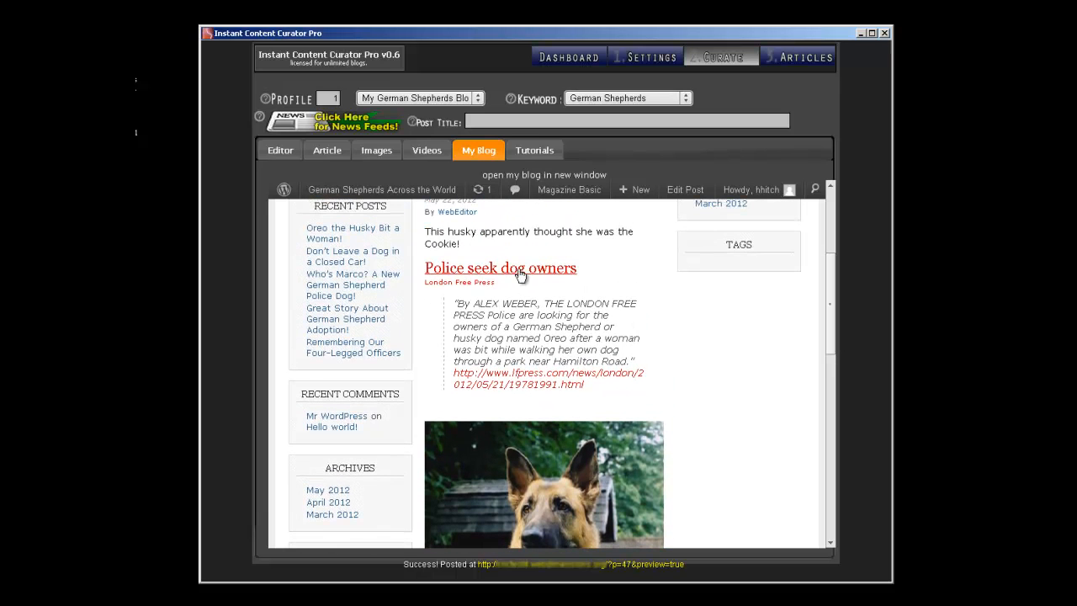
{"action": "mouse_move", "coordinate": [469, 276]}
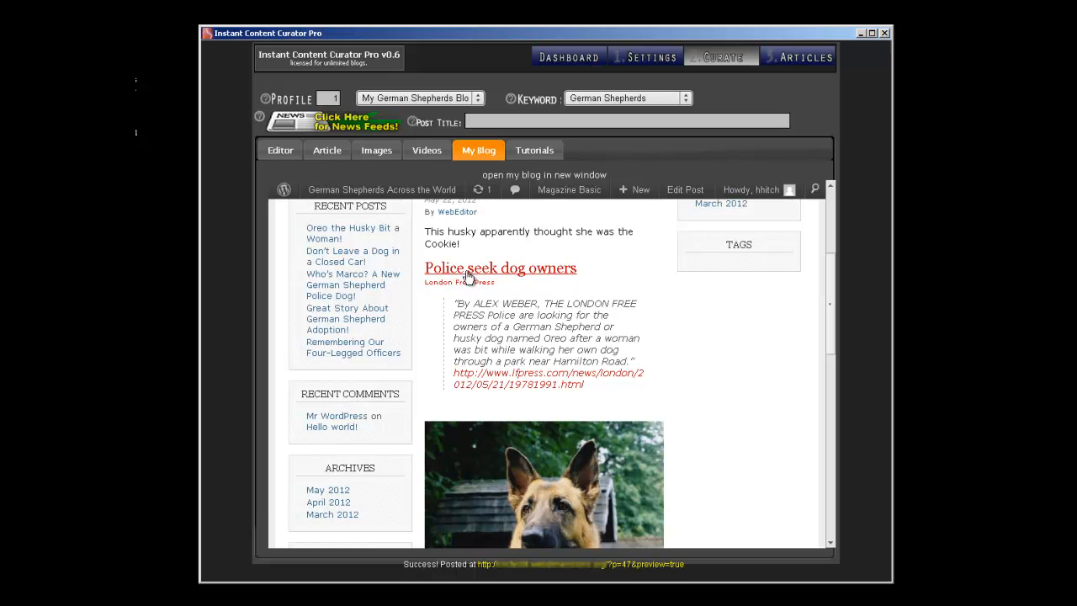
{"action": "mouse_move", "coordinate": [648, 385]}
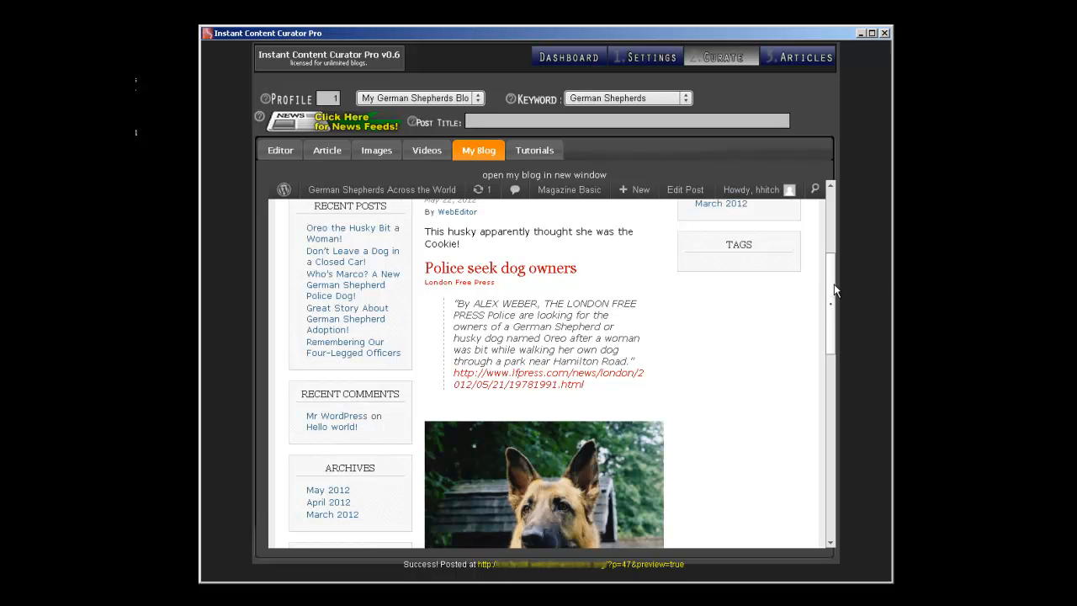
{"action": "scroll", "scroll_direction": "down", "scroll_amount": 3}
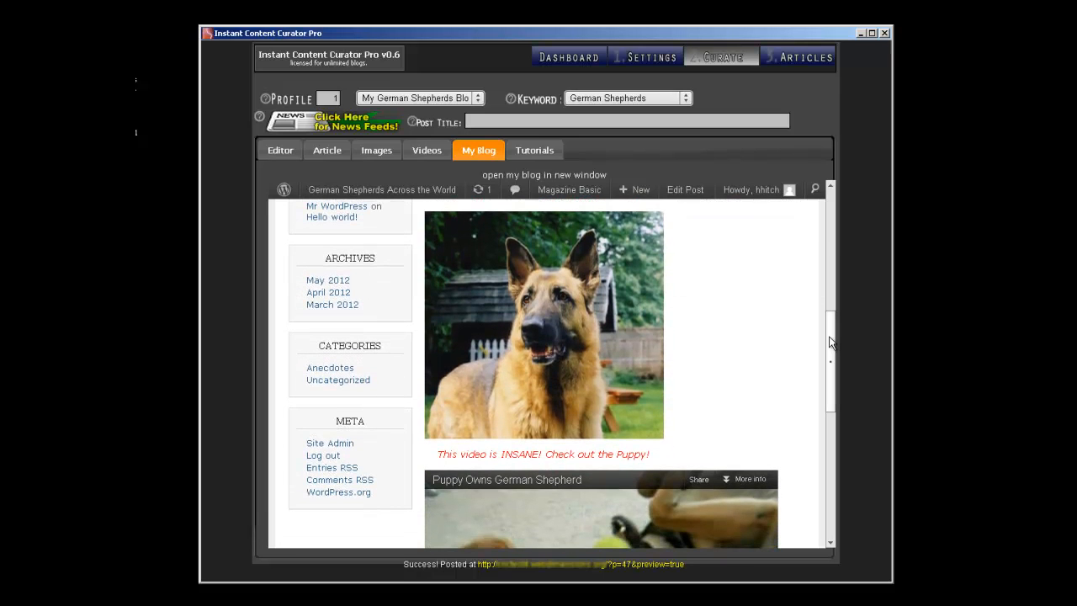
{"action": "scroll", "scroll_direction": "down", "scroll_amount": 3}
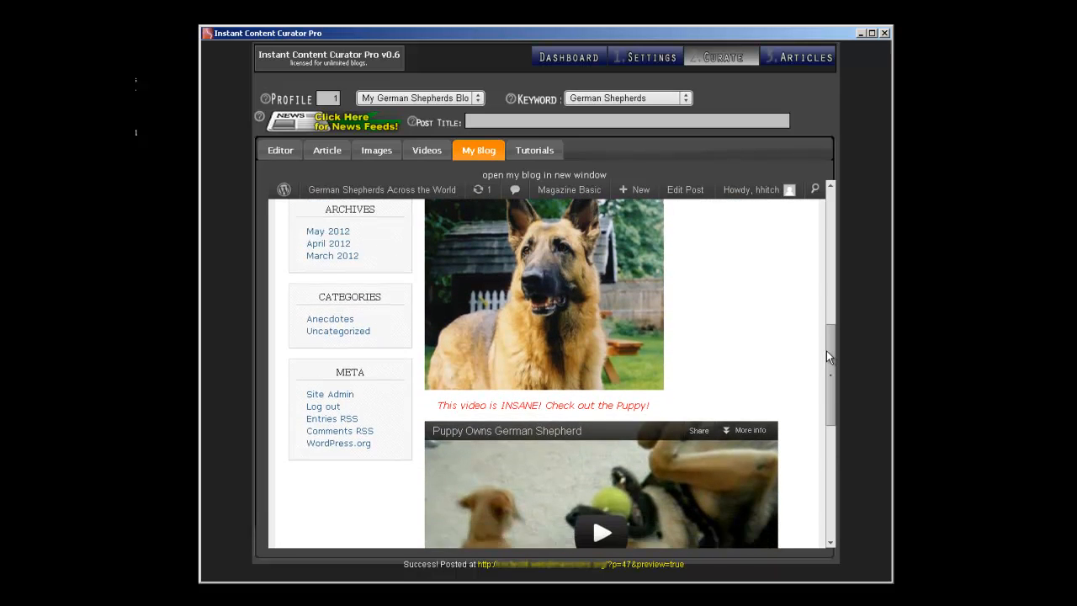
{"action": "scroll", "scroll_direction": "down", "scroll_amount": 3}
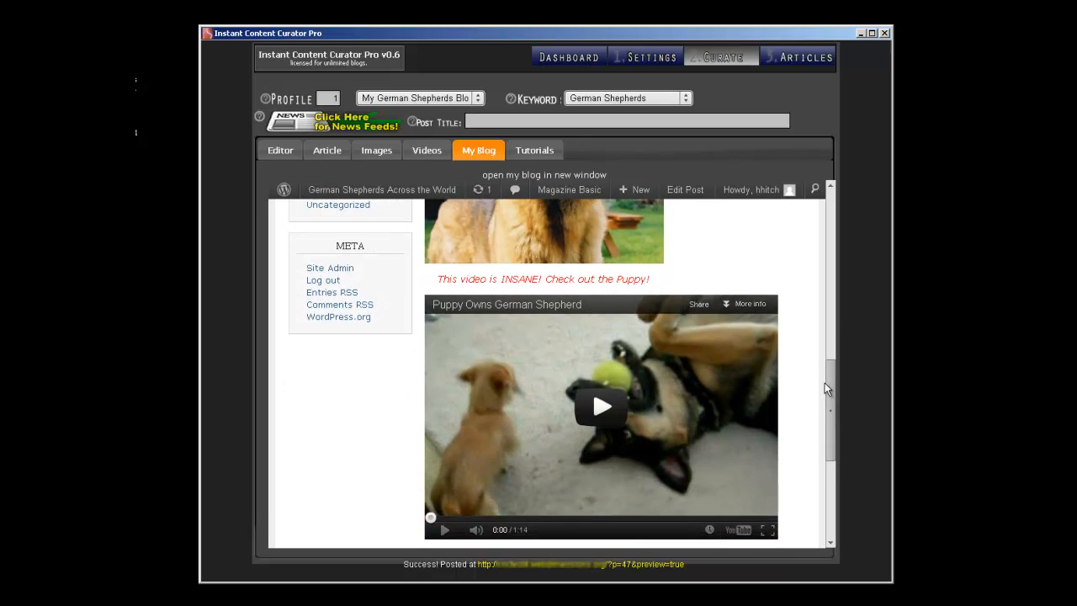
{"action": "scroll", "scroll_direction": "down", "scroll_amount": 3}
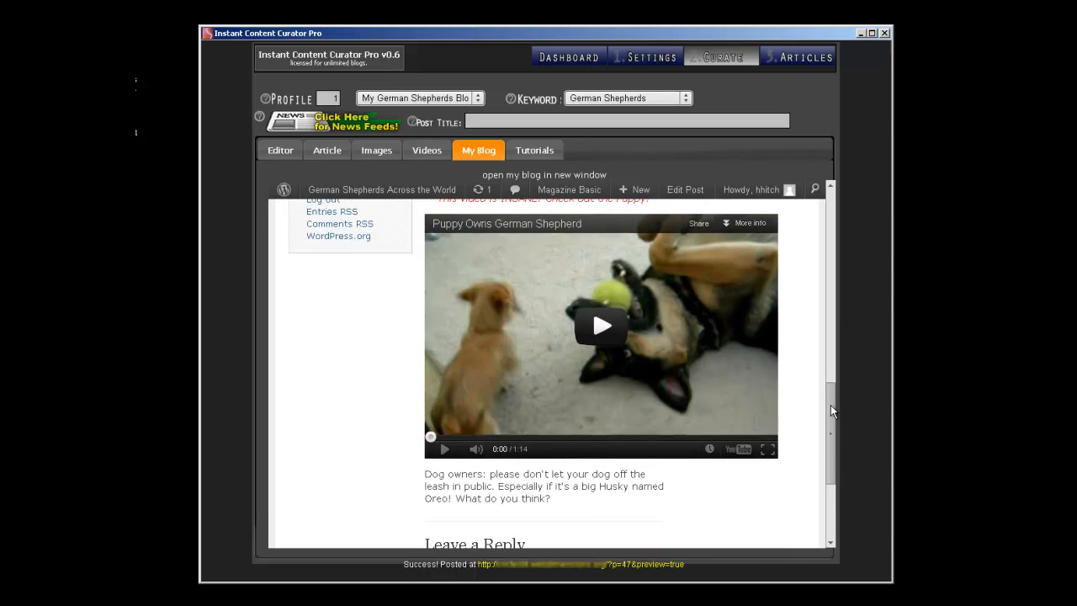
{"action": "scroll", "scroll_direction": "down", "scroll_amount": 3}
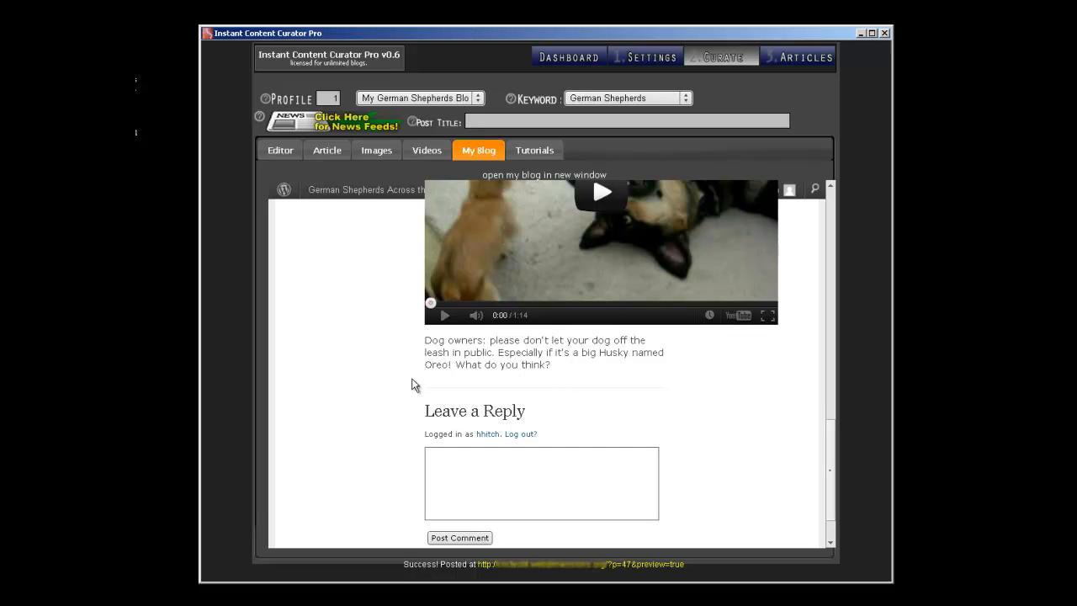
{"action": "mouse_move", "coordinate": [673, 398]}
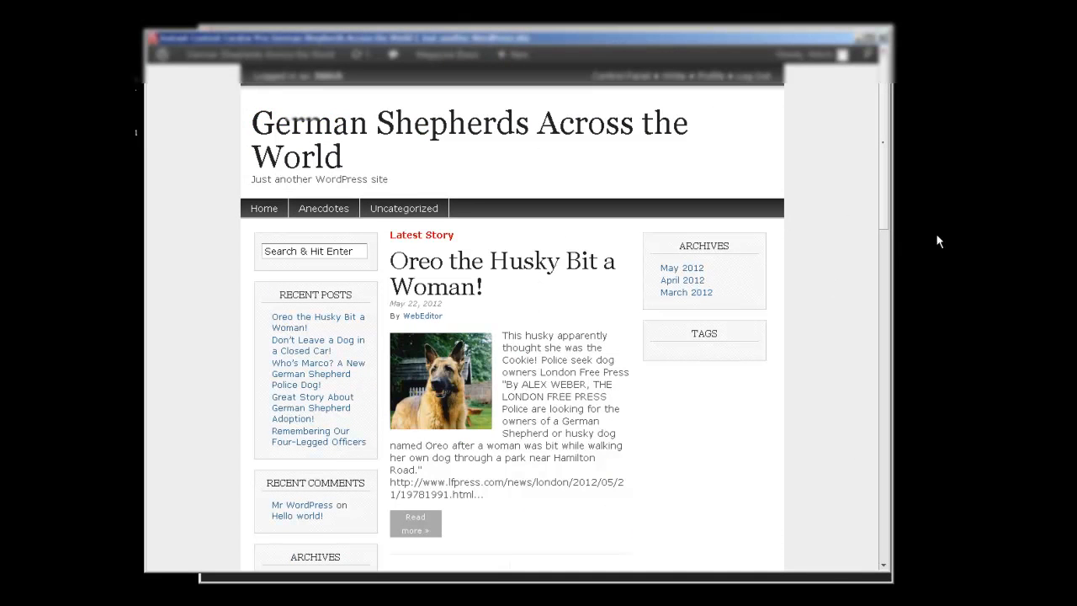
- Scroll through the WordPress home page showing the Oreo post as Latest Story
{"action": "scroll", "scroll_direction": "down", "scroll_amount": 3}
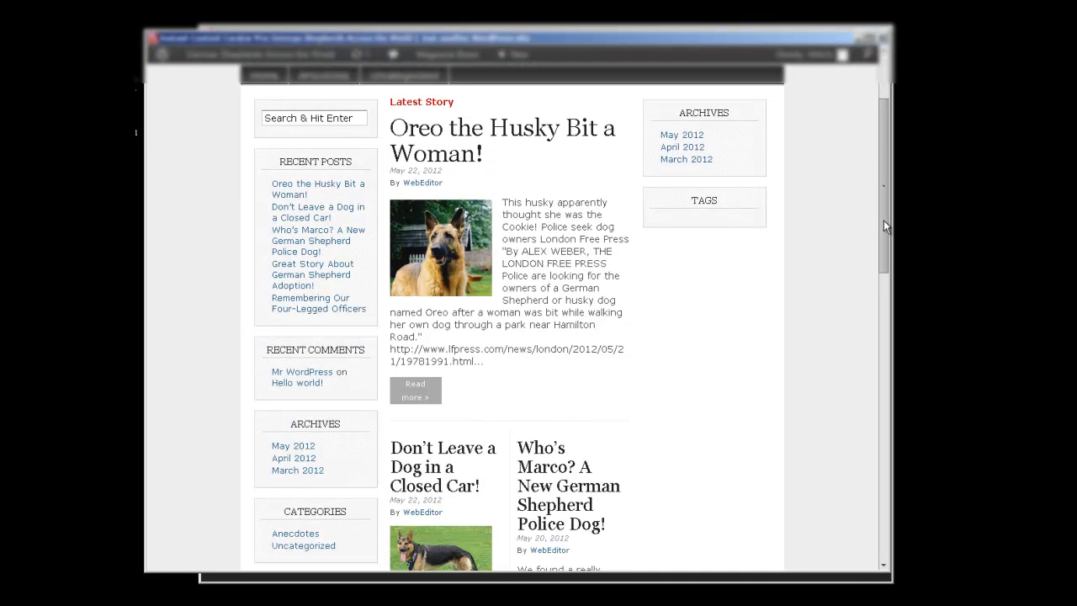
{"action": "scroll", "scroll_direction": "up", "scroll_amount": 3}
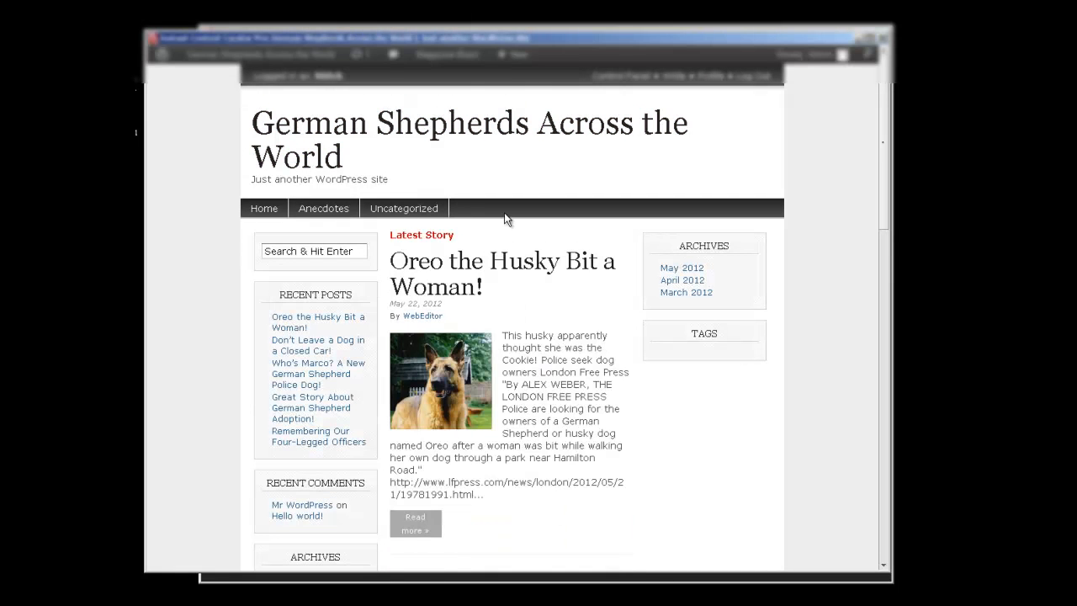
{"action": "scroll", "scroll_direction": "down", "scroll_amount": 3}
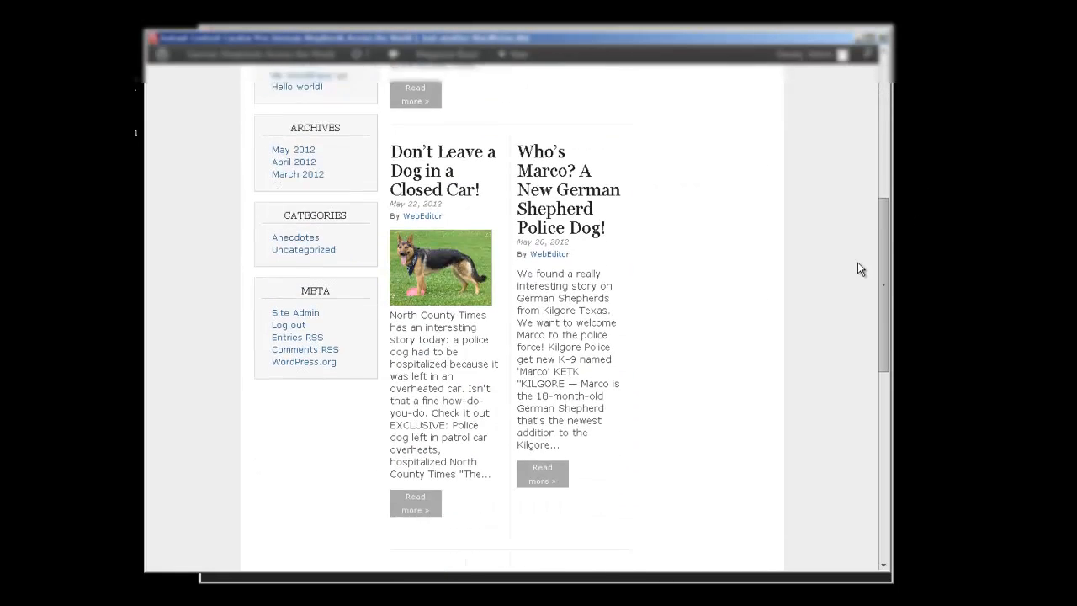